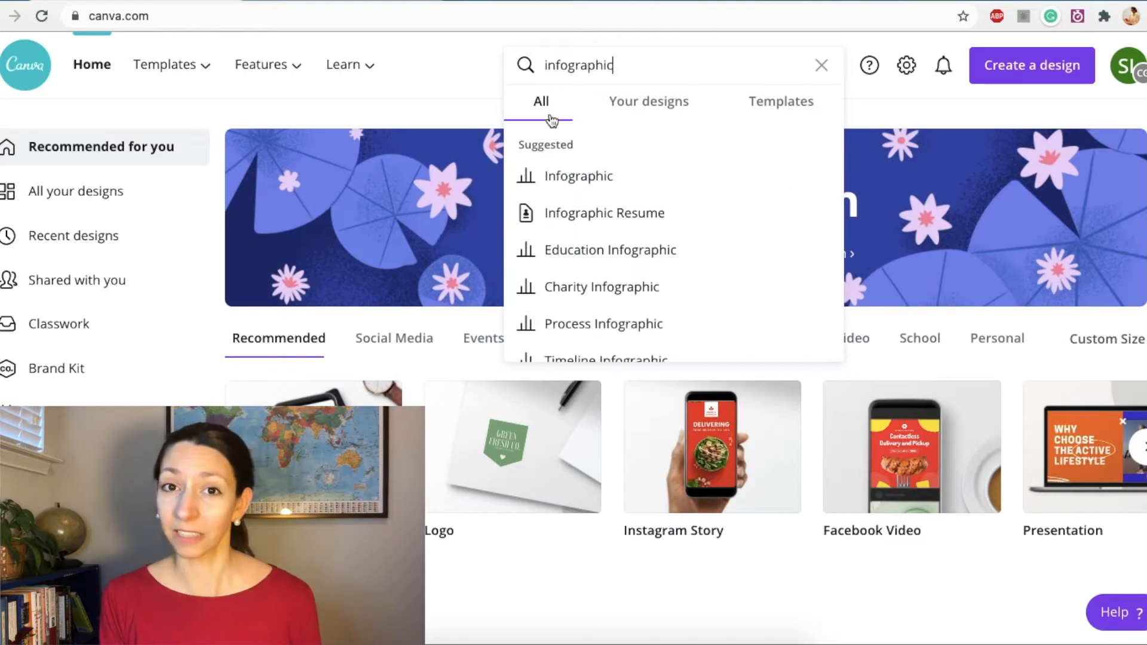
{"action": "mouse_move", "coordinate": [579, 175]}
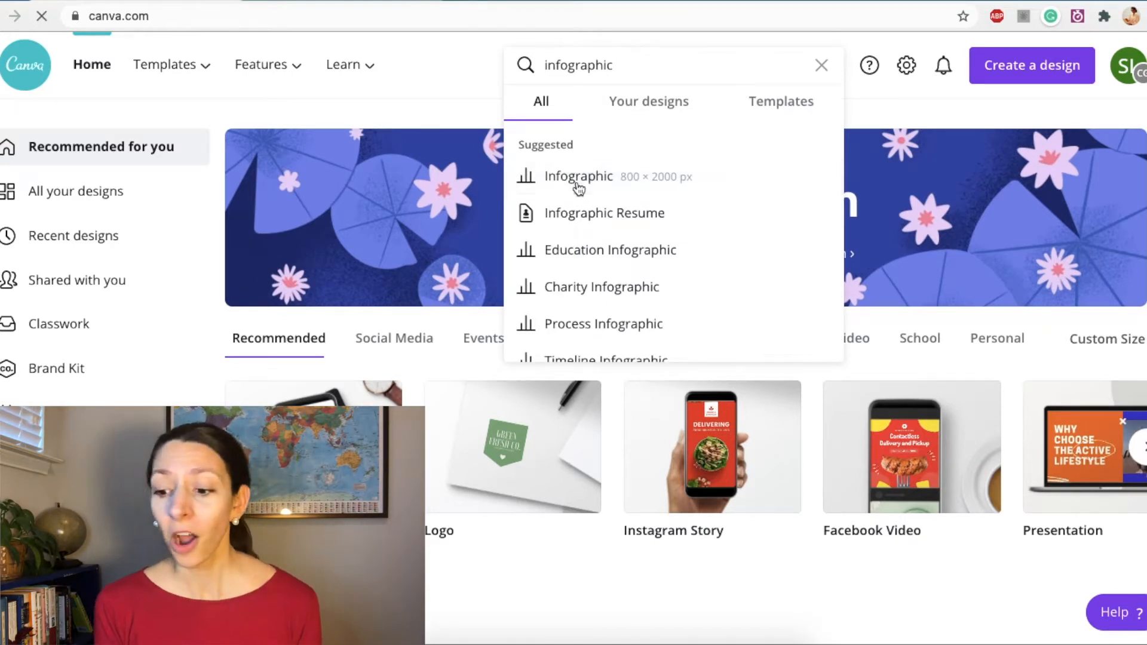
Show the 151 Infographic template results and scroll down through them.
{"action": "left_click", "coordinate": [579, 177]}
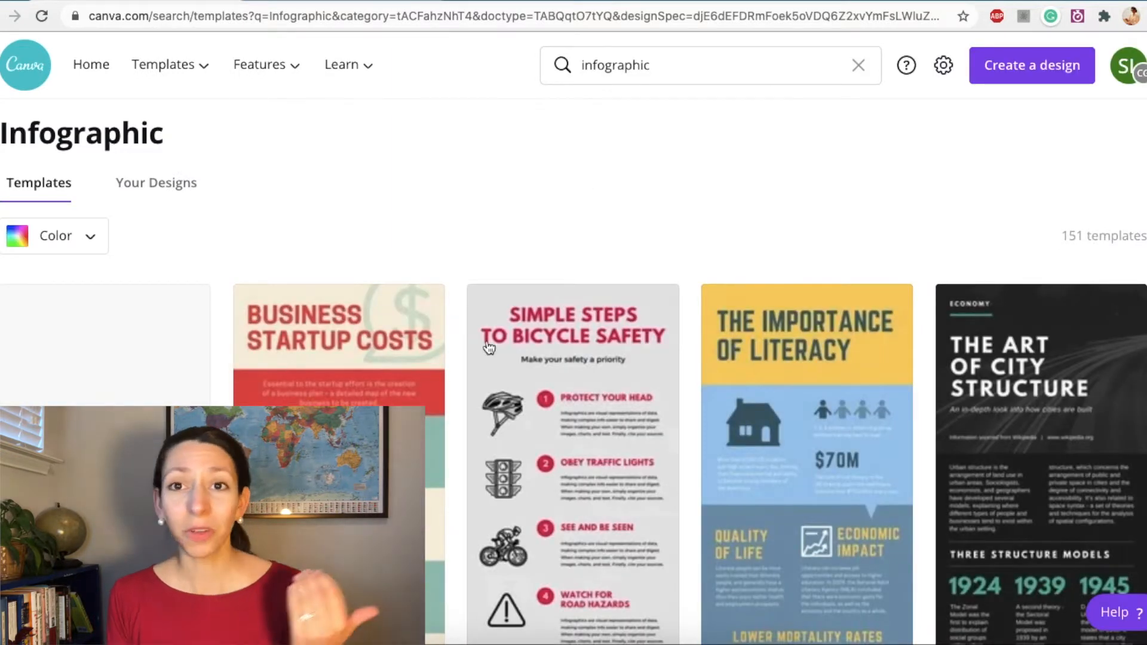
{"action": "scroll", "scroll_direction": "down", "scroll_amount": 3}
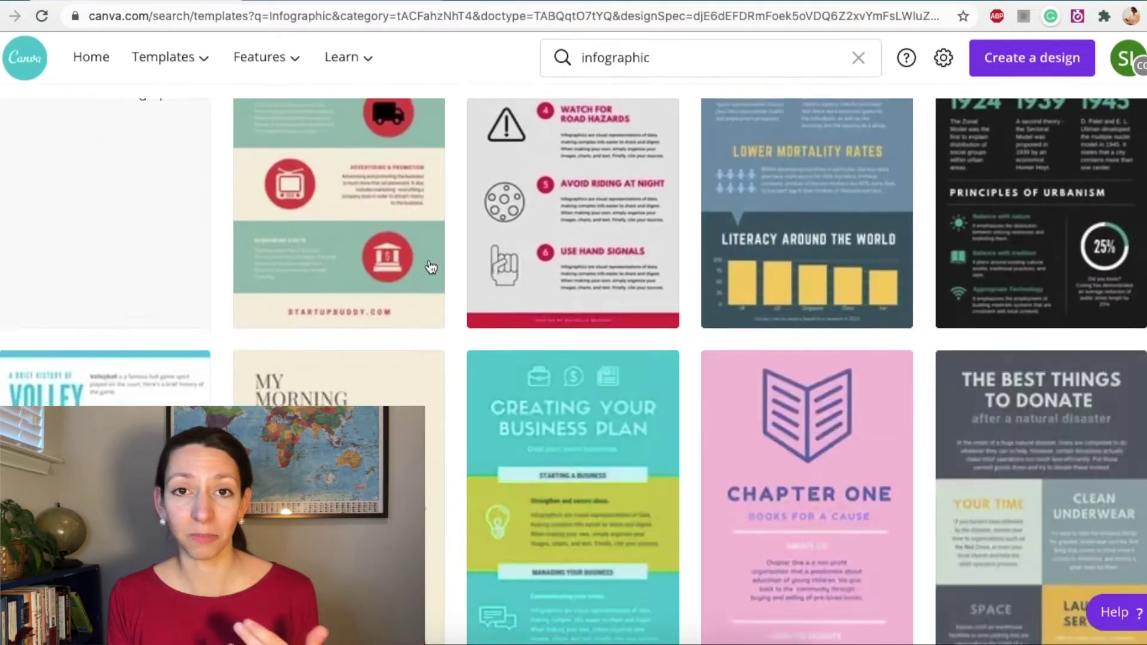
{"action": "scroll", "scroll_direction": "down", "scroll_amount": 3}
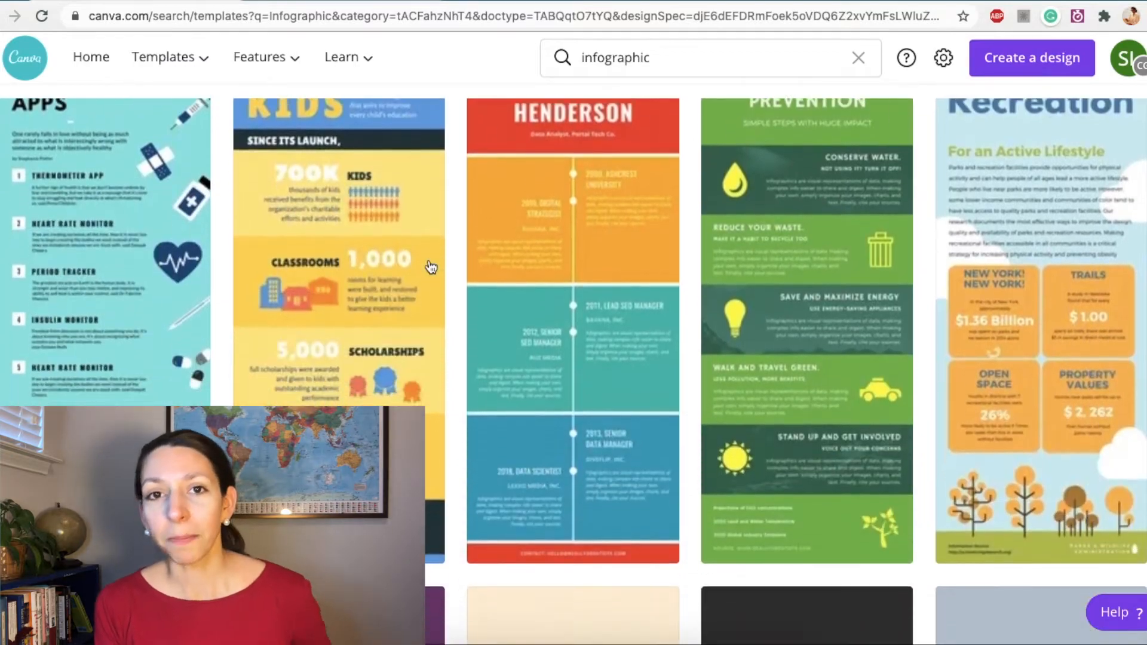
{"action": "scroll", "scroll_direction": "down", "scroll_amount": 3}
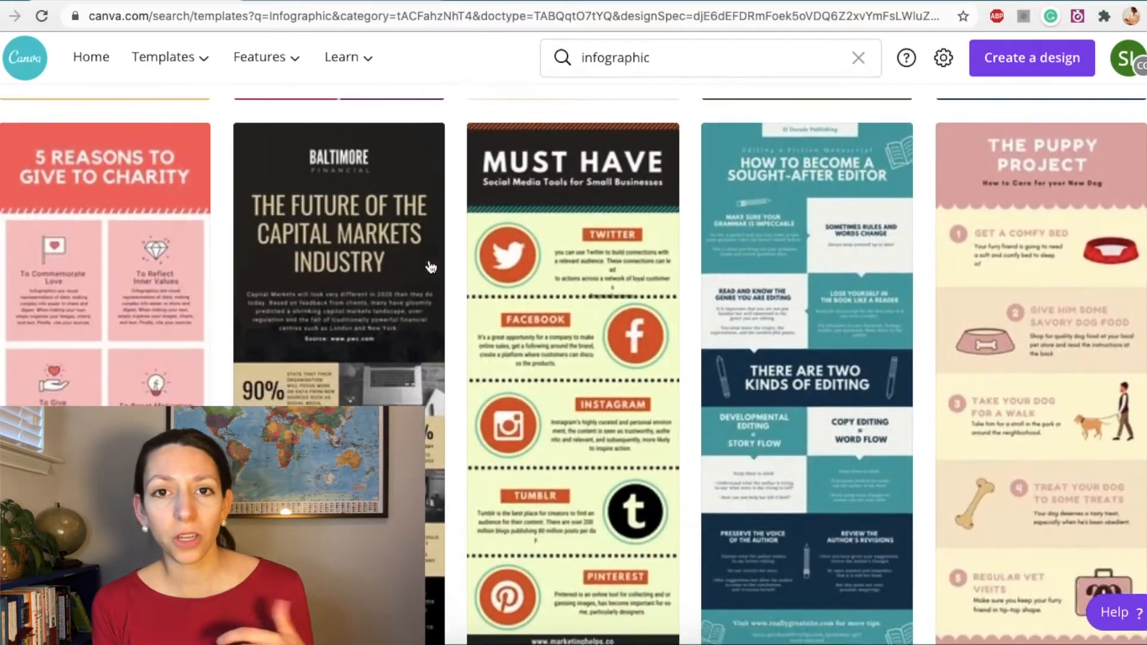
{"action": "scroll", "scroll_direction": "down", "scroll_amount": 3}
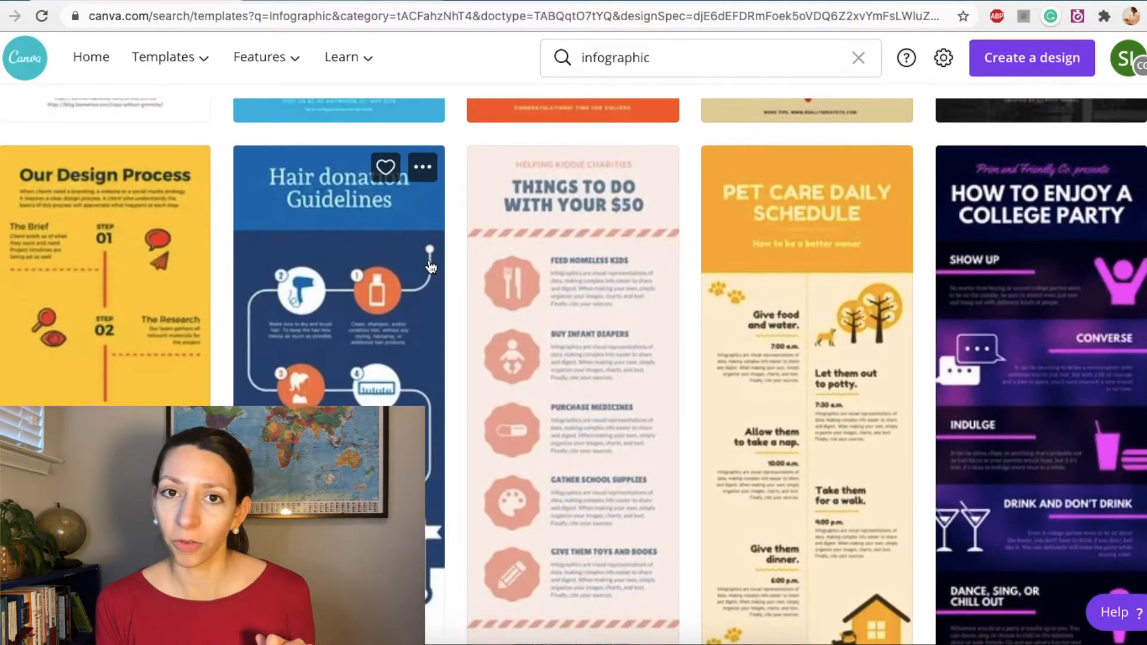
{"action": "scroll", "scroll_direction": "down", "scroll_amount": 3}
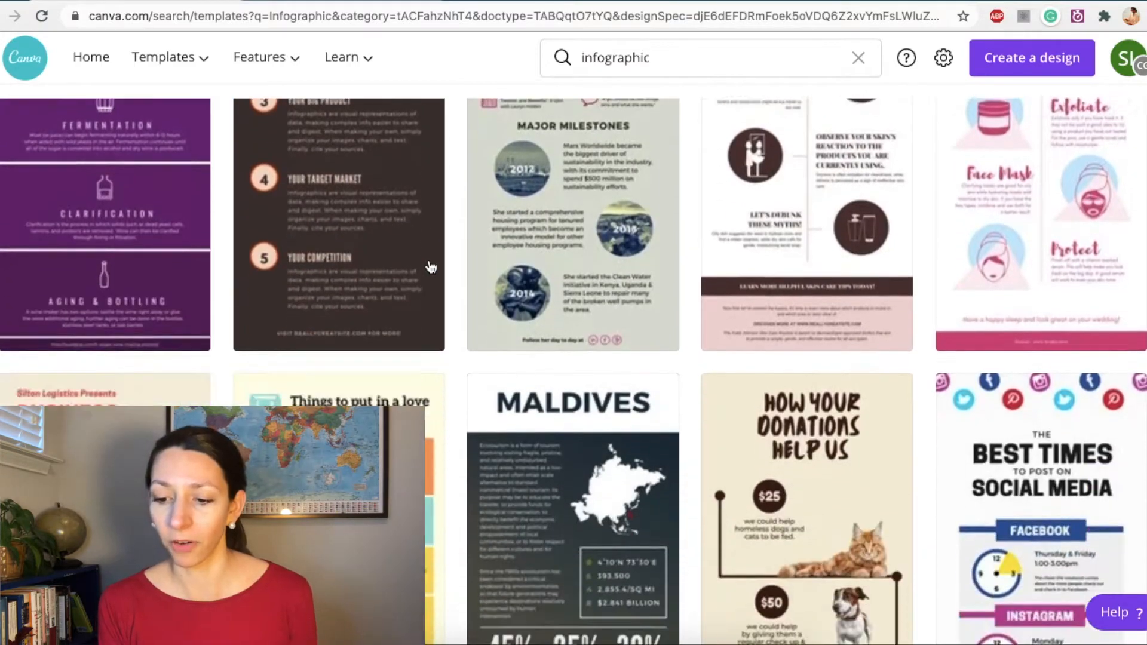
{"action": "scroll", "scroll_direction": "down", "scroll_amount": 3}
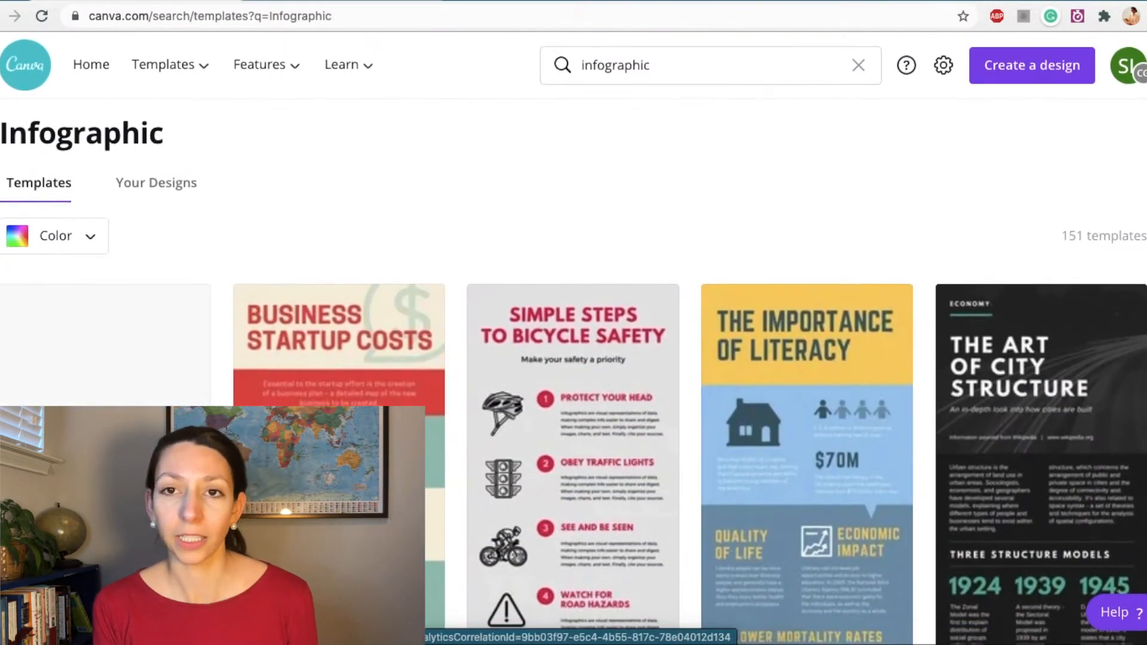
{"action": "mouse_move", "coordinate": [740, 537]}
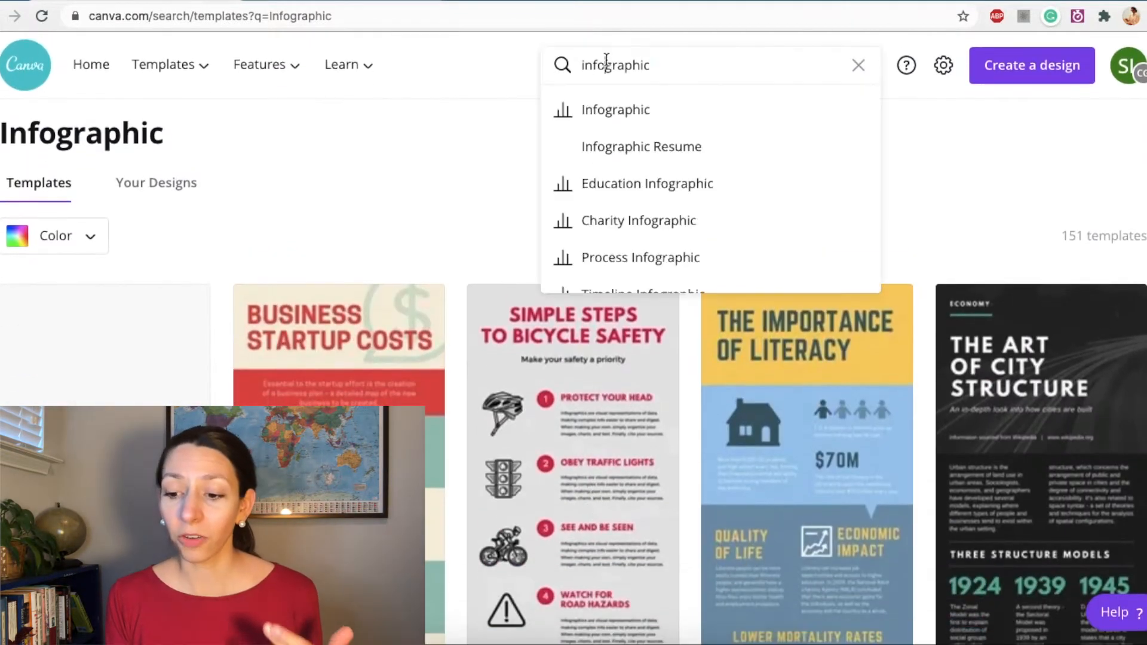
{"action": "left_click", "coordinate": [647, 183]}
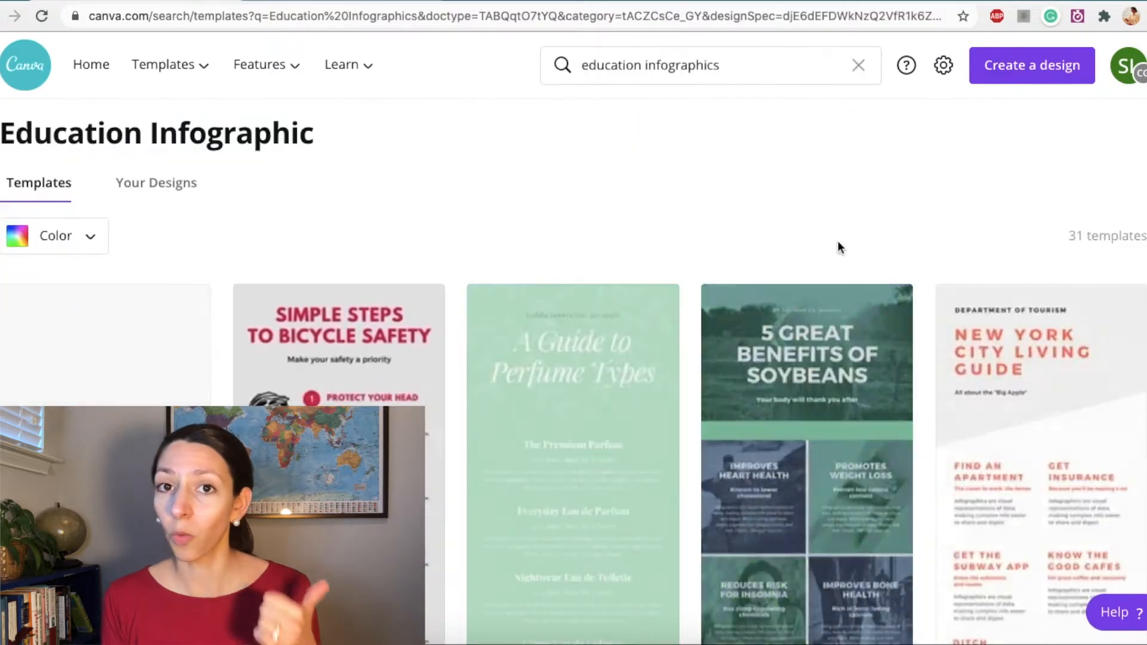
{"action": "scroll", "scroll_direction": "down", "scroll_amount": 3}
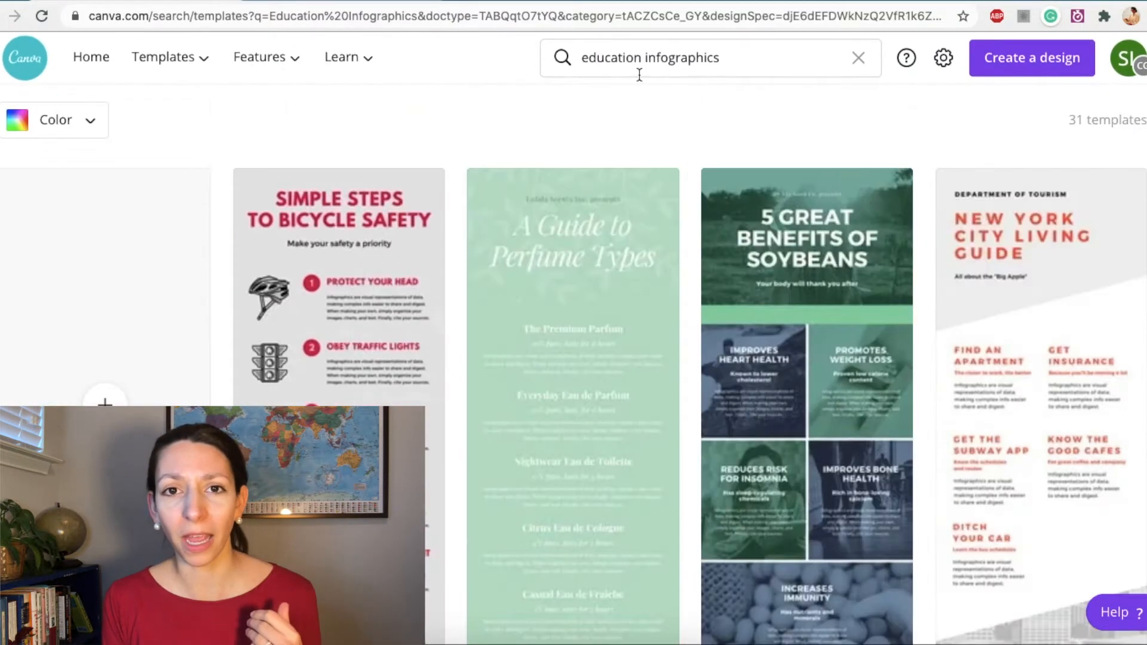
{"action": "left_click", "coordinate": [649, 58]}
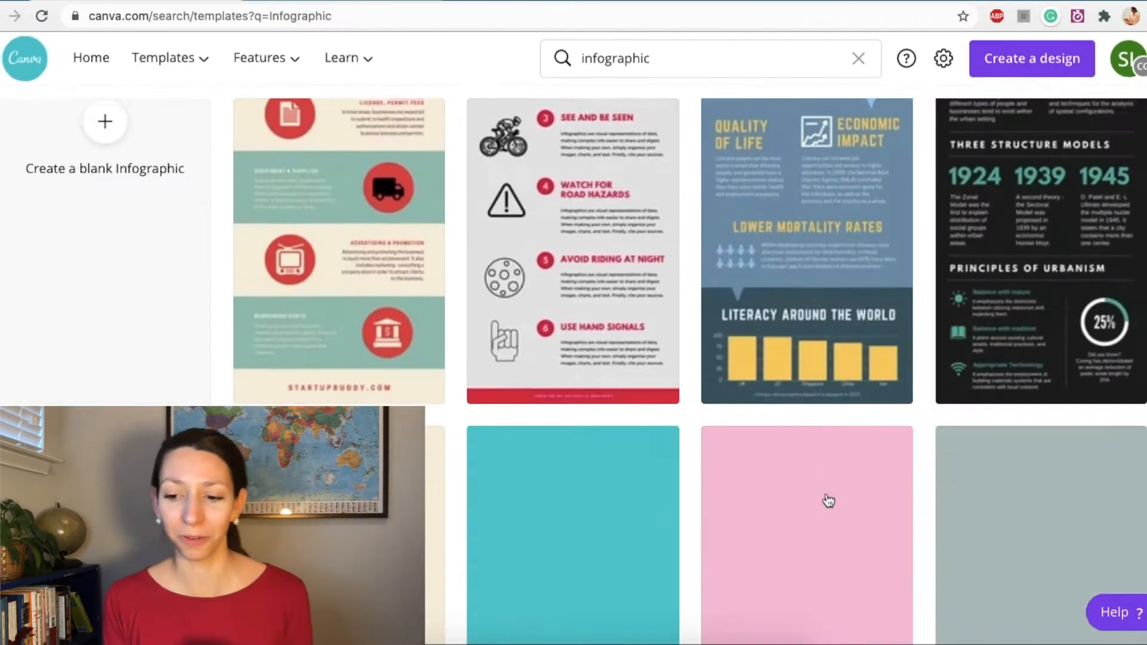
{"action": "scroll", "scroll_direction": "down", "scroll_amount": 3}
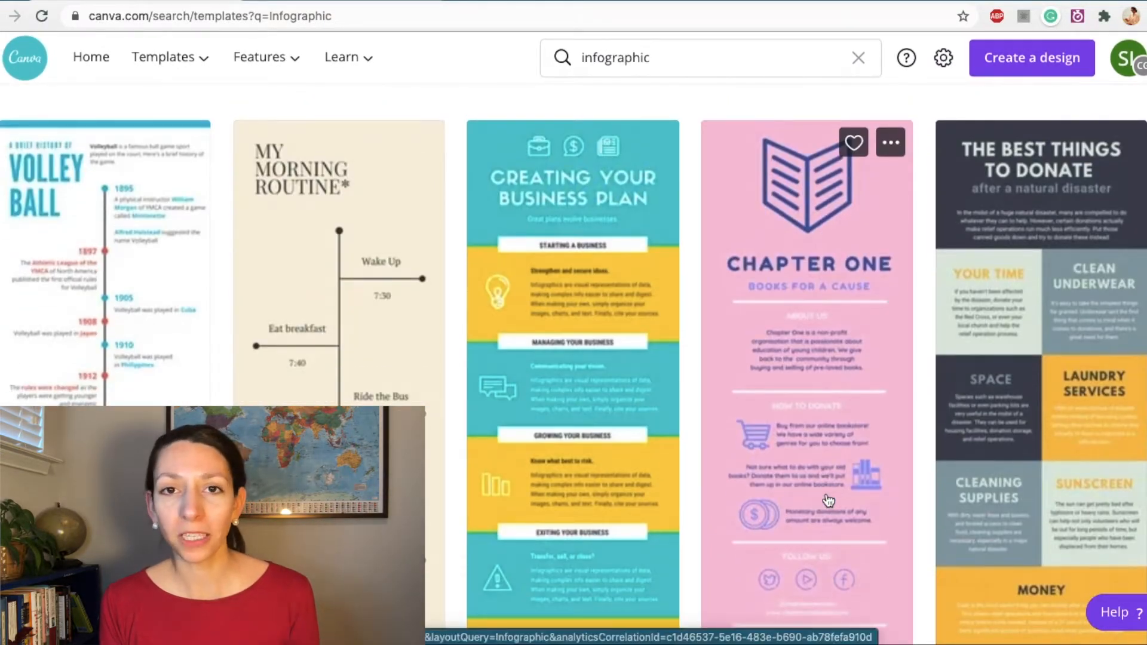
{"action": "scroll", "scroll_direction": "down", "scroll_amount": 3}
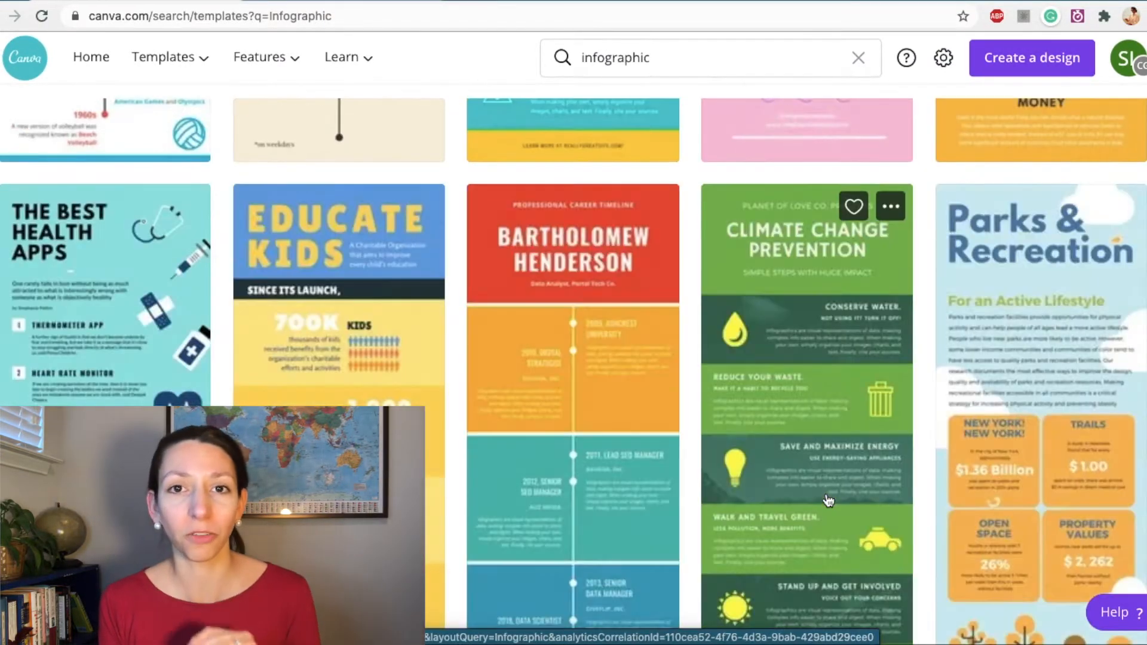
{"action": "scroll", "scroll_direction": "down", "scroll_amount": 3}
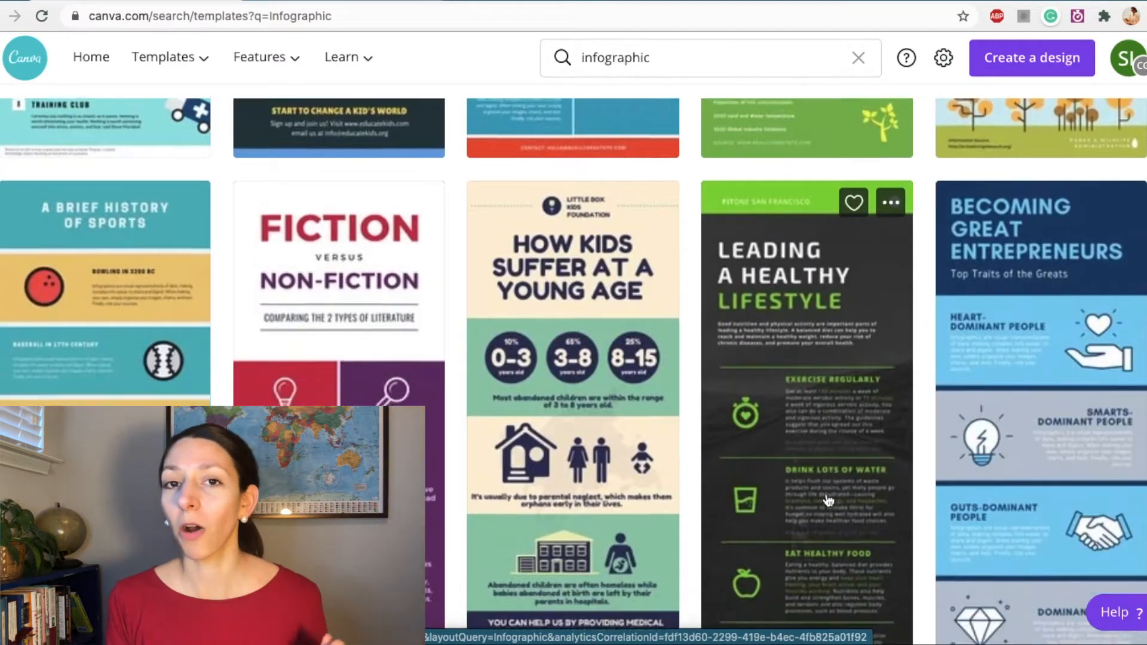
{"action": "scroll", "scroll_direction": "down", "scroll_amount": 3}
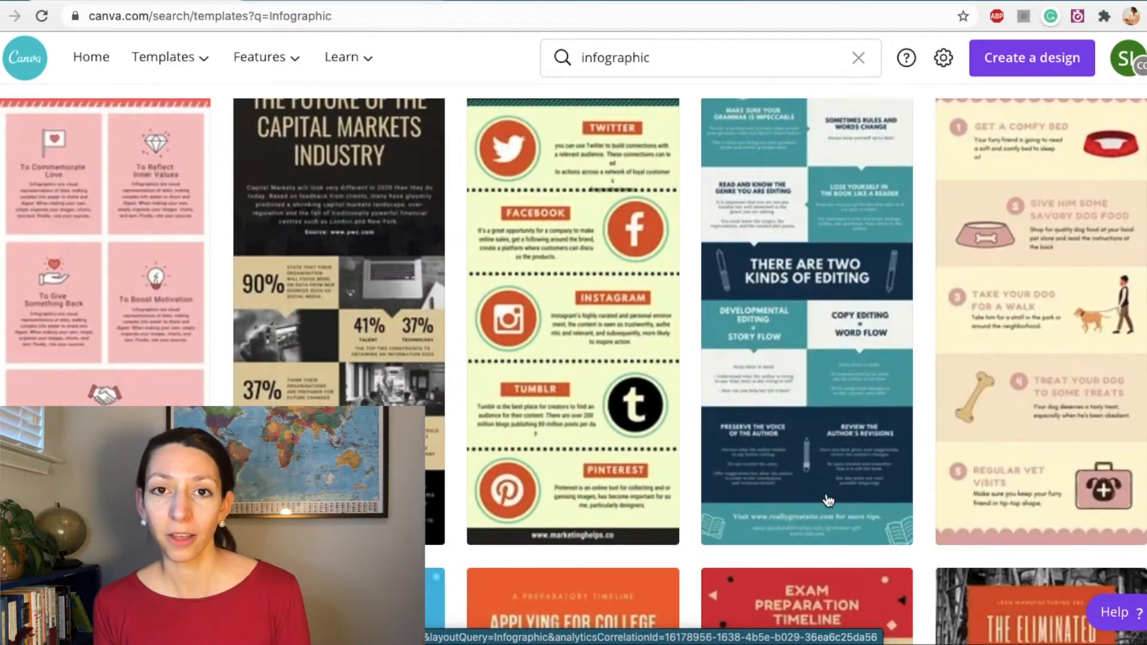
{"action": "scroll", "scroll_direction": "down", "scroll_amount": 3}
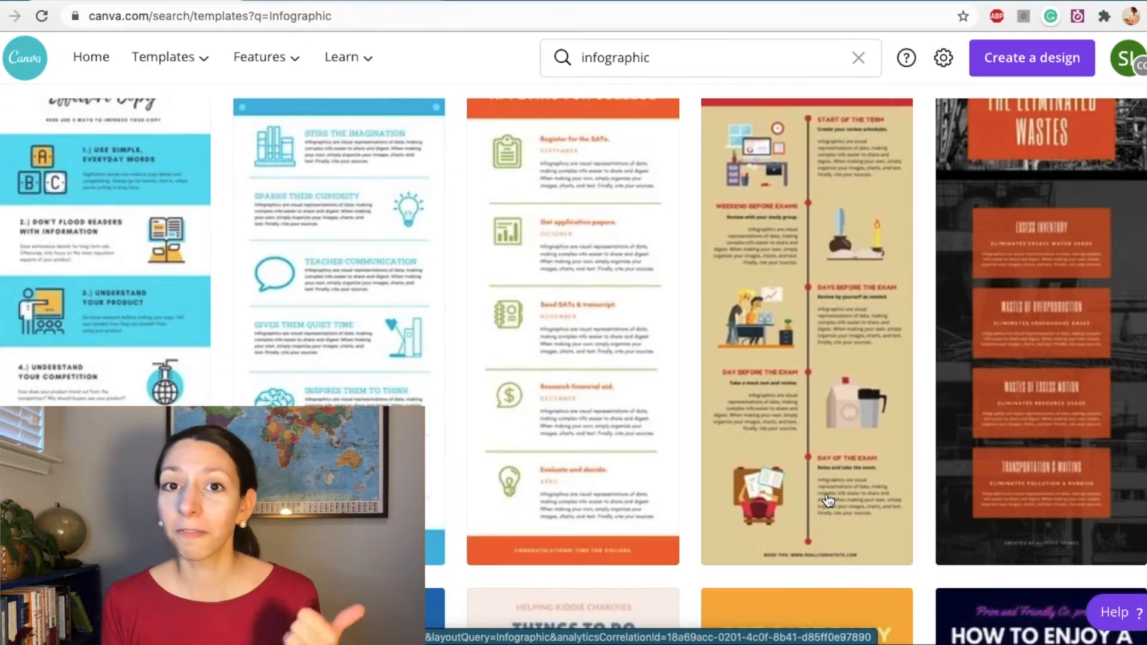
{"action": "scroll", "scroll_direction": "down", "scroll_amount": 3}
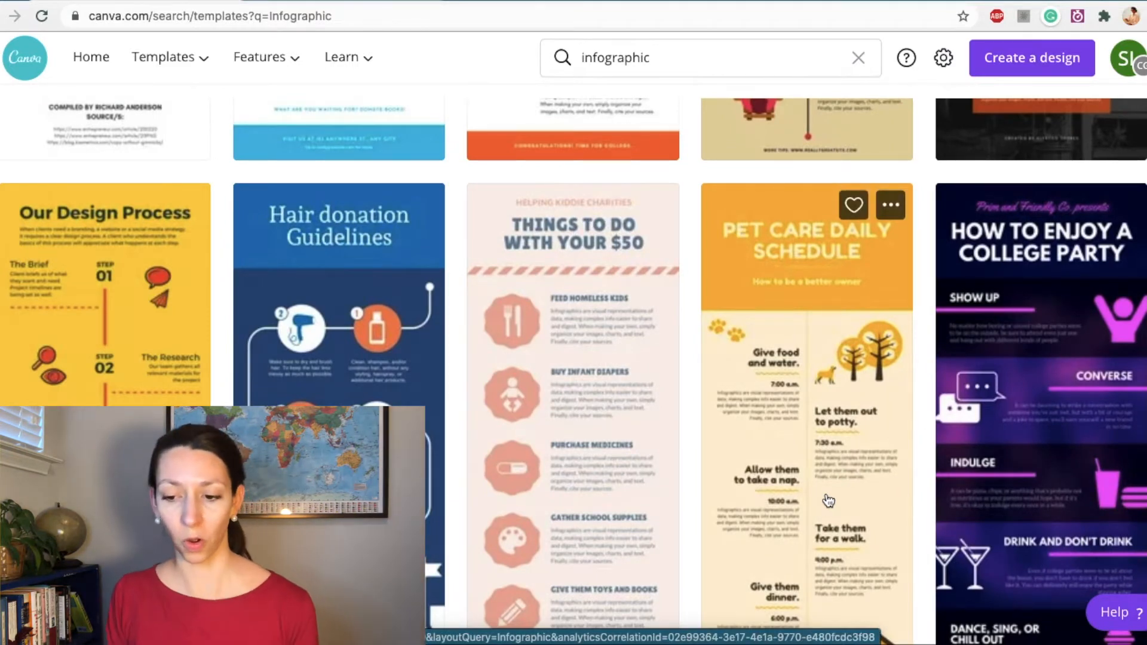
{"action": "scroll", "scroll_direction": "down", "scroll_amount": 3}
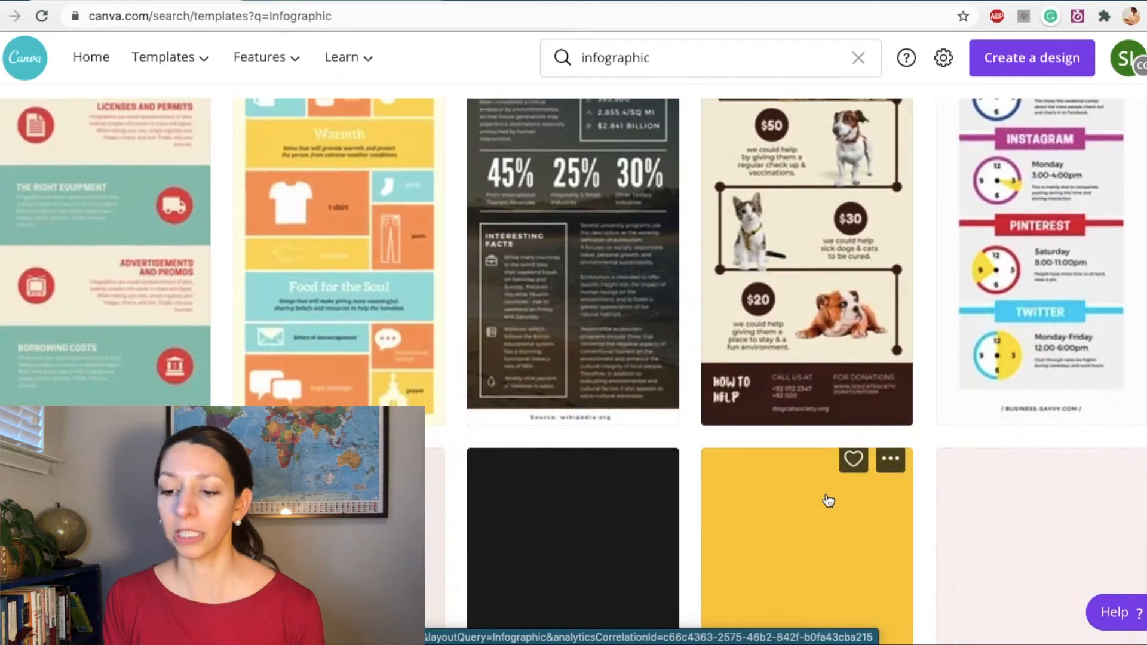
{"action": "scroll", "scroll_direction": "down", "scroll_amount": 3}
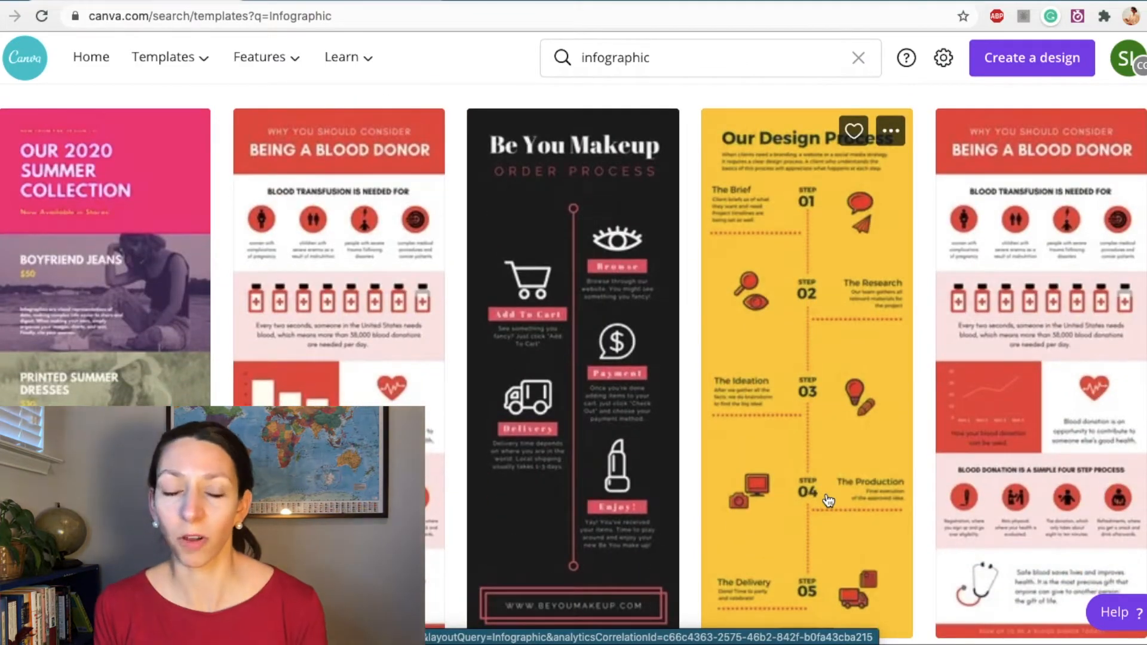
{"action": "scroll", "scroll_direction": "down", "scroll_amount": 3}
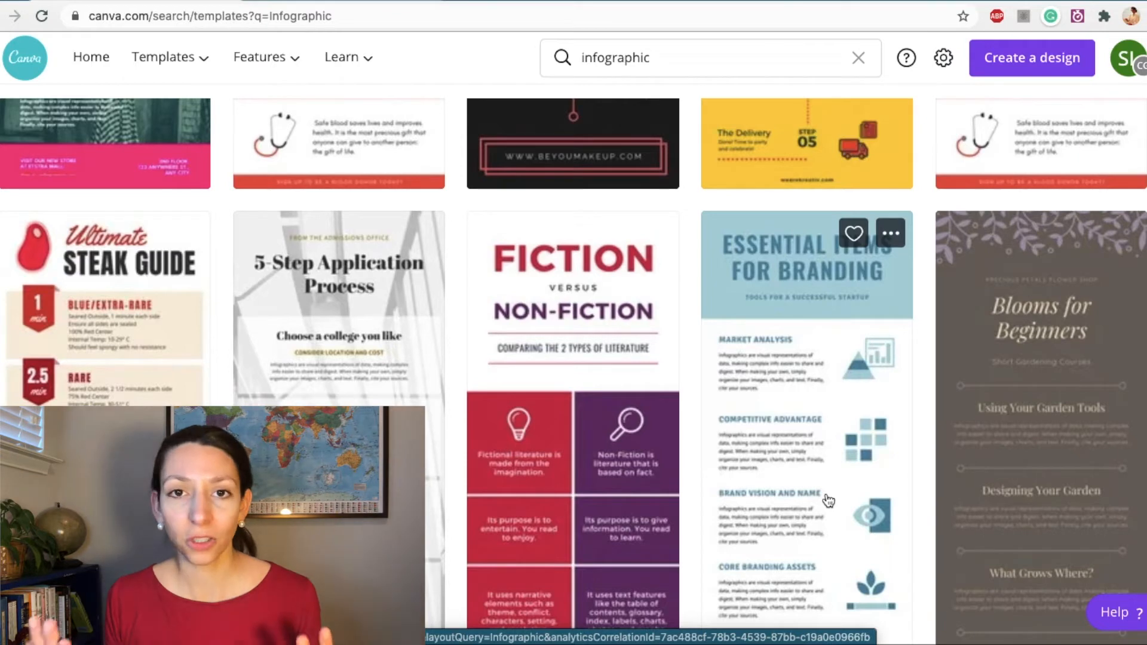
{"action": "scroll", "scroll_direction": "down", "scroll_amount": 3}
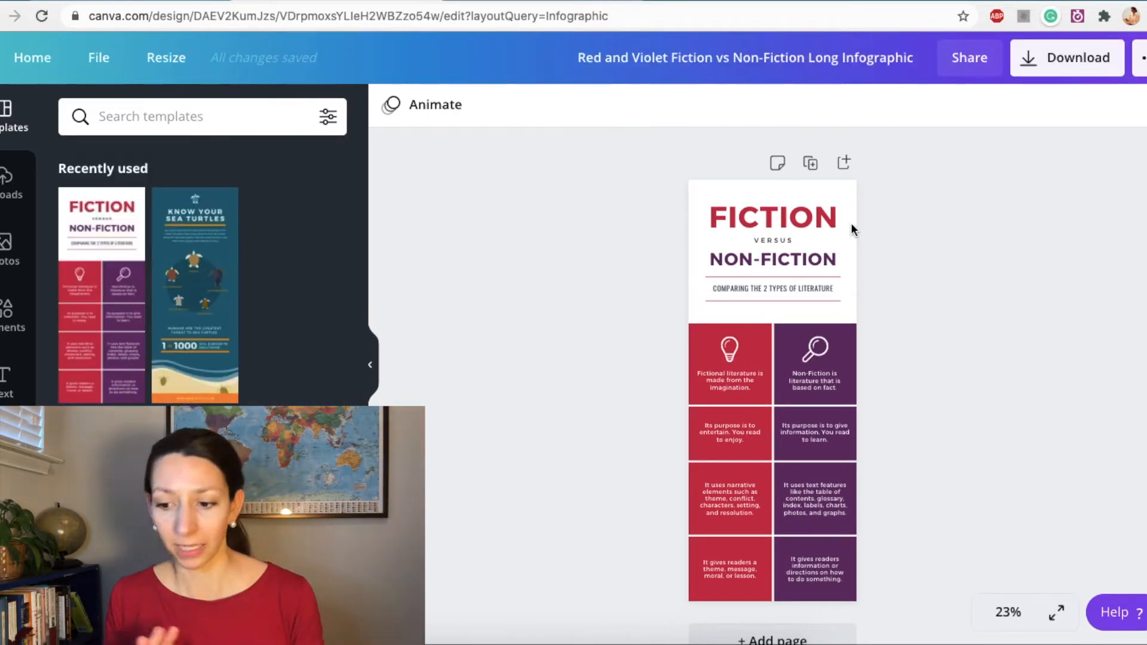
Open the Red and Violet Fiction vs Non-Fiction Long Infographic template and zoom in.
{"action": "left_click", "coordinate": [772, 241]}
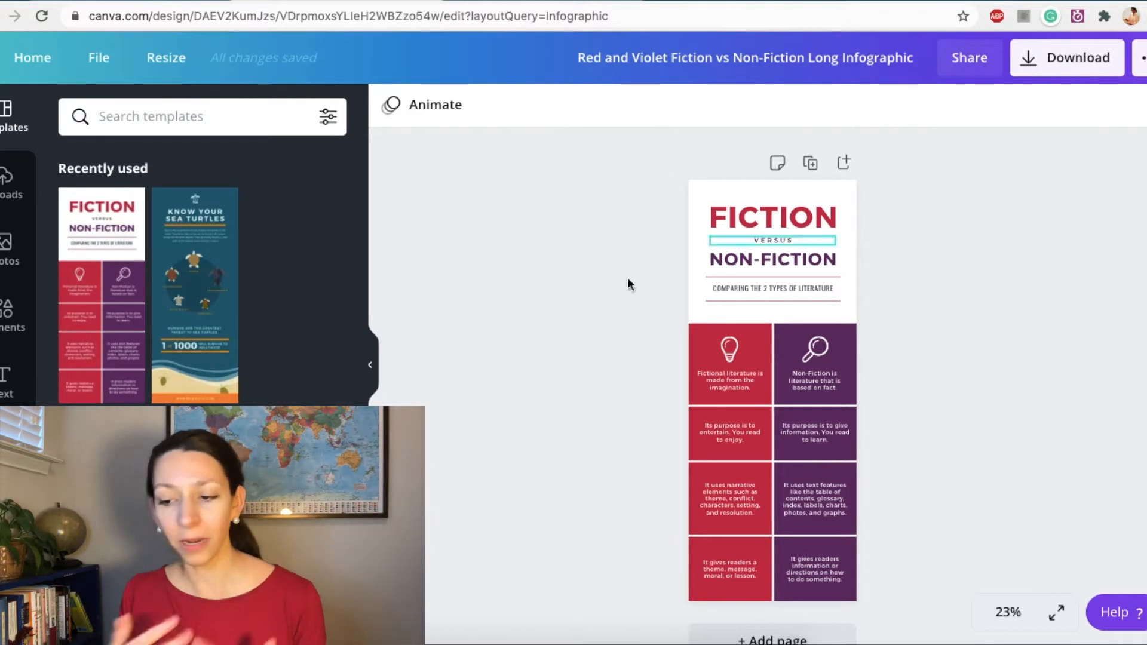
{"action": "mouse_move", "coordinate": [369, 364]}
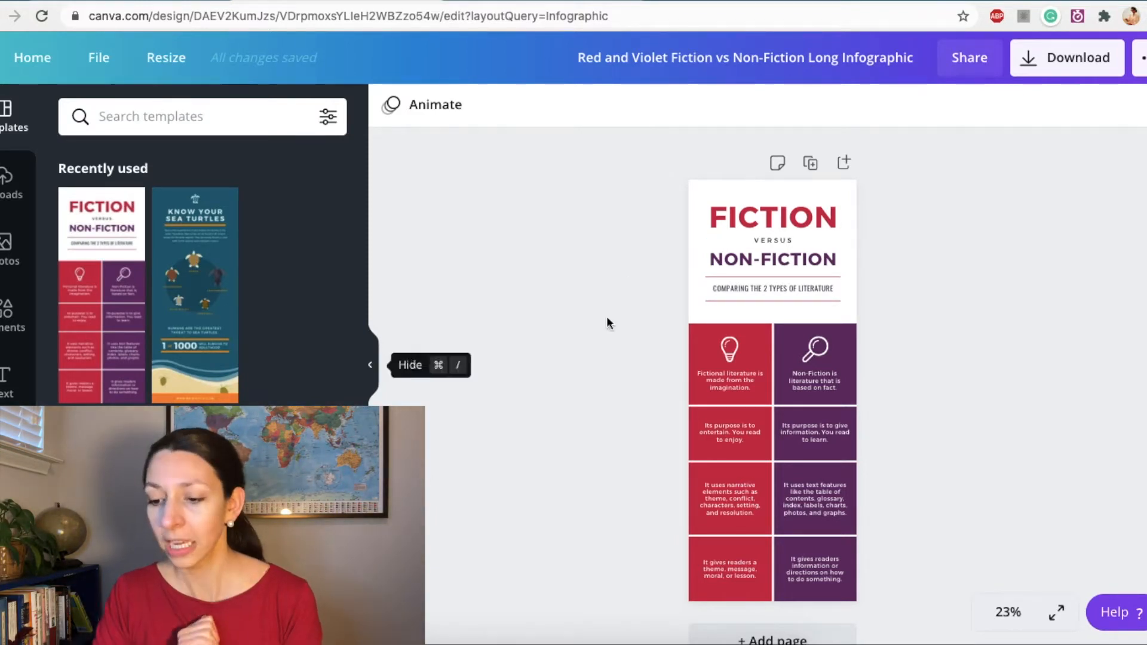
{"action": "left_click", "coordinate": [770, 218]}
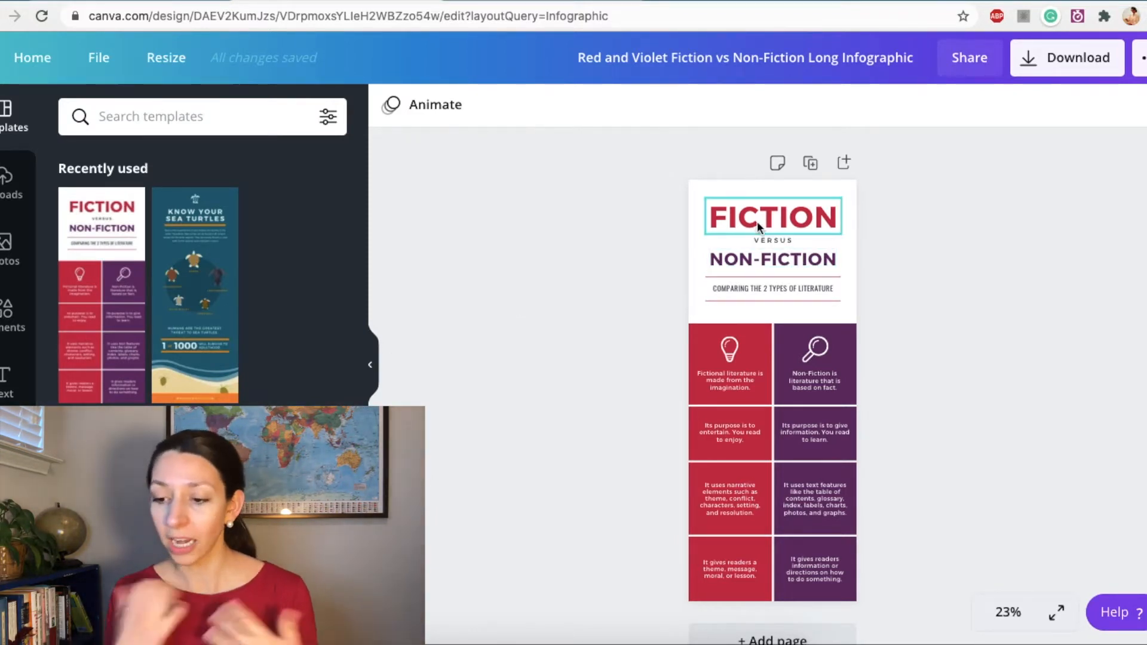
{"action": "left_click", "coordinate": [951, 563]}
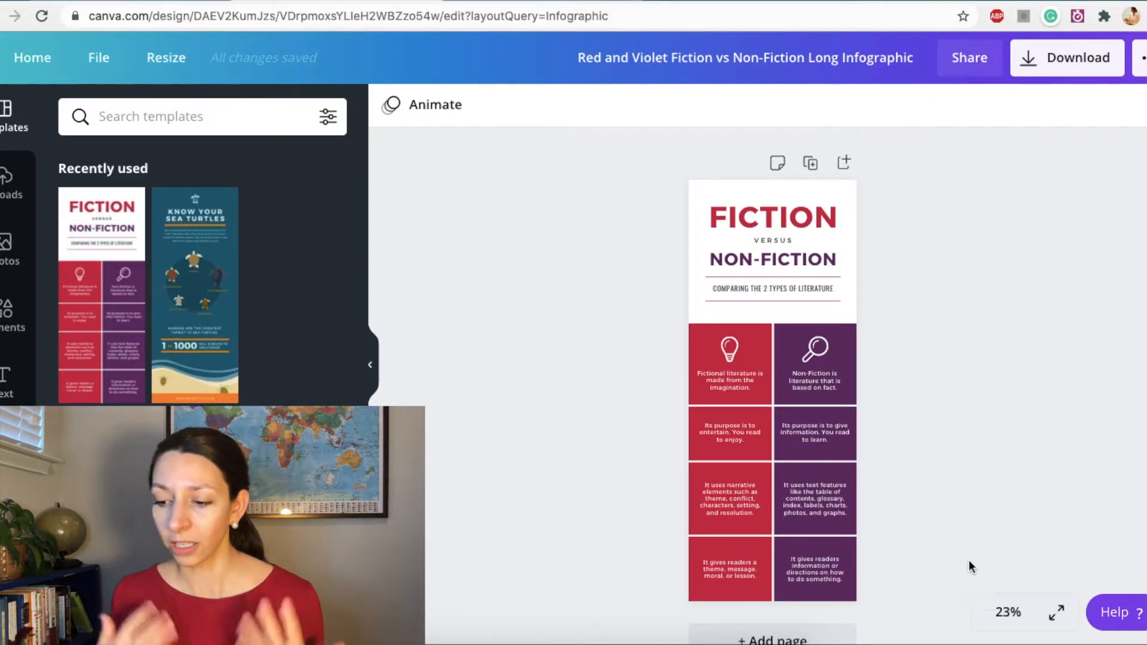
{"action": "left_click", "coordinate": [1008, 613]}
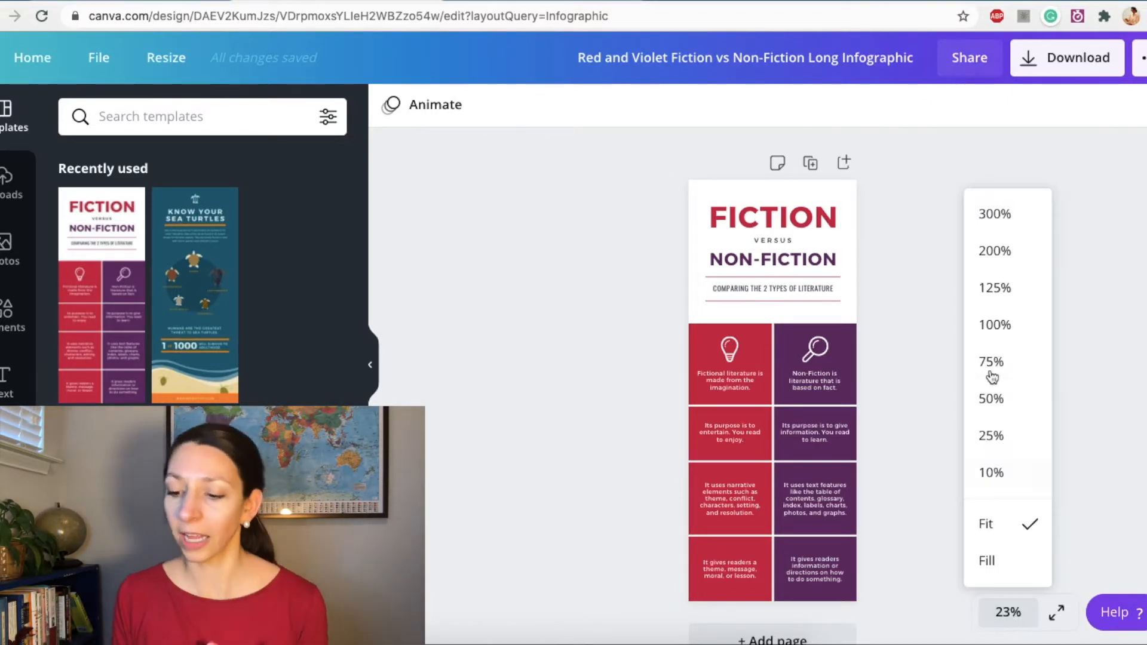
{"action": "left_click", "coordinate": [993, 250]}
{"action": "type", "text": "PROKARYOTIC"}
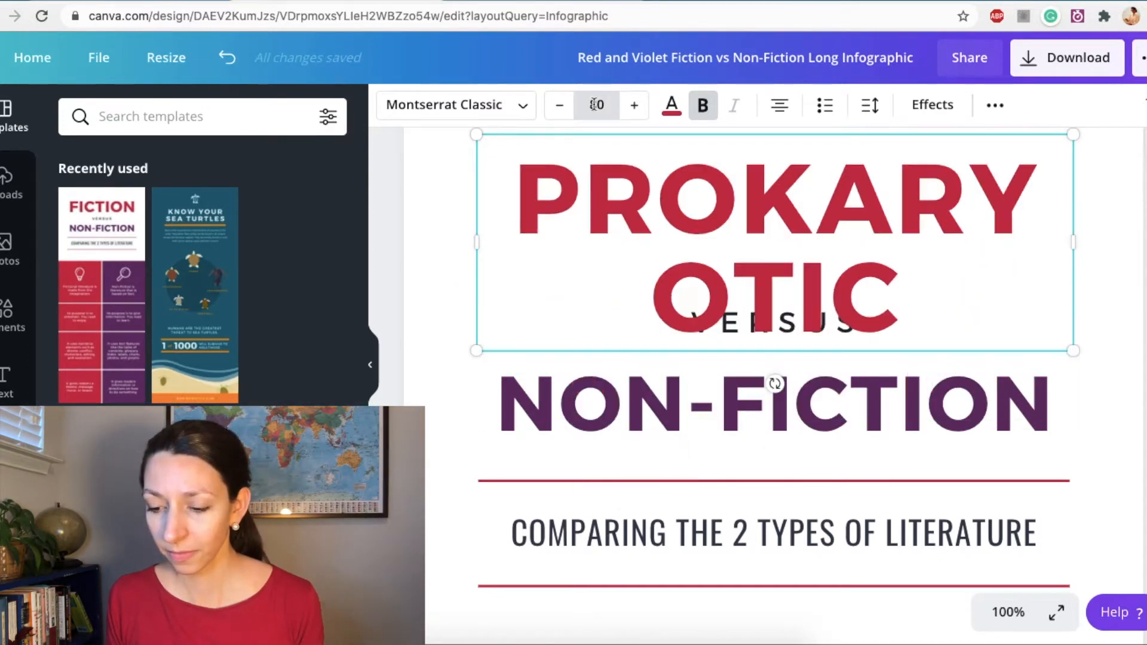
Change the subtitle to ORGANISMS under EUKARYOTIC and remove the old red divider lines.
{"action": "left_click", "coordinate": [596, 105]}
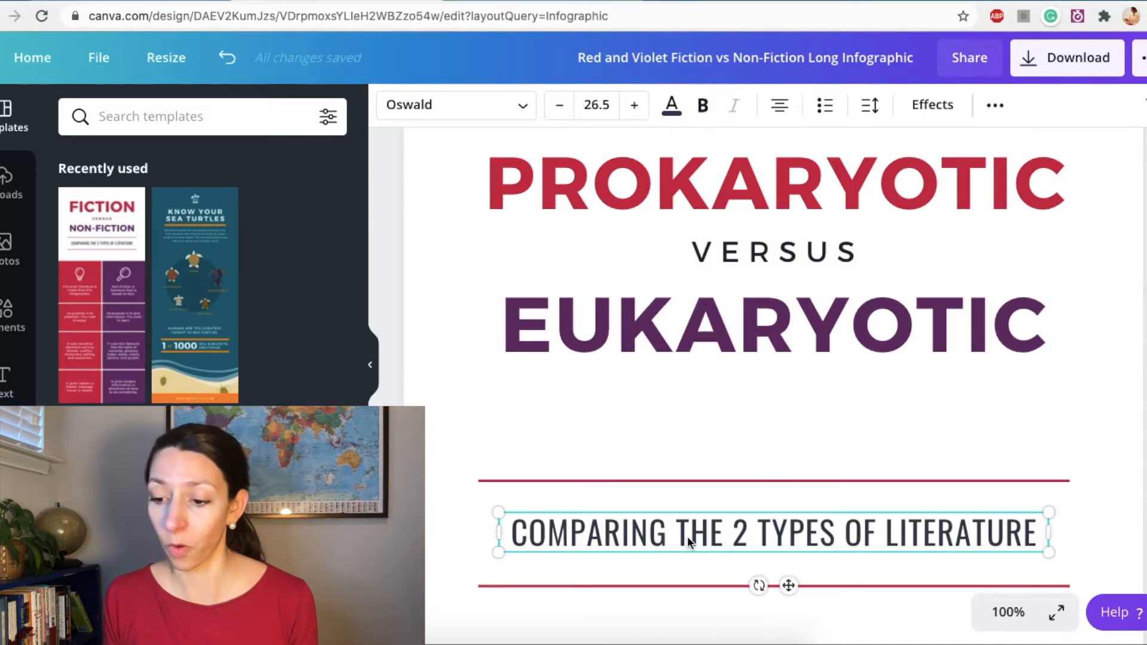
{"action": "type", "text": "ORGANISMS"}
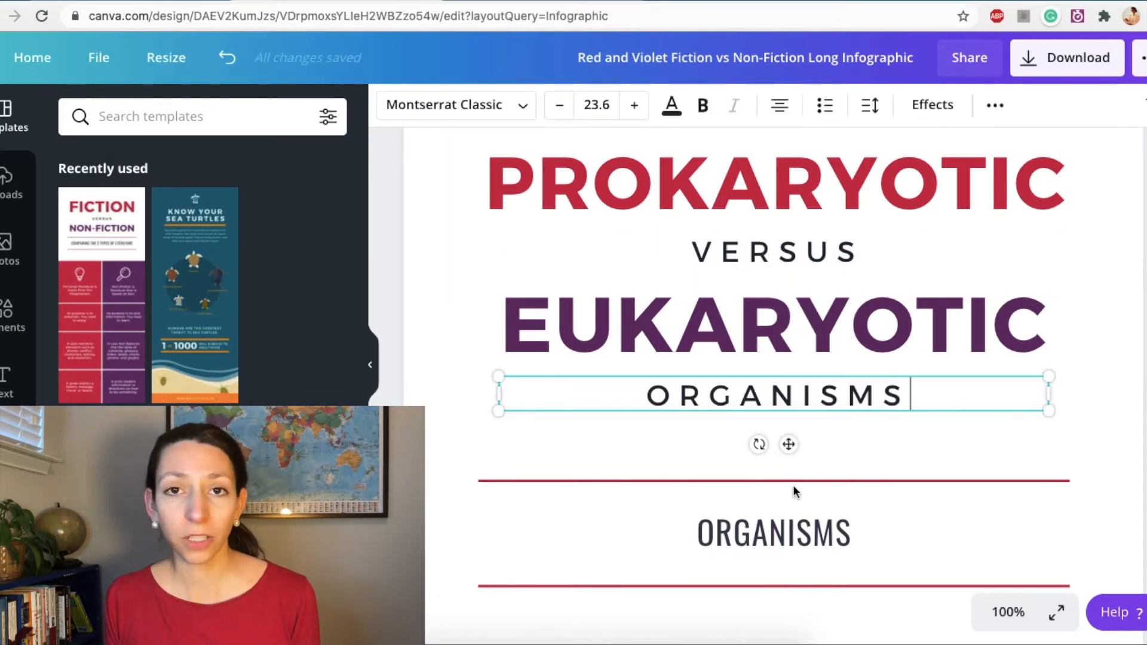
{"action": "left_click", "coordinate": [688, 483]}
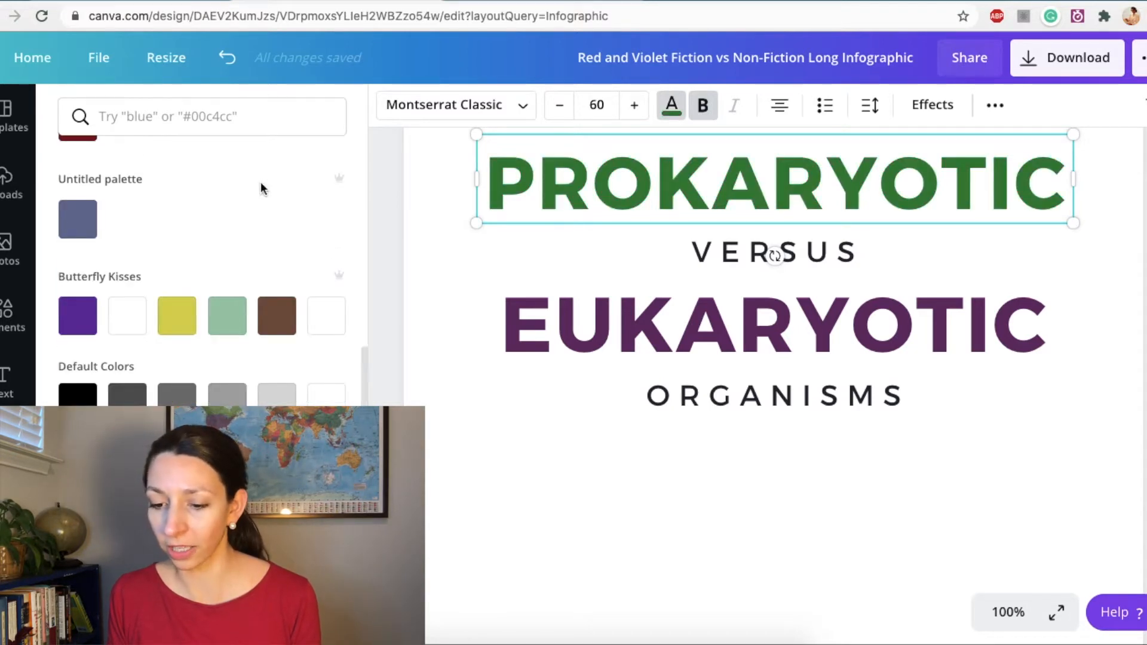
{"action": "left_click", "coordinate": [1007, 612]}
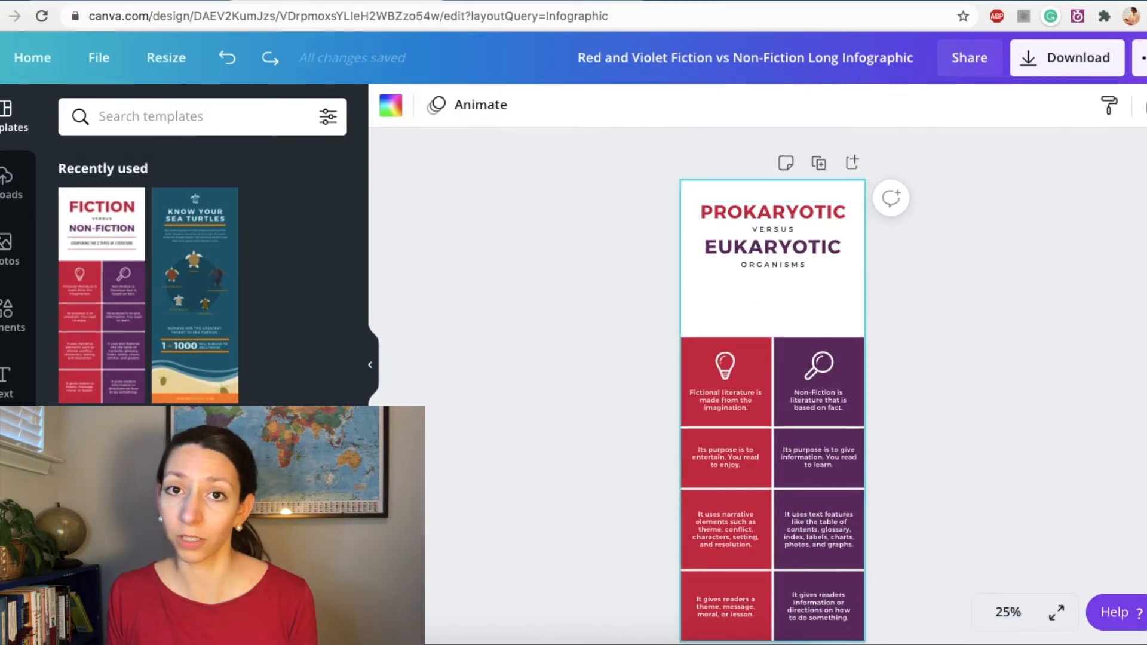
{"action": "left_click", "coordinate": [1008, 613]}
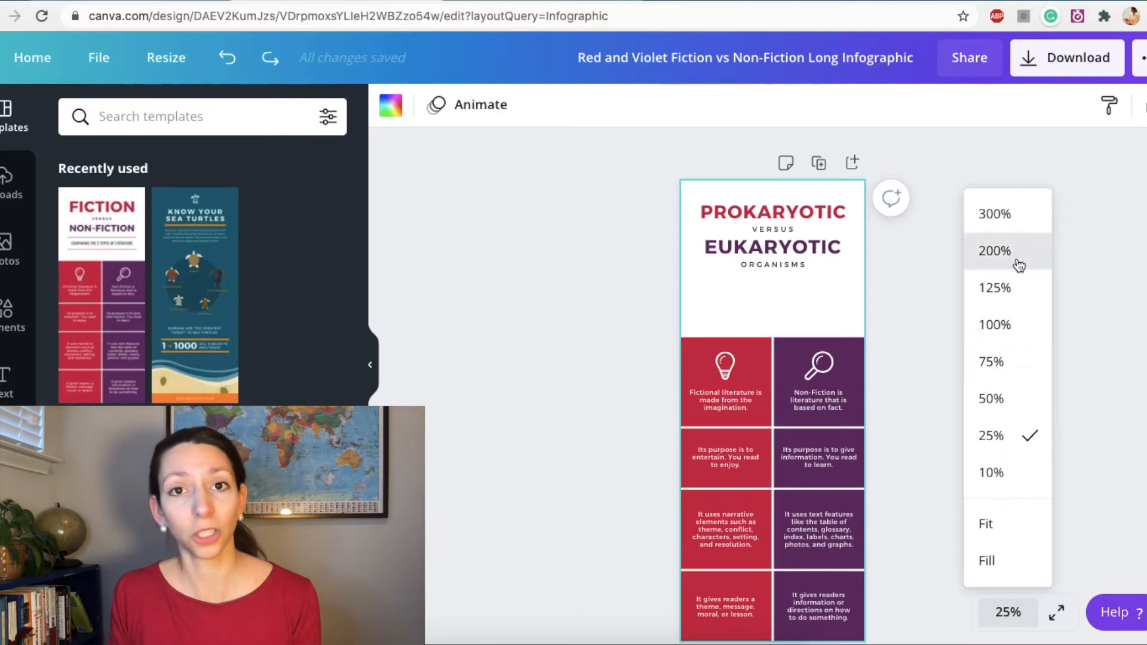
{"action": "left_click", "coordinate": [994, 251]}
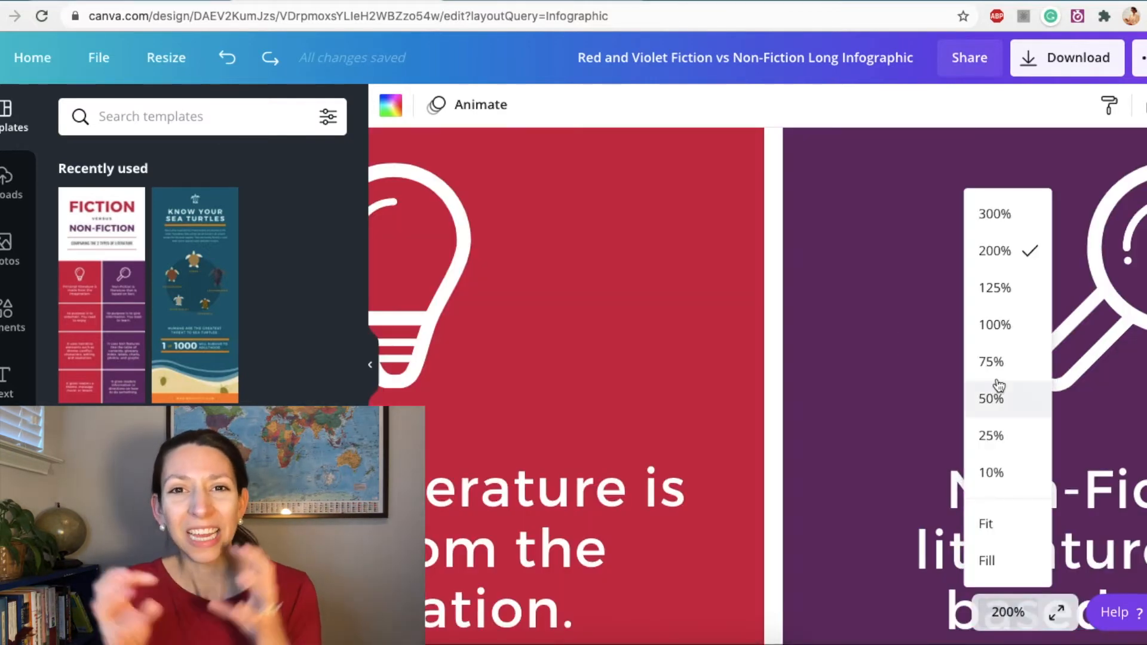
{"action": "left_click", "coordinate": [992, 398]}
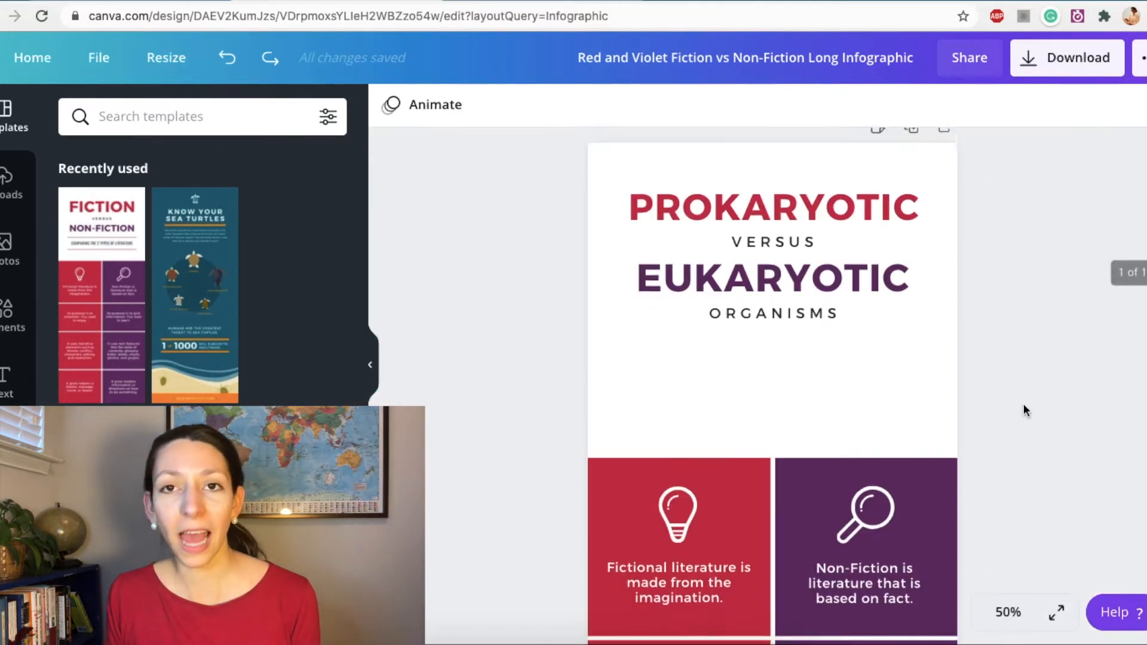
Add a free orange cell illustration and a rod-shaped bacterium graphic under the title.
{"action": "left_click", "coordinate": [13, 315]}
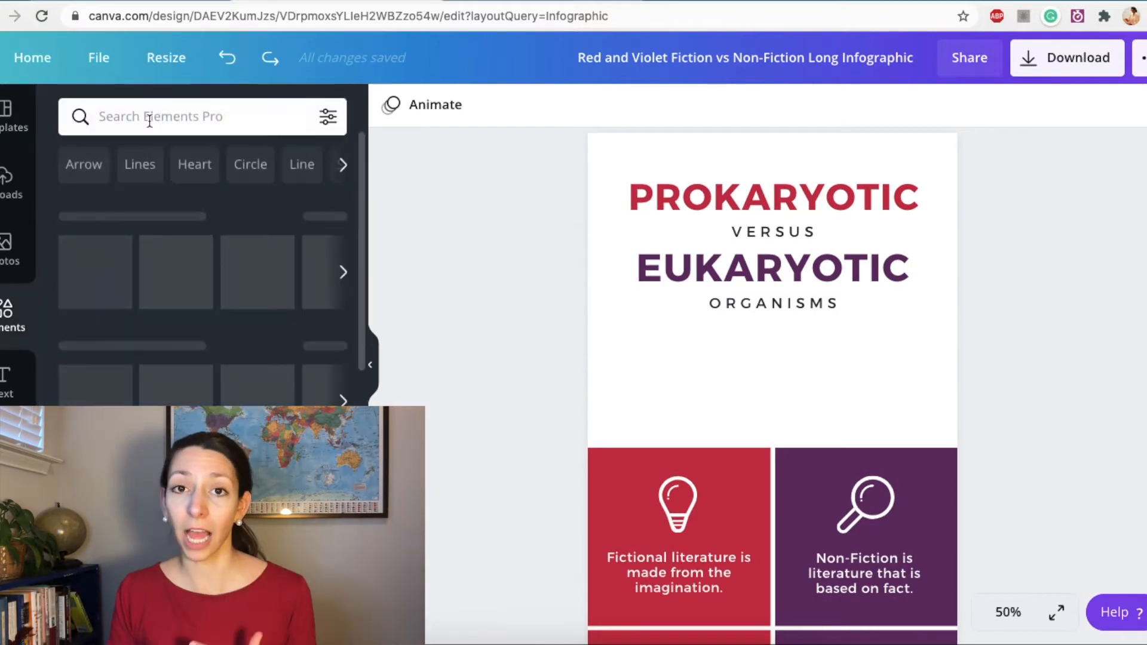
{"action": "type", "text": "cell"}
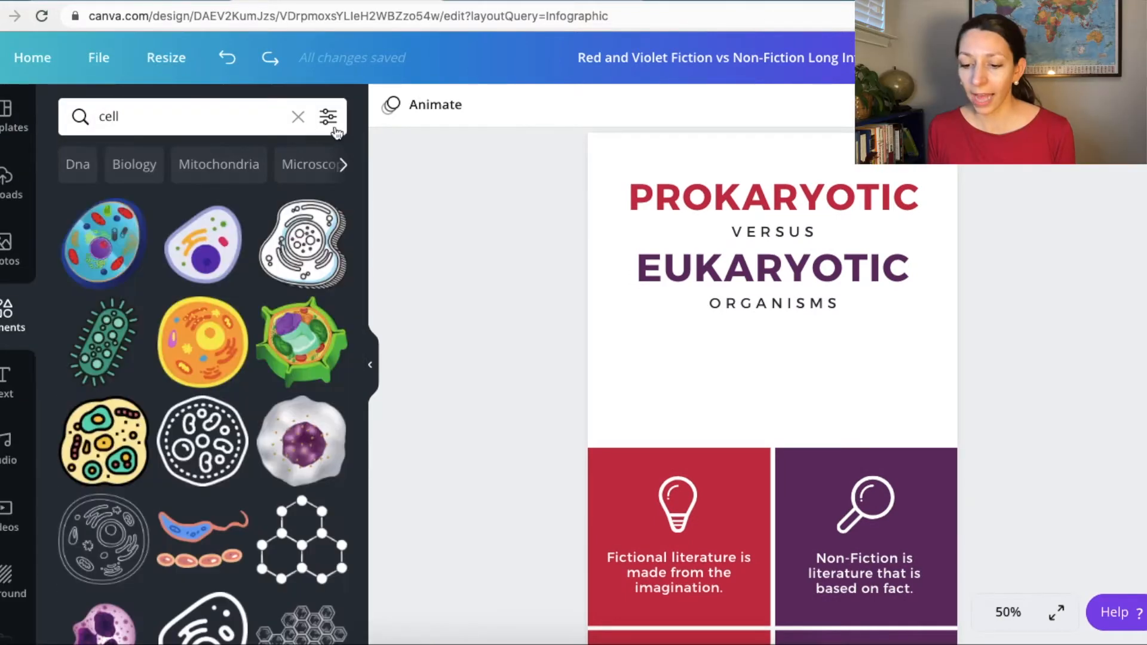
{"action": "left_click", "coordinate": [328, 117]}
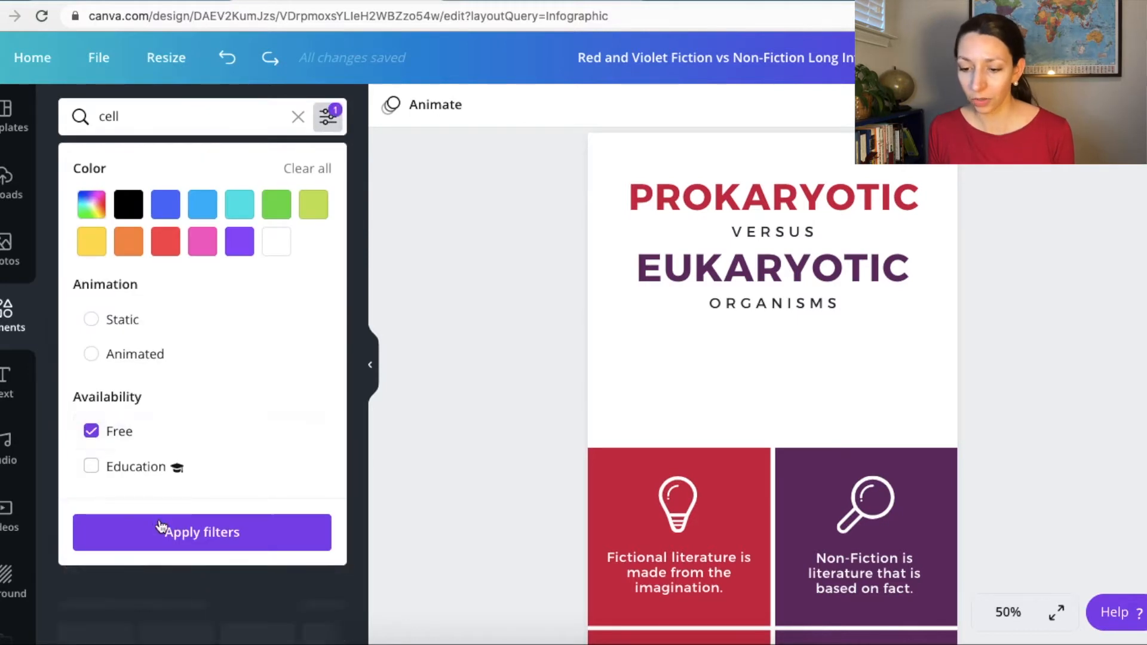
{"action": "left_click", "coordinate": [201, 532]}
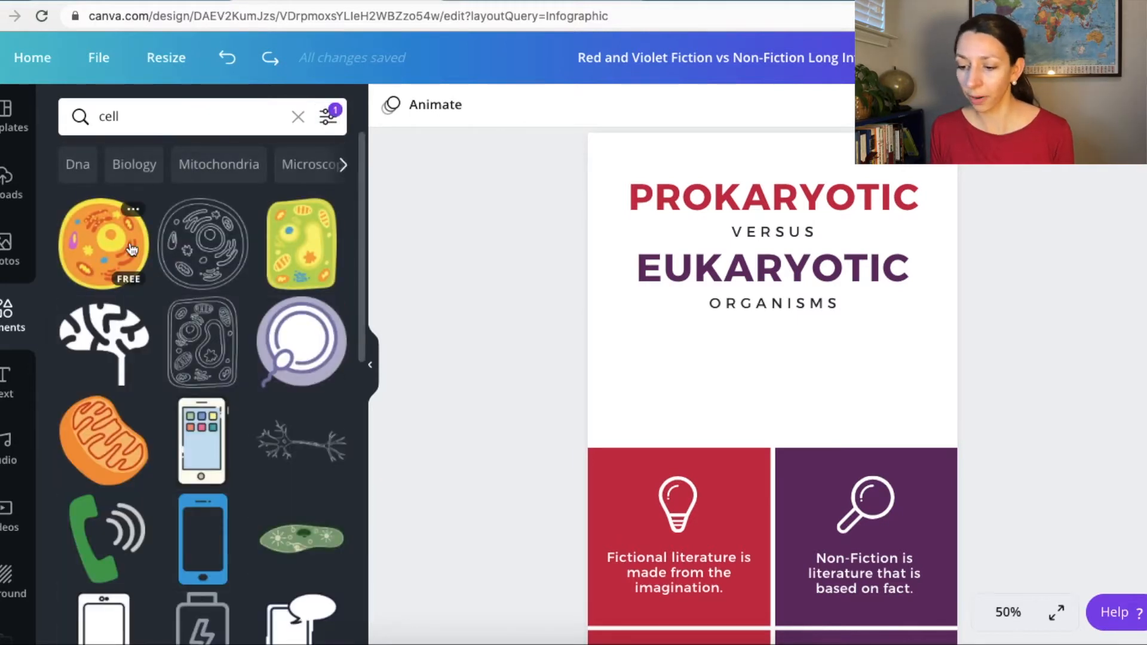
{"action": "left_click", "coordinate": [104, 243]}
{"action": "type", "text": "bacteria"}
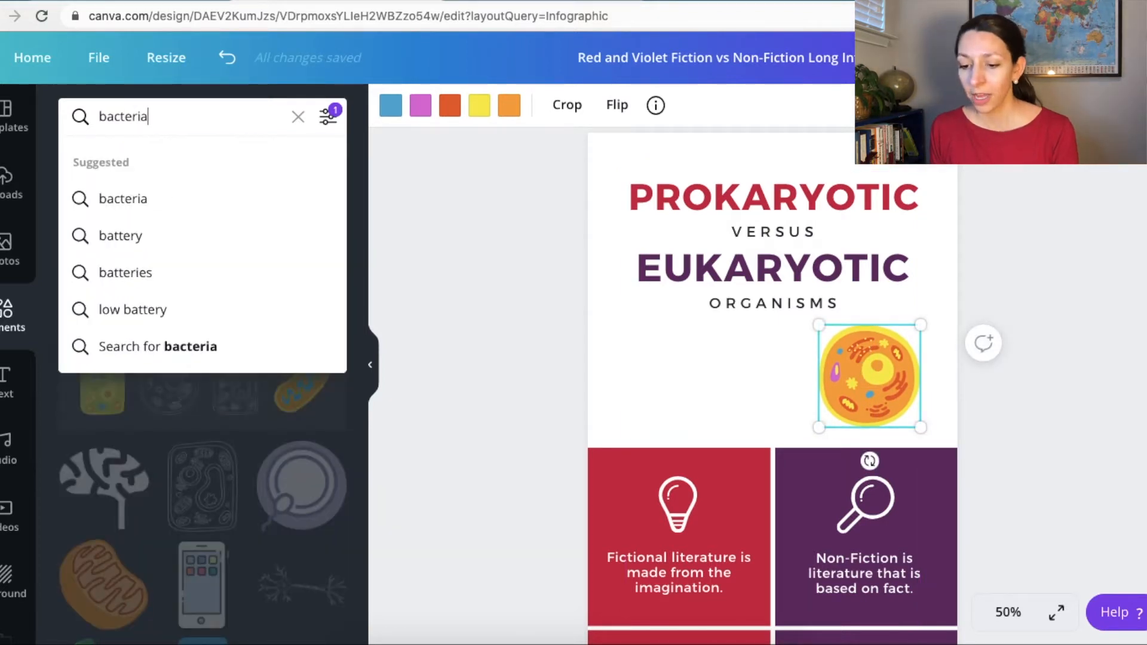
{"action": "key", "text": "Return"}
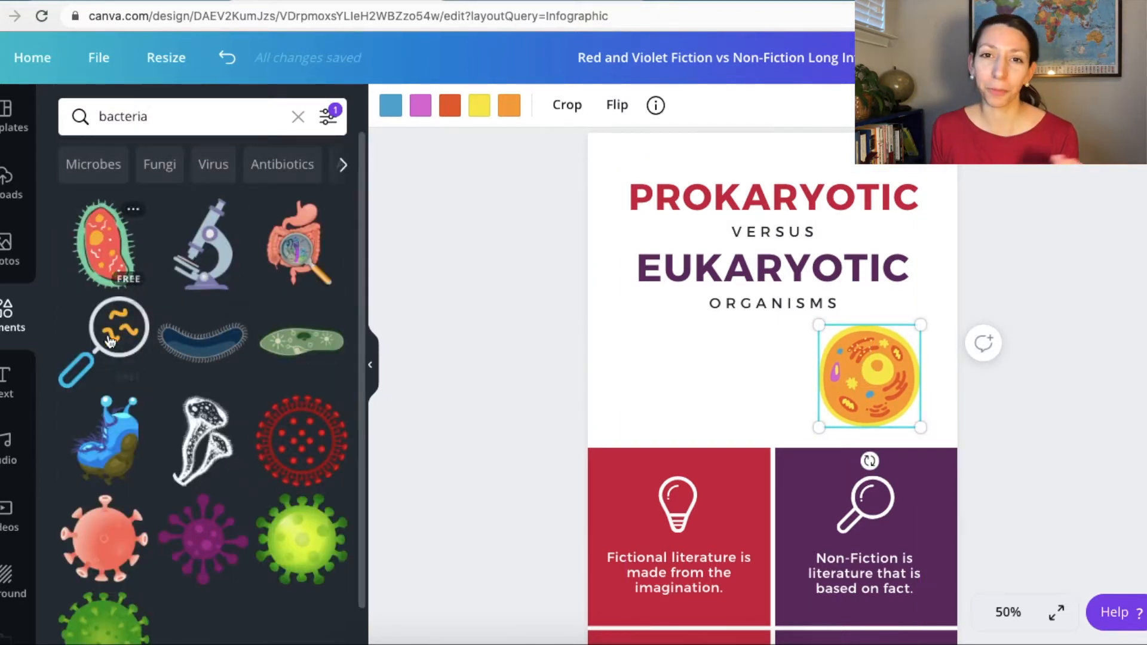
{"action": "mouse_move", "coordinate": [203, 344]}
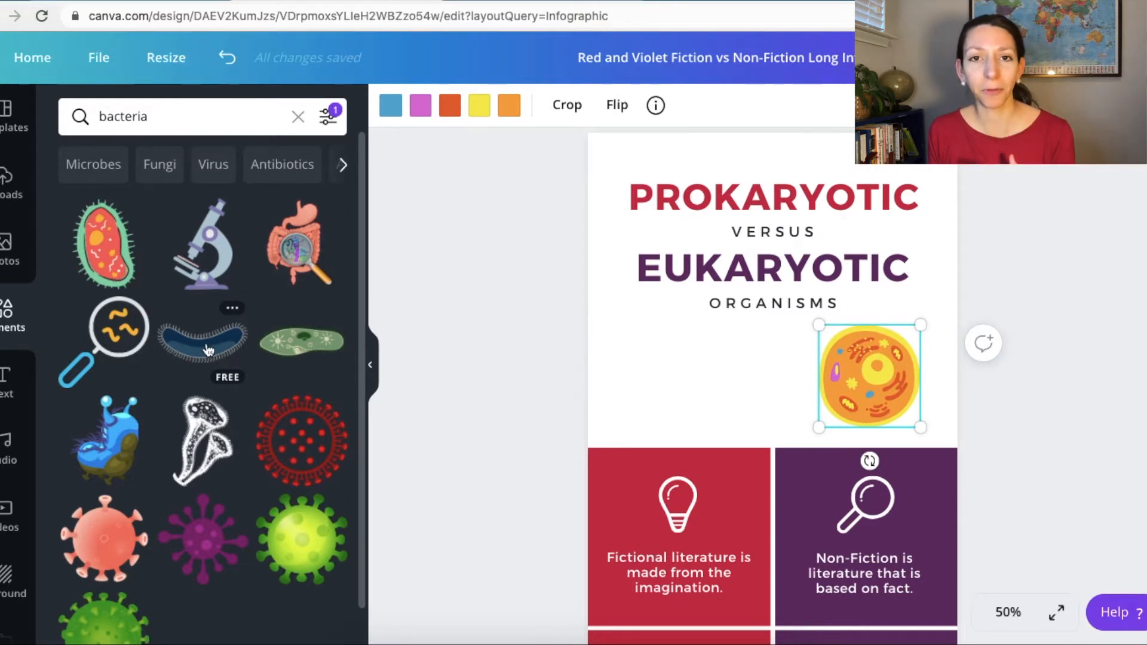
{"action": "left_click", "coordinate": [202, 340]}
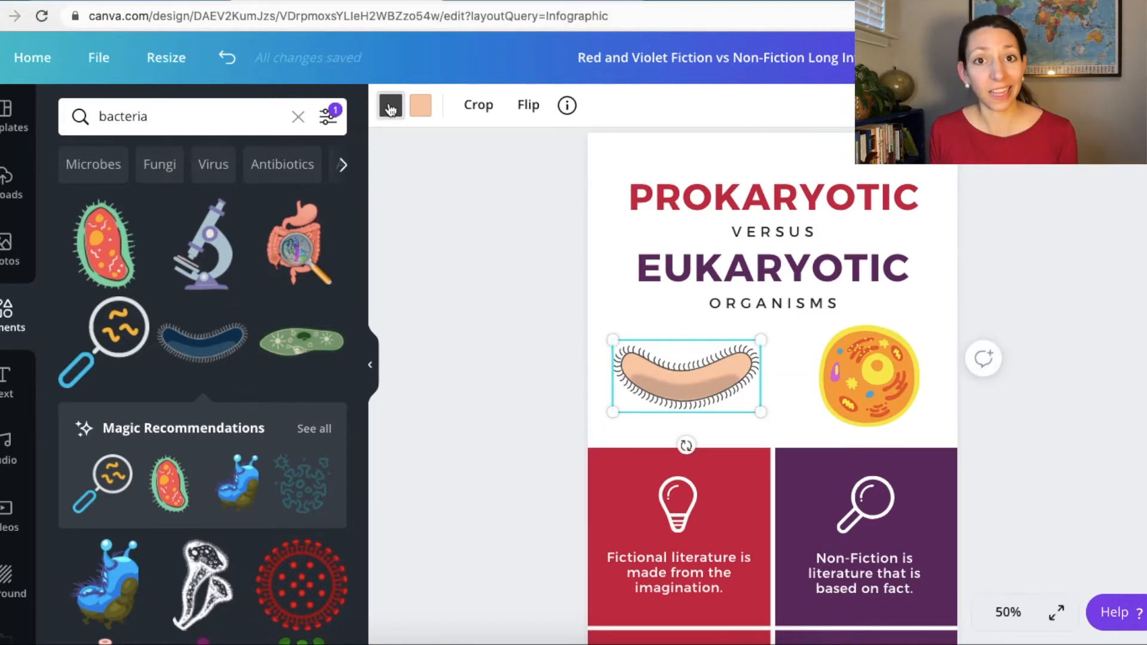
Recolour the bacterium with the infographic's red and purple document colours.
{"action": "left_click", "coordinate": [390, 105]}
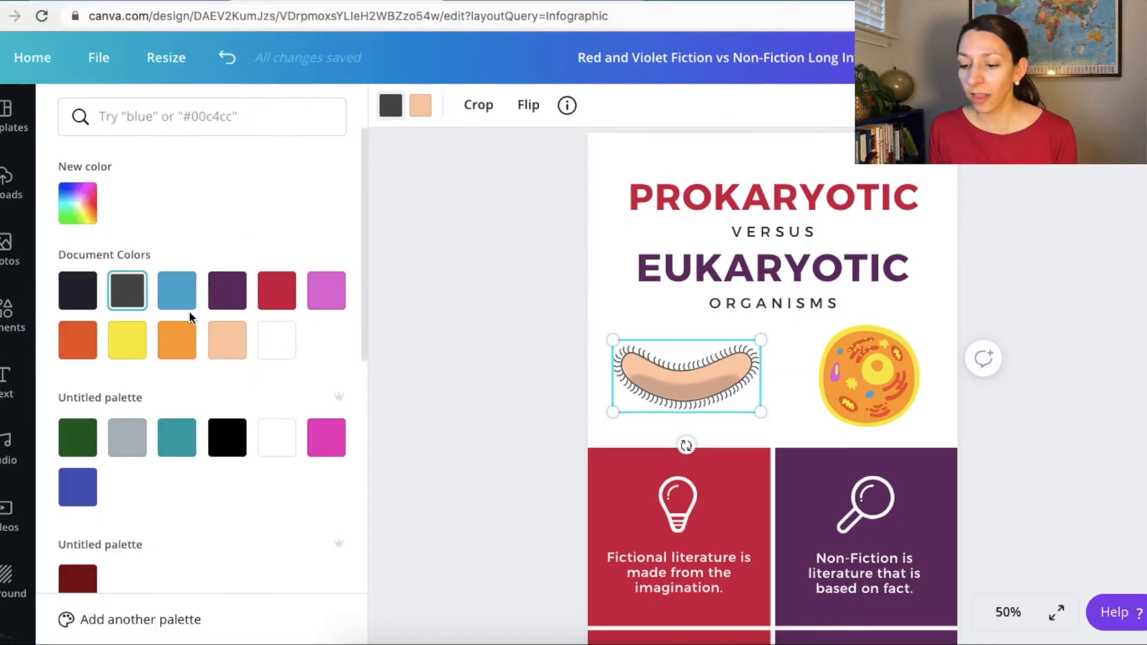
{"action": "left_click", "coordinate": [276, 290]}
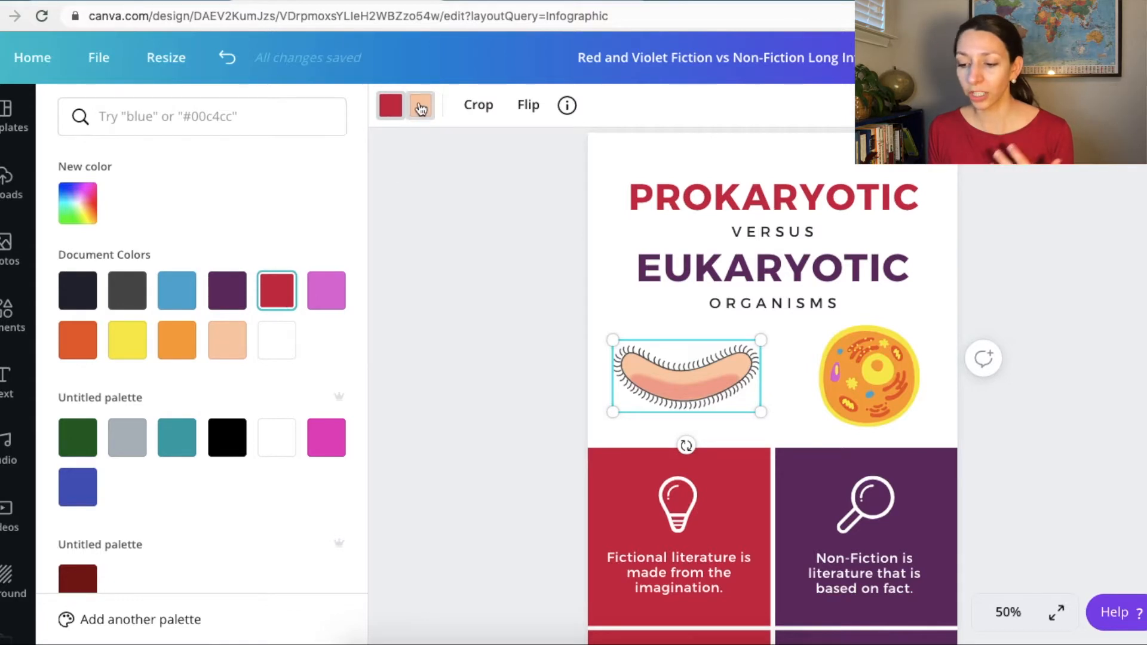
{"action": "left_click", "coordinate": [227, 289]}
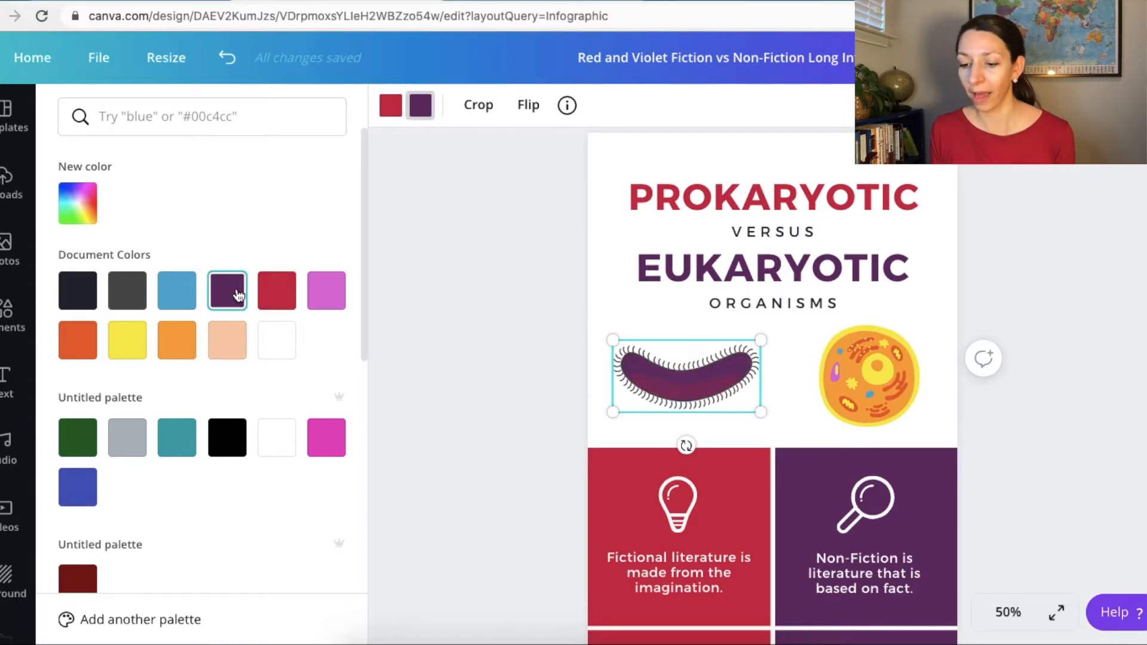
{"action": "left_click", "coordinate": [277, 290]}
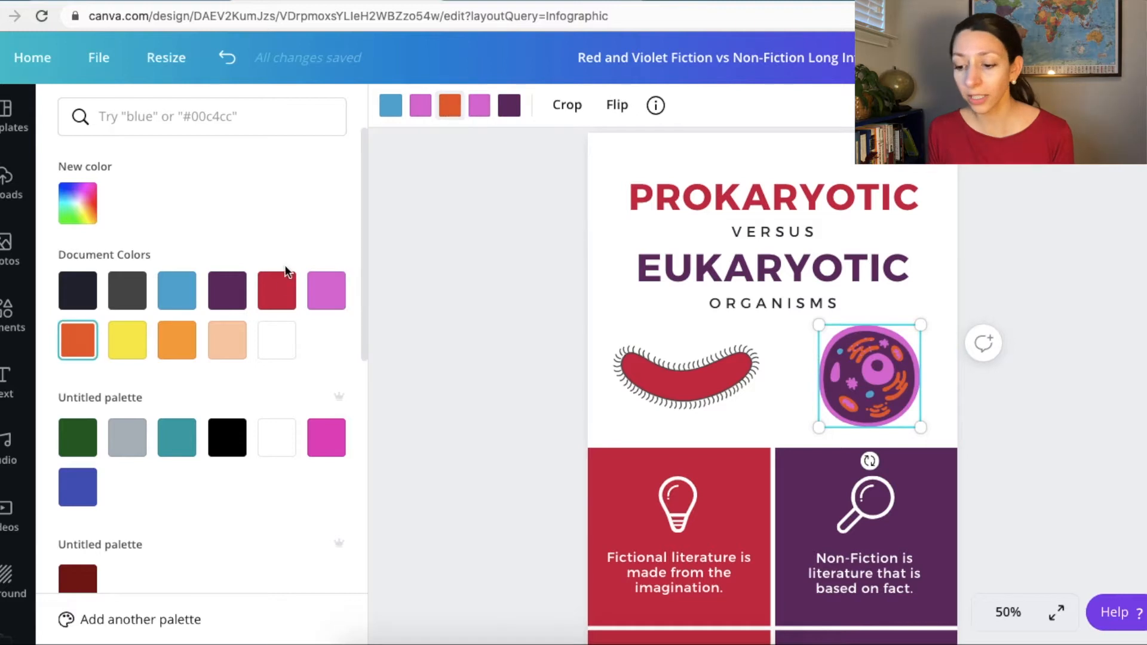
Recolour parts of the cell pink, dark grey and blue.
{"action": "left_click", "coordinate": [327, 289]}
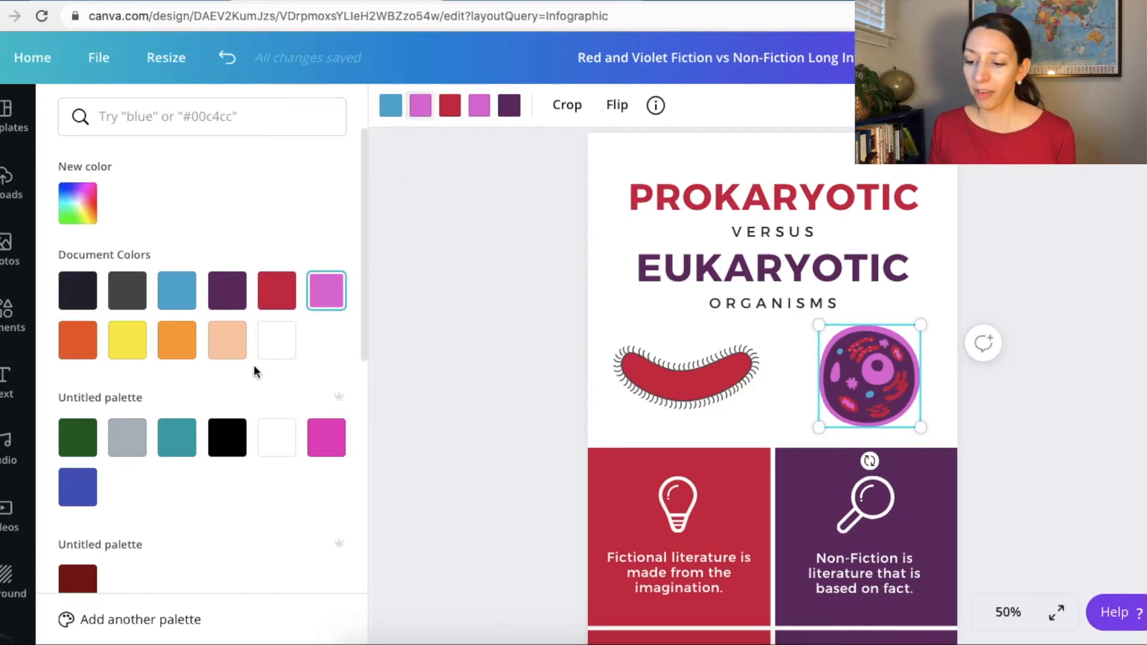
{"action": "left_click", "coordinate": [126, 290]}
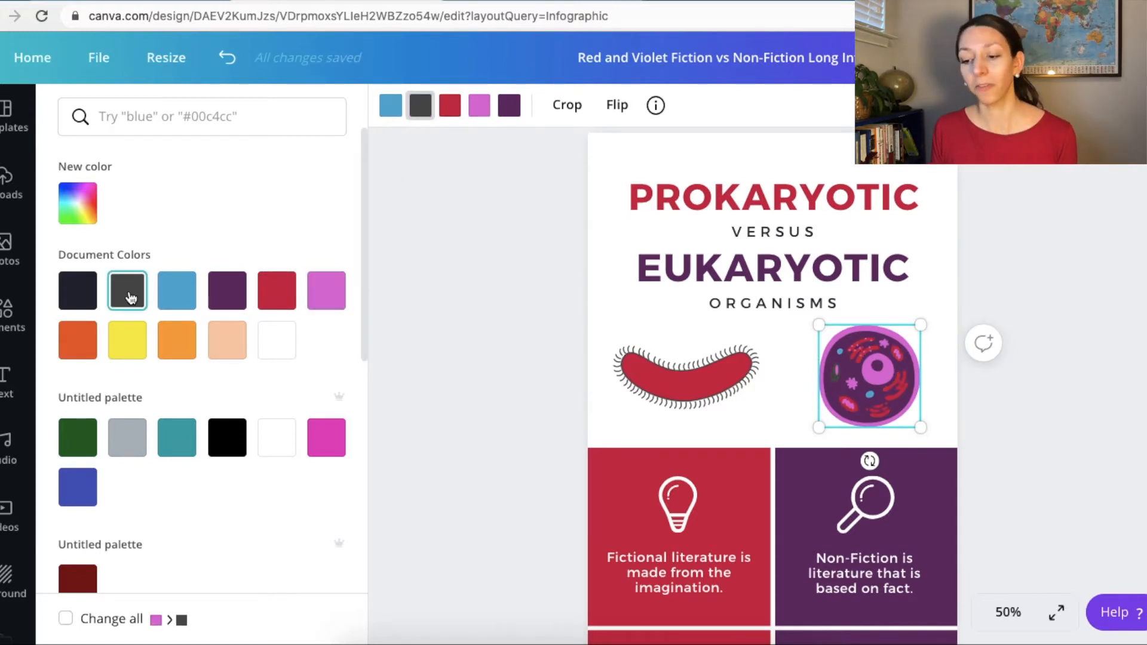
{"action": "left_click", "coordinate": [177, 289]}
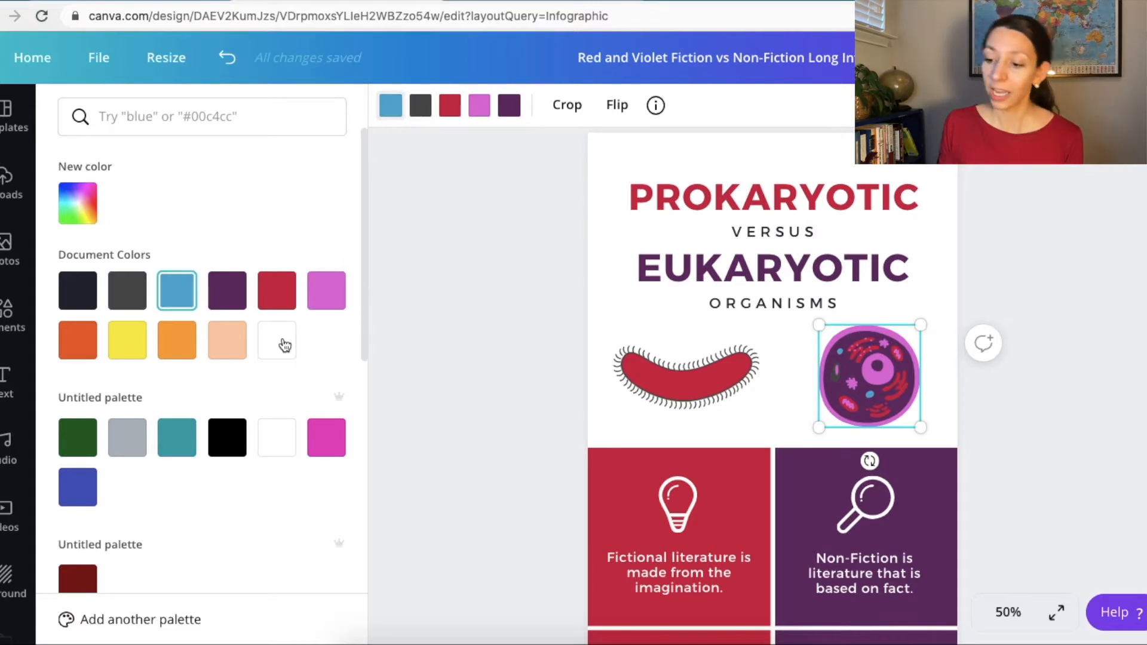
{"action": "type", "text": "bacteria"}
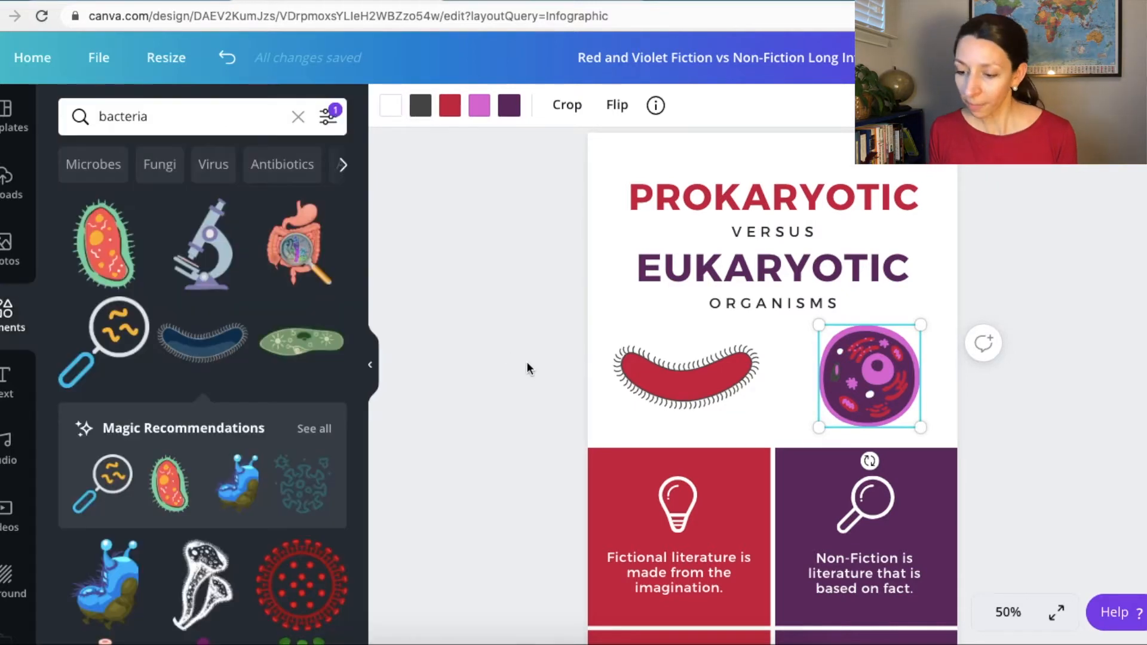
Add an enlarged PROKARYOTIC label under the bacterium and copy it for the cell side.
{"action": "scroll", "scroll_direction": "down", "scroll_amount": 3}
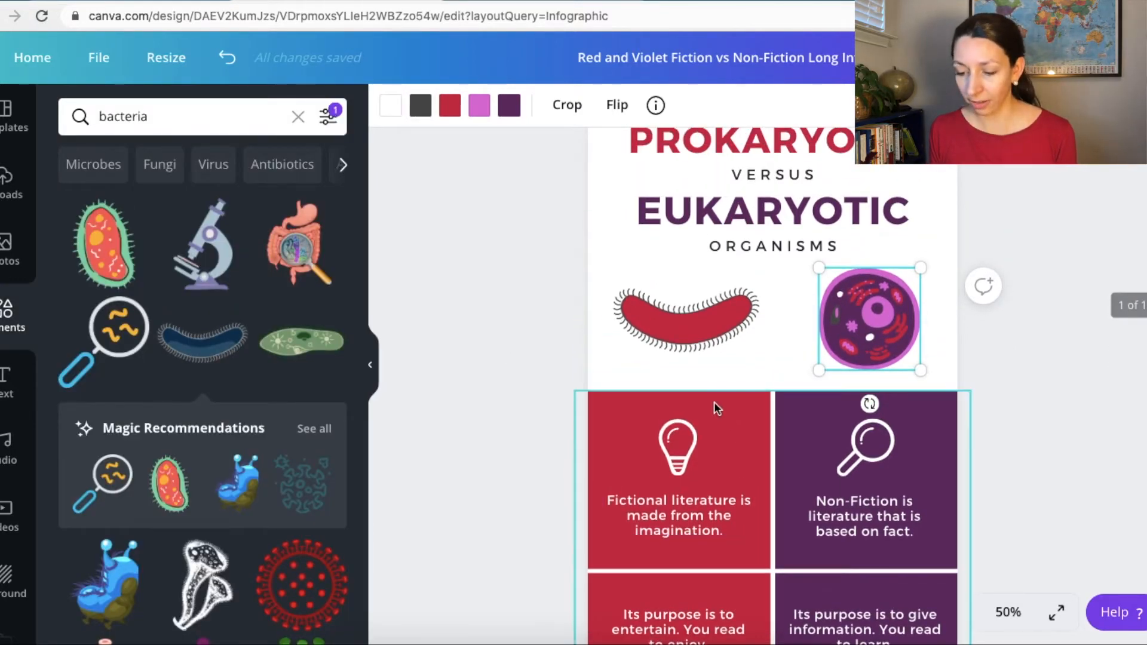
{"action": "left_click", "coordinate": [772, 245]}
{"action": "type", "text": "PRO"}
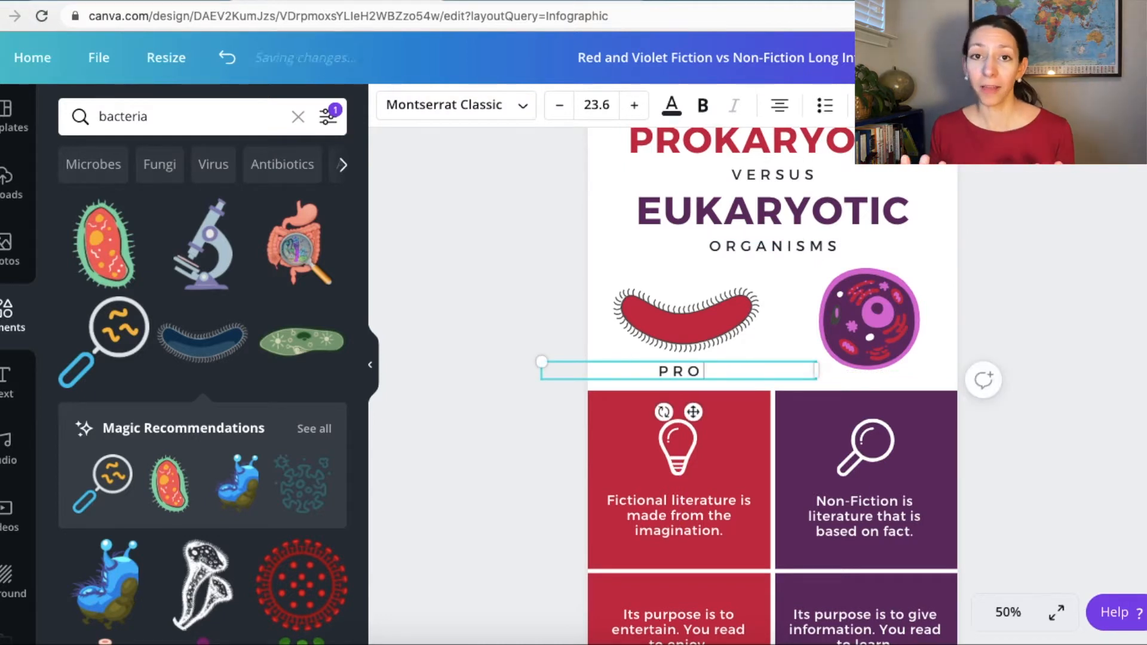
{"action": "type", "text": "KARYOTIC"}
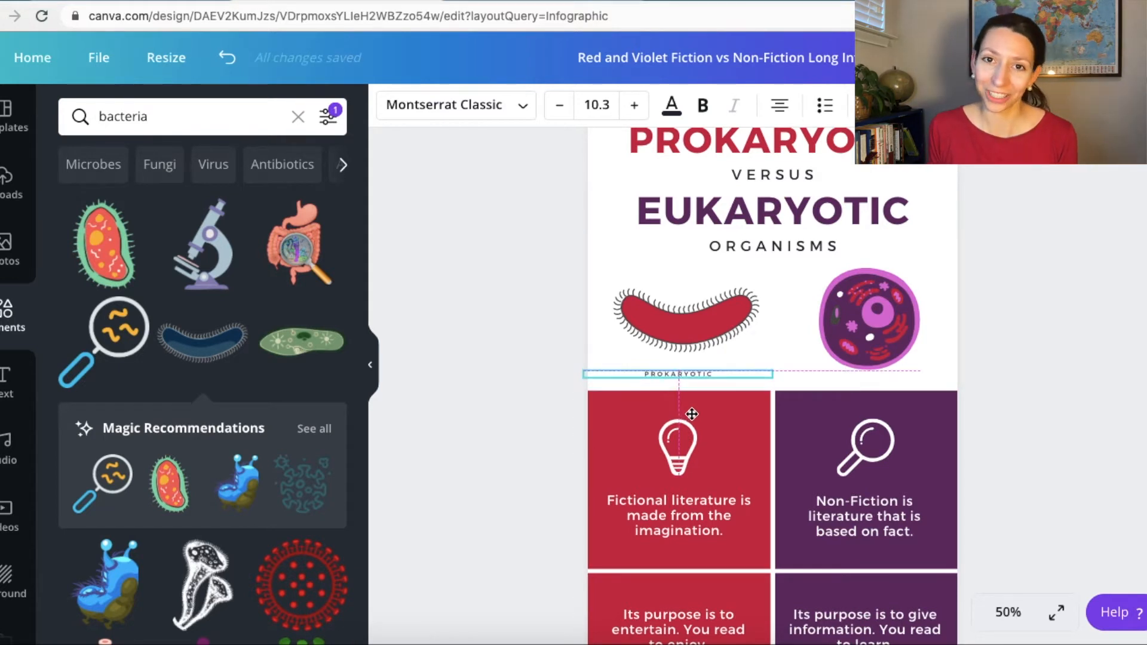
{"action": "left_click", "coordinate": [675, 374]}
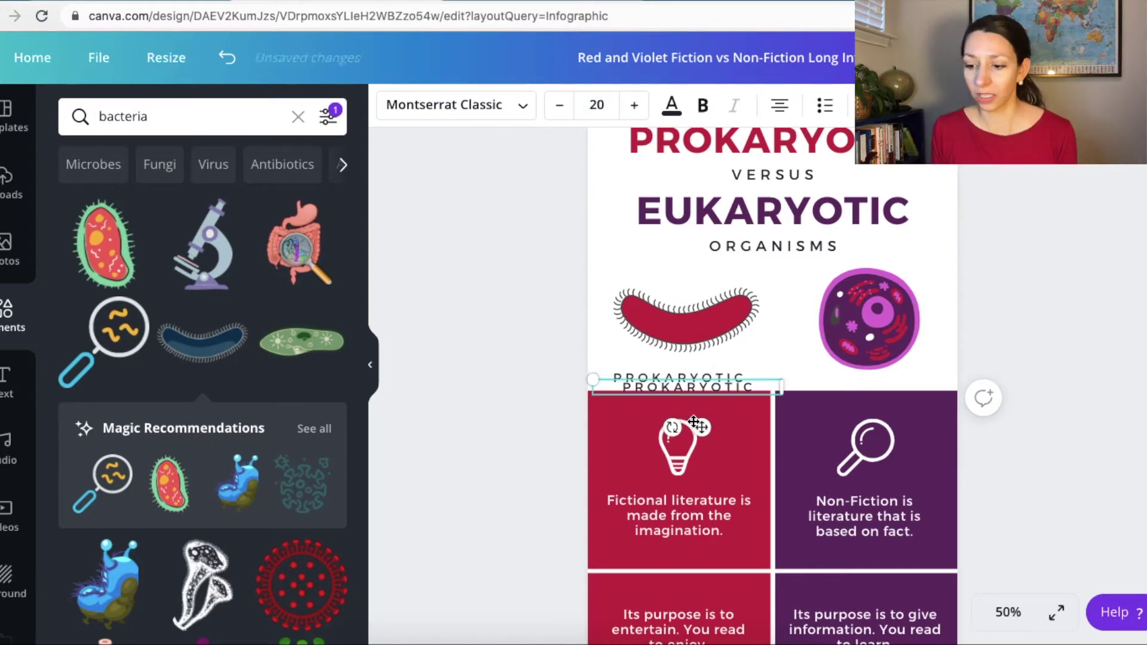
{"action": "left_click", "coordinate": [870, 321]}
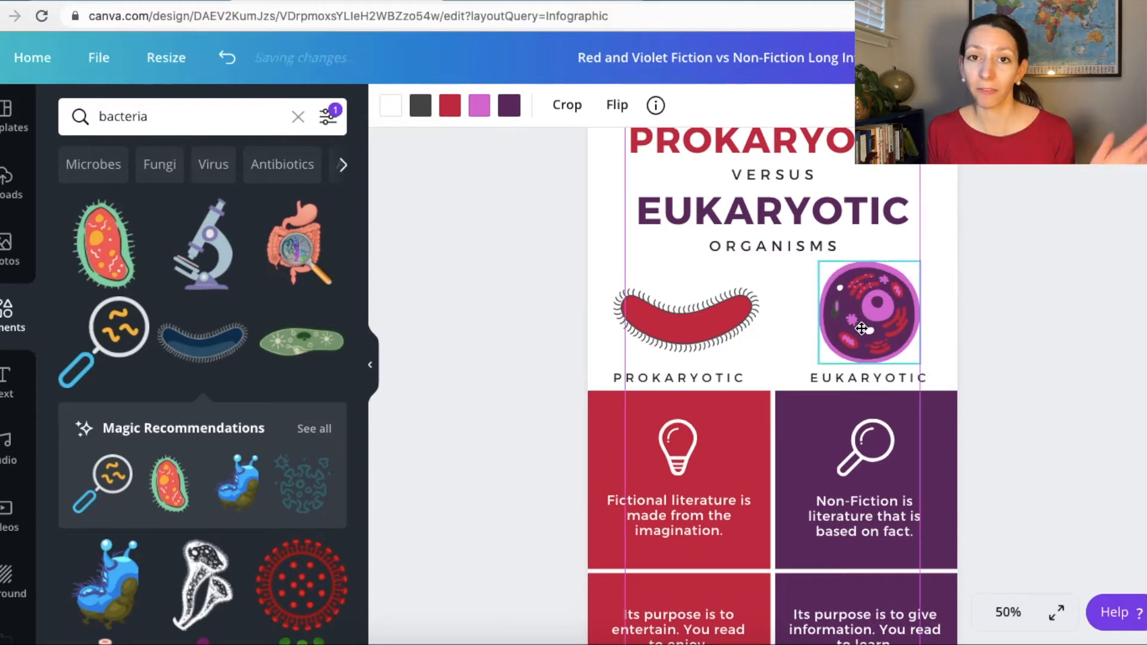
{"action": "left_click", "coordinate": [684, 318]}
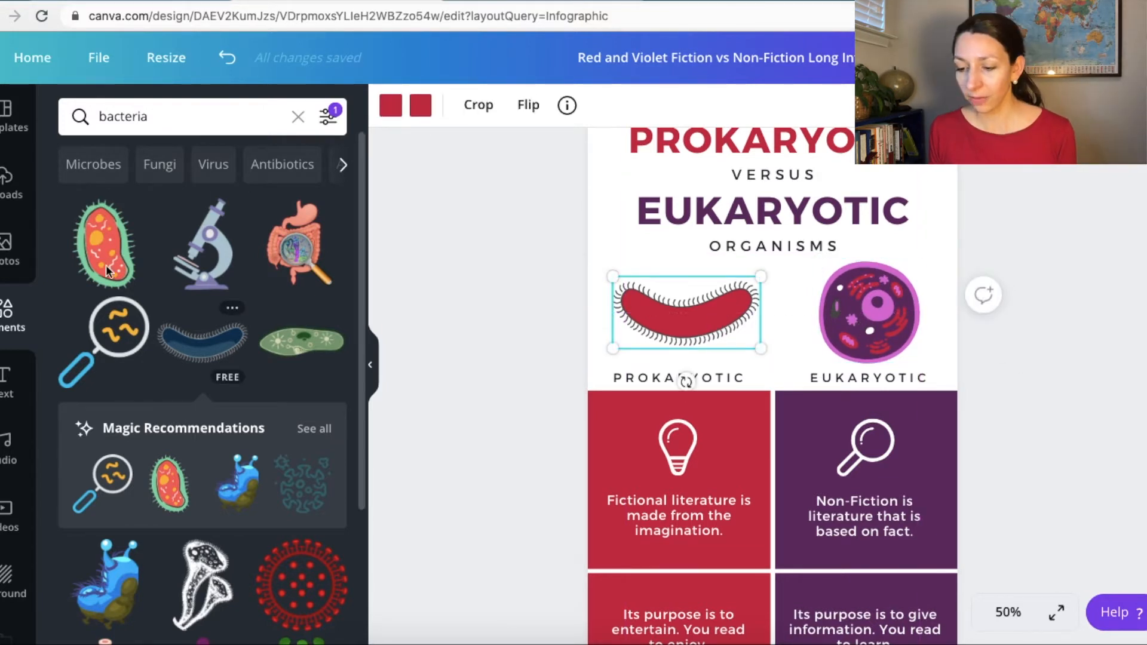
{"action": "mouse_move", "coordinate": [468, 370]}
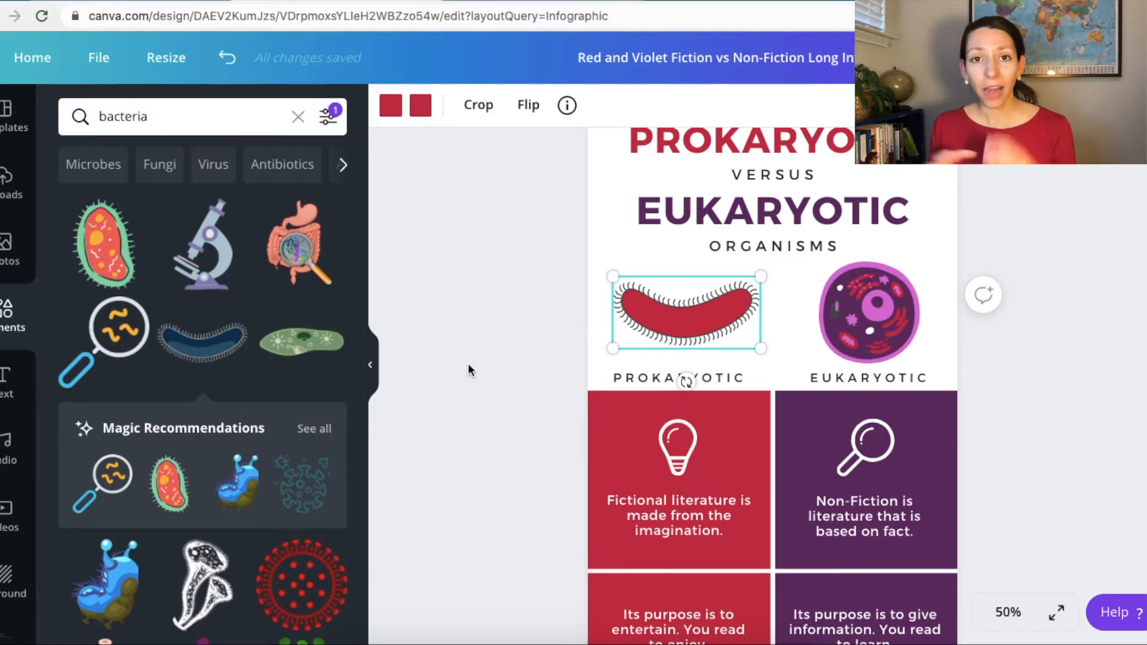
{"action": "left_click", "coordinate": [469, 369]}
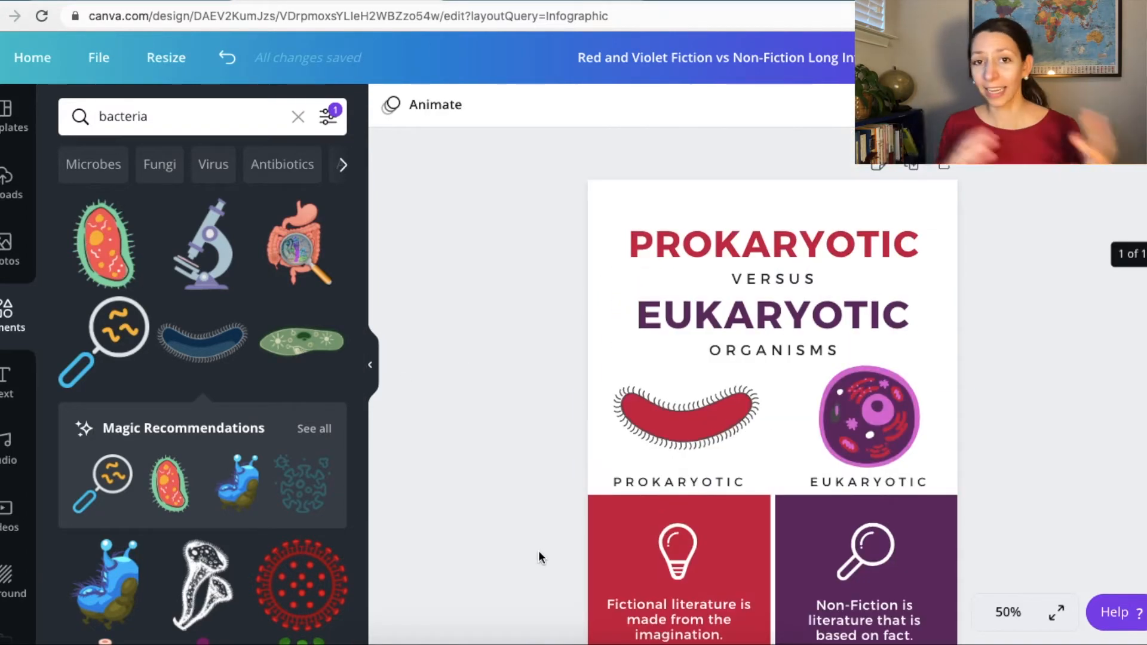
Rewrite the red box as 'Bacteria, Archaea' and the purple box as 'Animals, Plants, Protists, Fungi'.
{"action": "scroll", "scroll_direction": "down", "scroll_amount": 3}
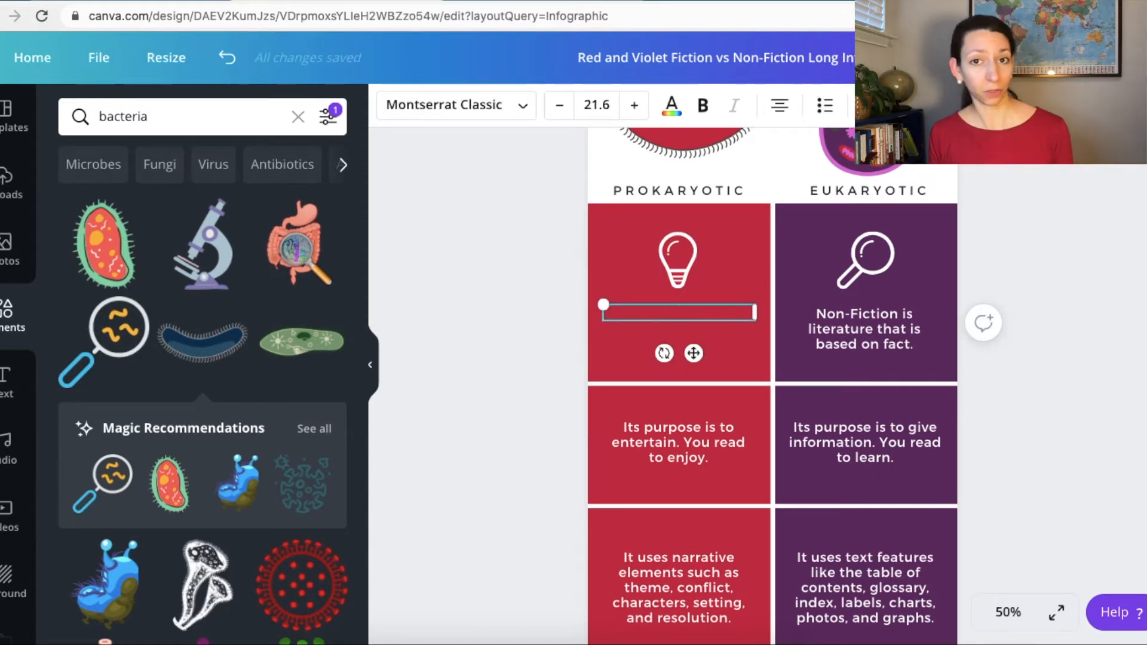
{"action": "type", "text": "B"}
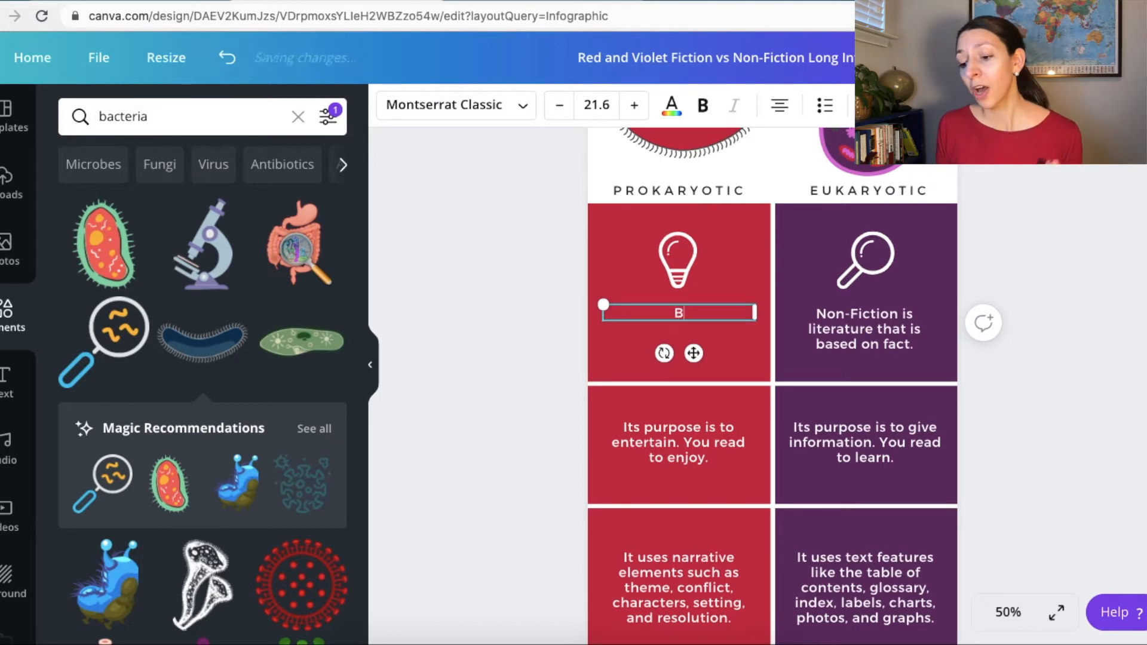
{"action": "type", "text": "Bacteria, A"}
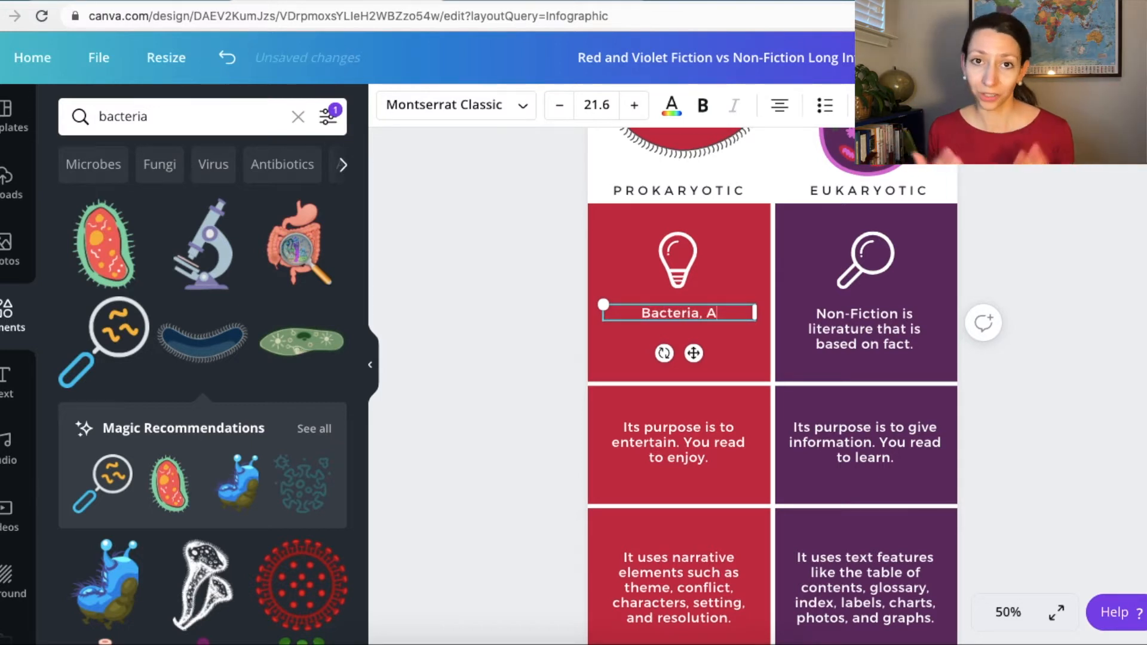
{"action": "type", "text": "rchaea"}
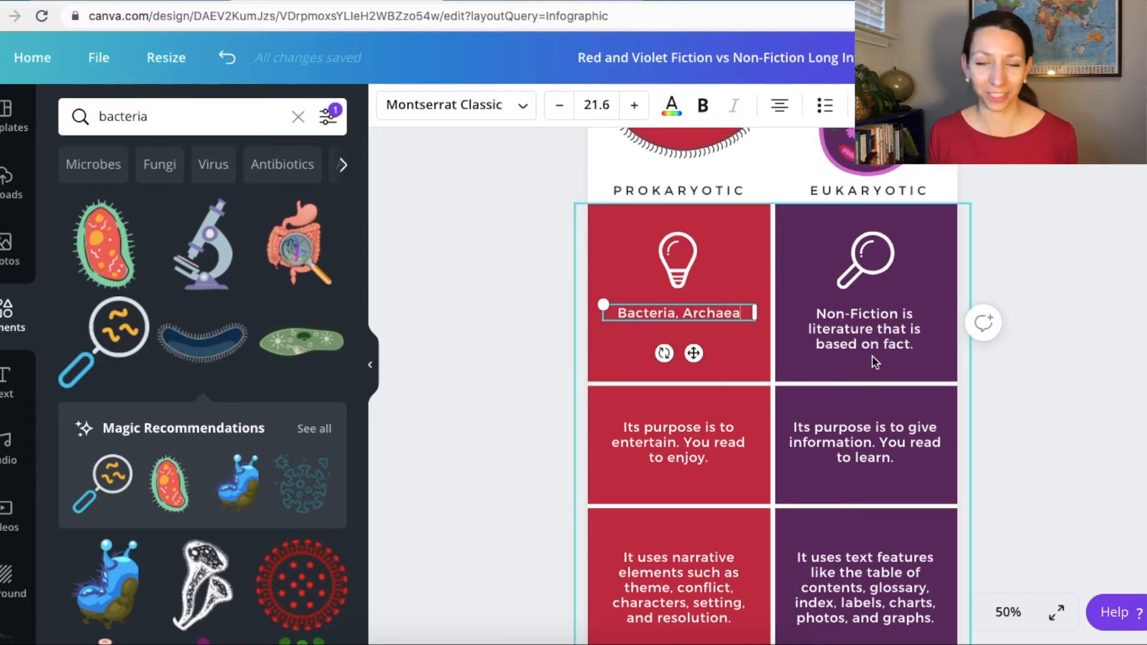
{"action": "left_click", "coordinate": [866, 329]}
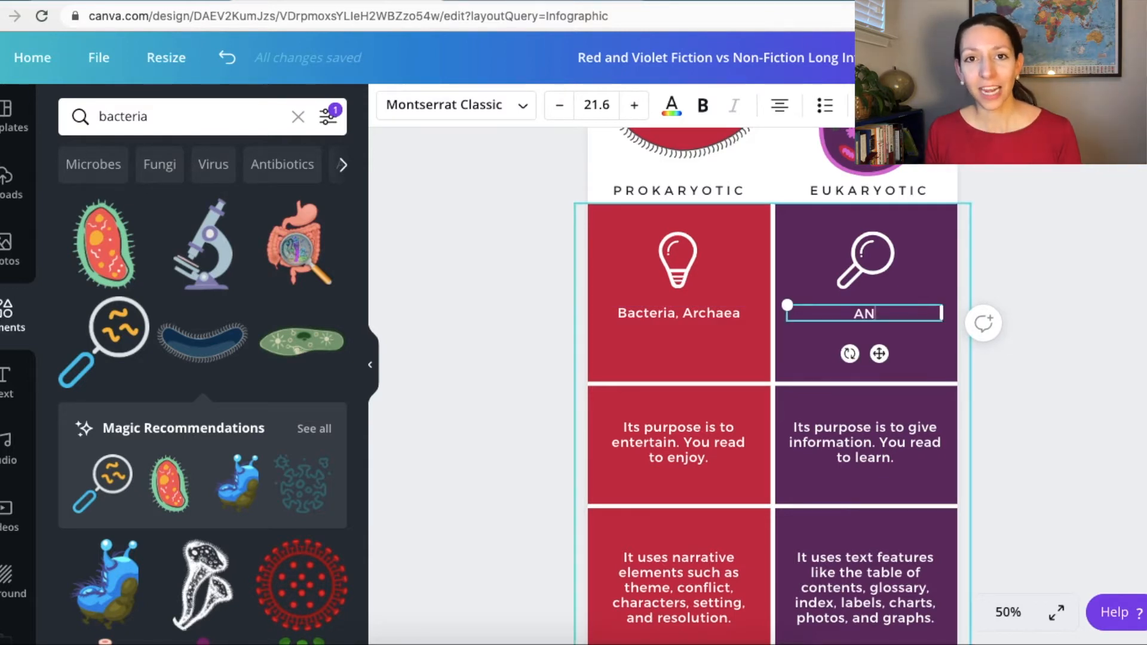
{"action": "type", "text": "Animals, Plants, Protists, Fungi"}
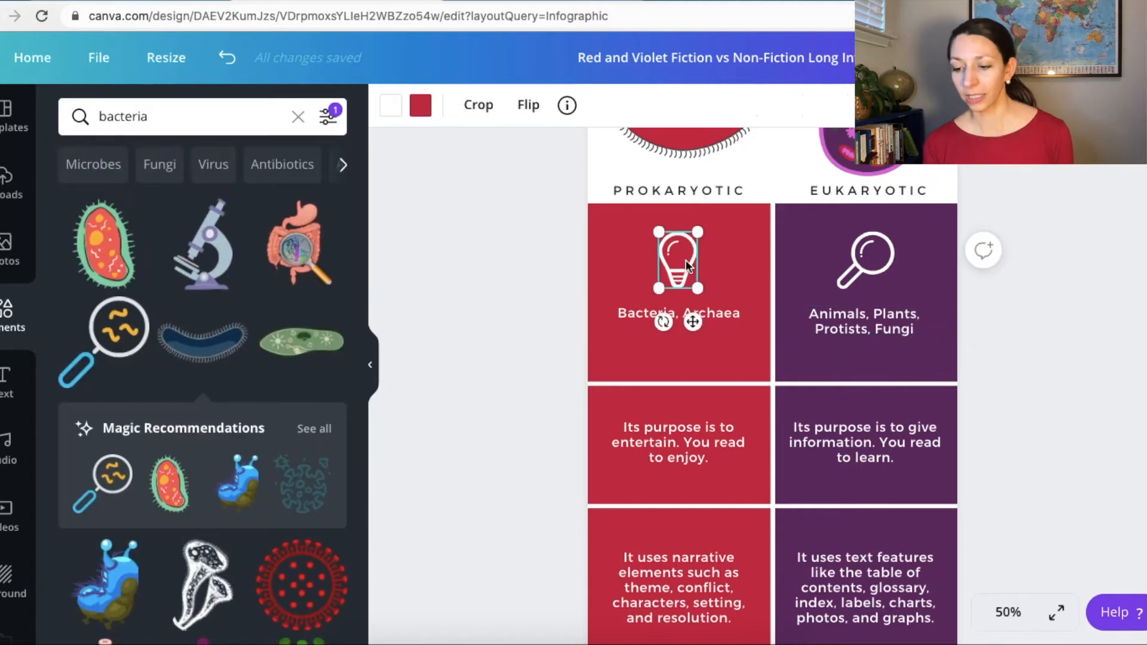
Replace the old icons with an oval graphic and a plant sprout recoloured white.
{"action": "left_click", "coordinate": [183, 116]}
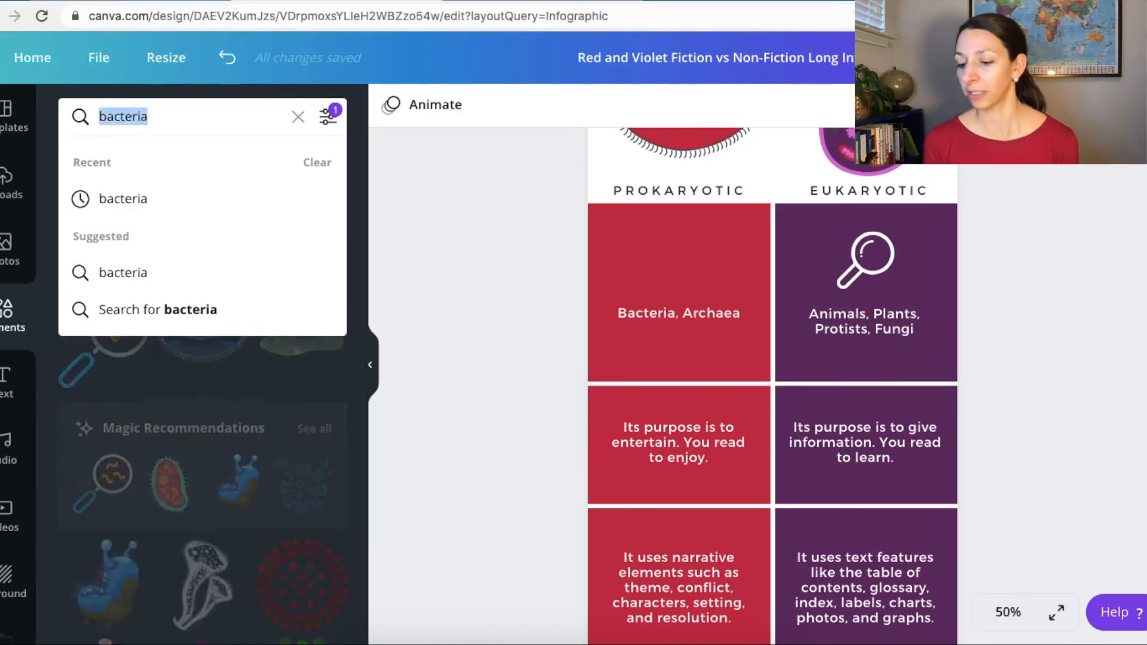
{"action": "type", "text": "oval"}
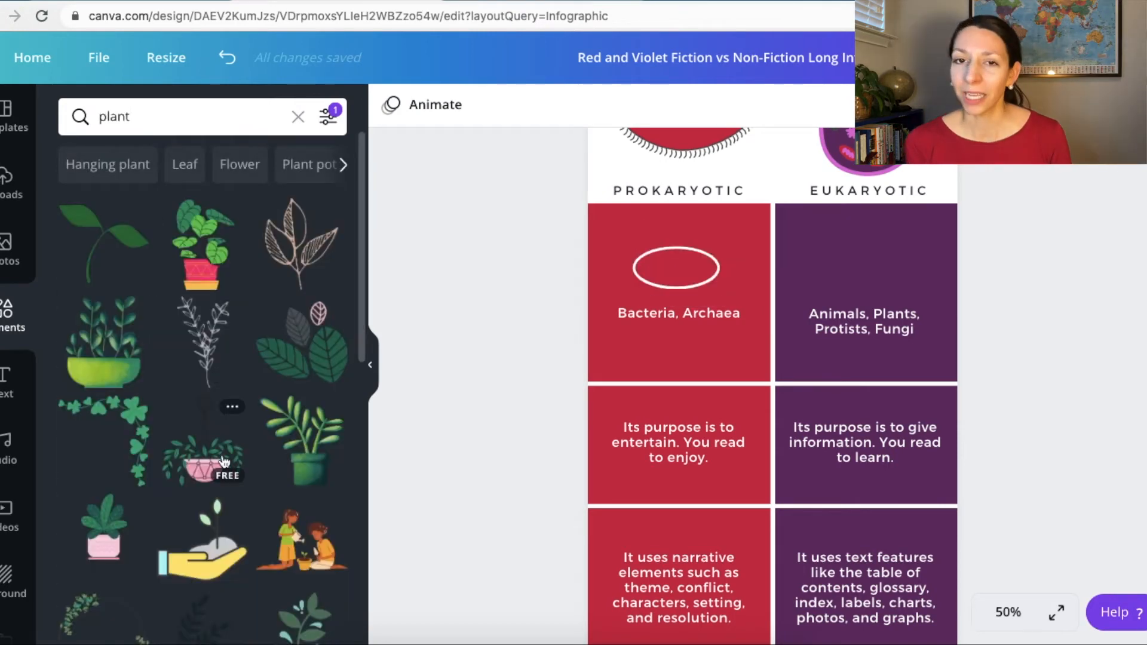
{"action": "scroll", "scroll_direction": "down", "scroll_amount": 3}
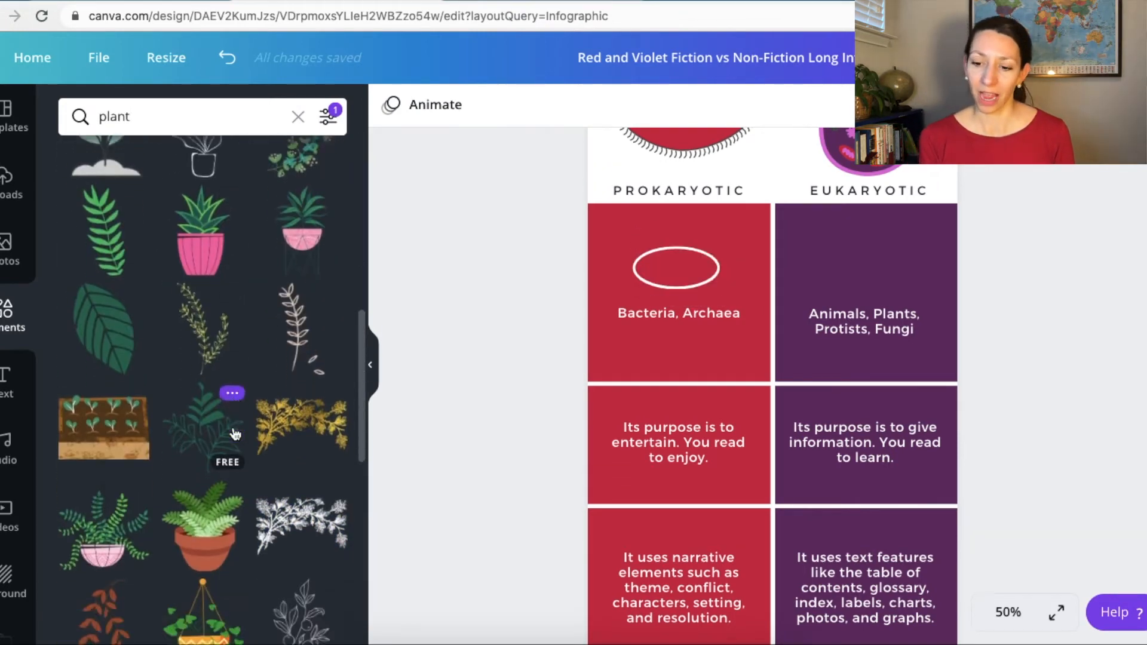
{"action": "scroll", "scroll_direction": "up", "scroll_amount": 3}
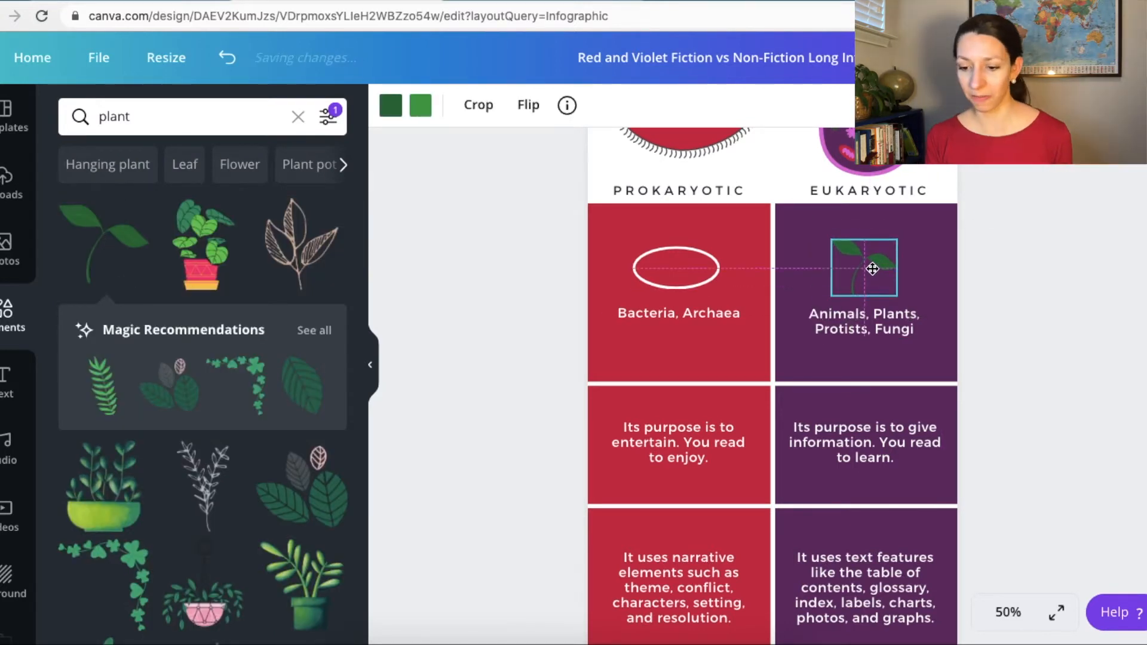
{"action": "left_click", "coordinate": [390, 105]}
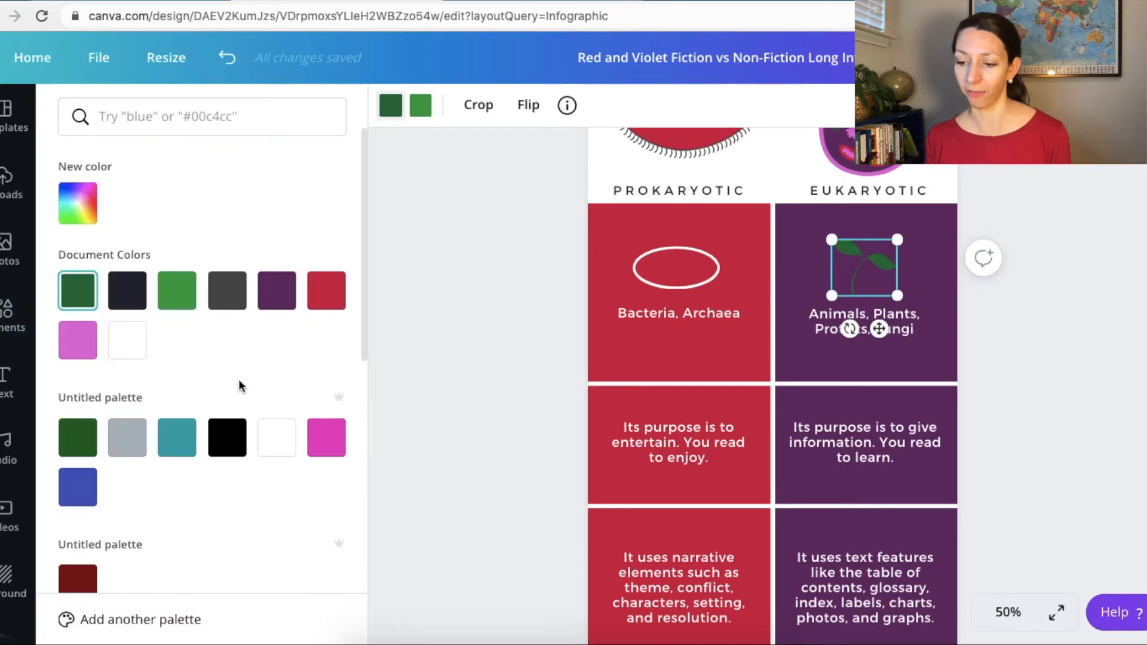
{"action": "left_click", "coordinate": [177, 289]}
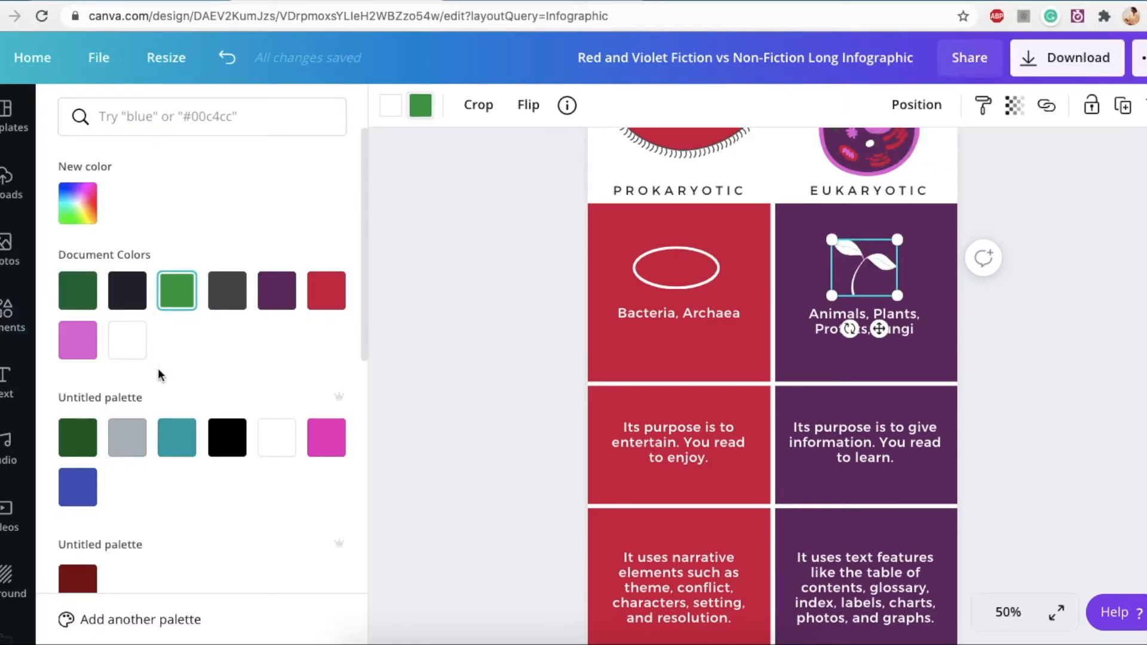
{"action": "type", "text": "plant"}
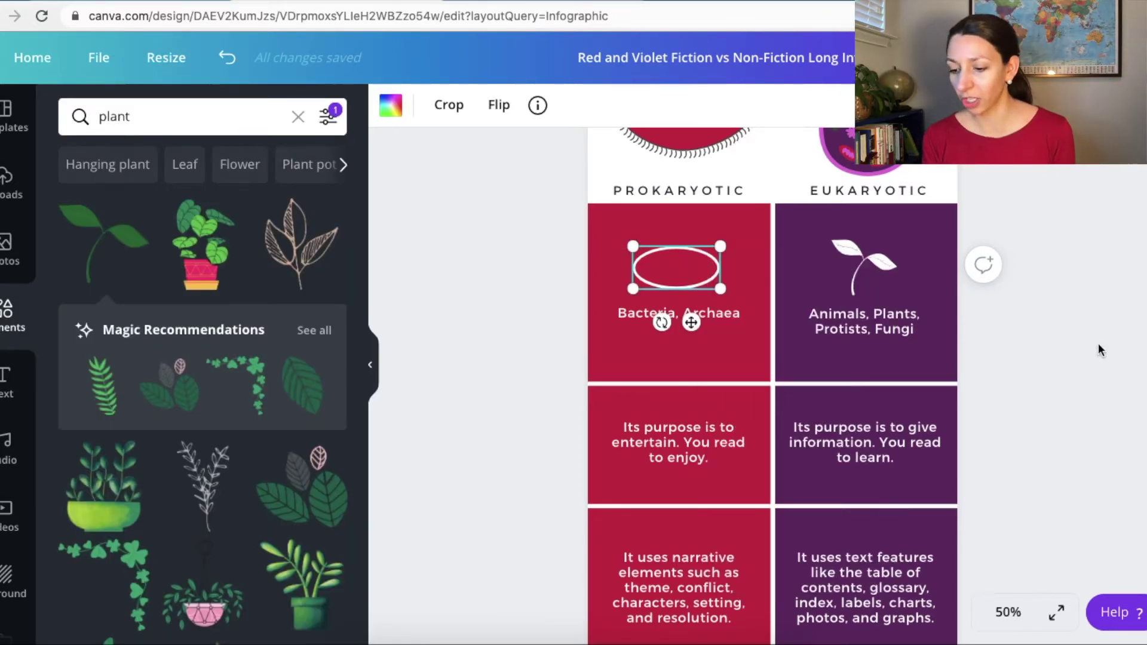
Deselect the oval and type 'No Nucleus' into the third red box.
{"action": "left_click", "coordinate": [677, 442]}
{"action": "type", "text": "No N"}
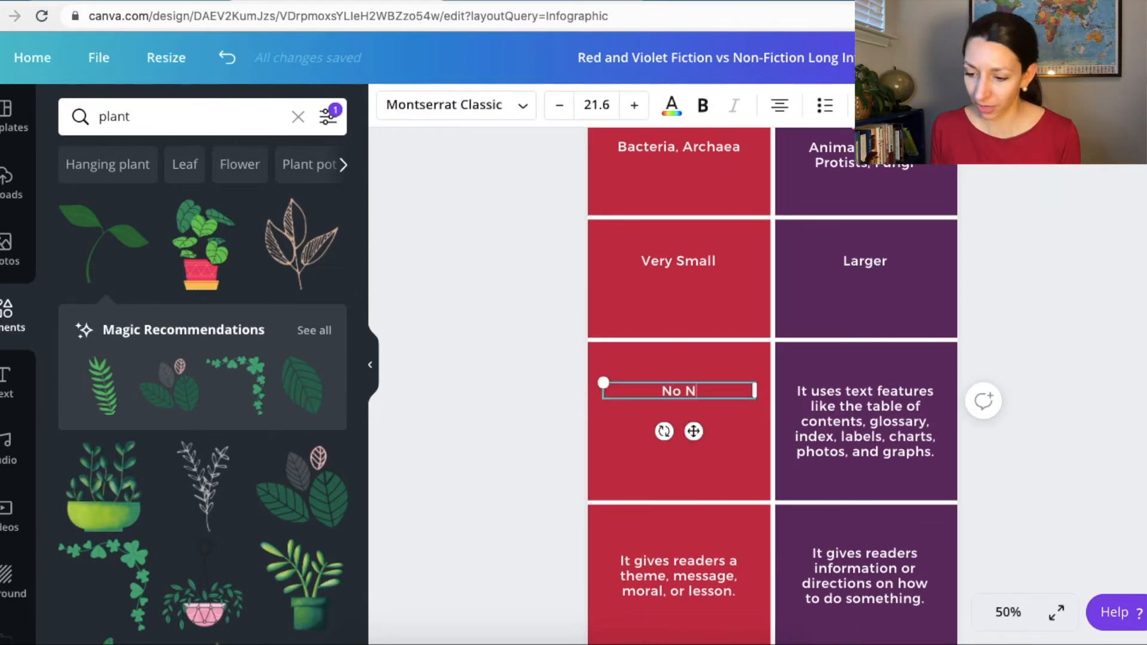
{"action": "type", "text": "ucle"}
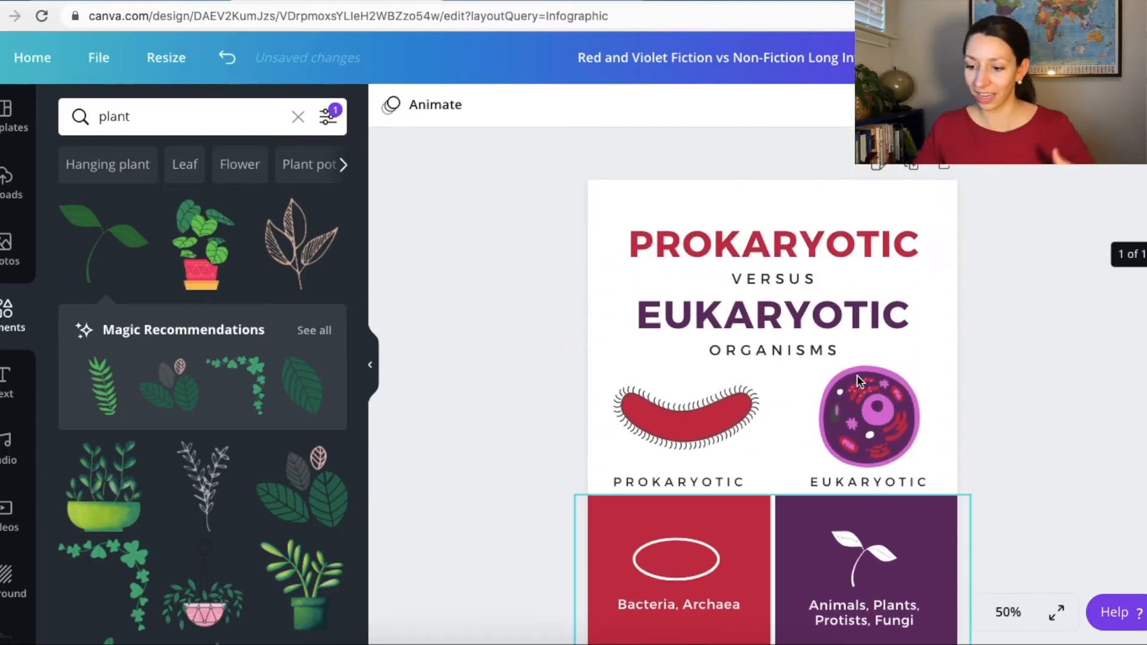
Copy a view-only share link to the infographic from the Share menu.
{"action": "left_click", "coordinate": [1008, 612]}
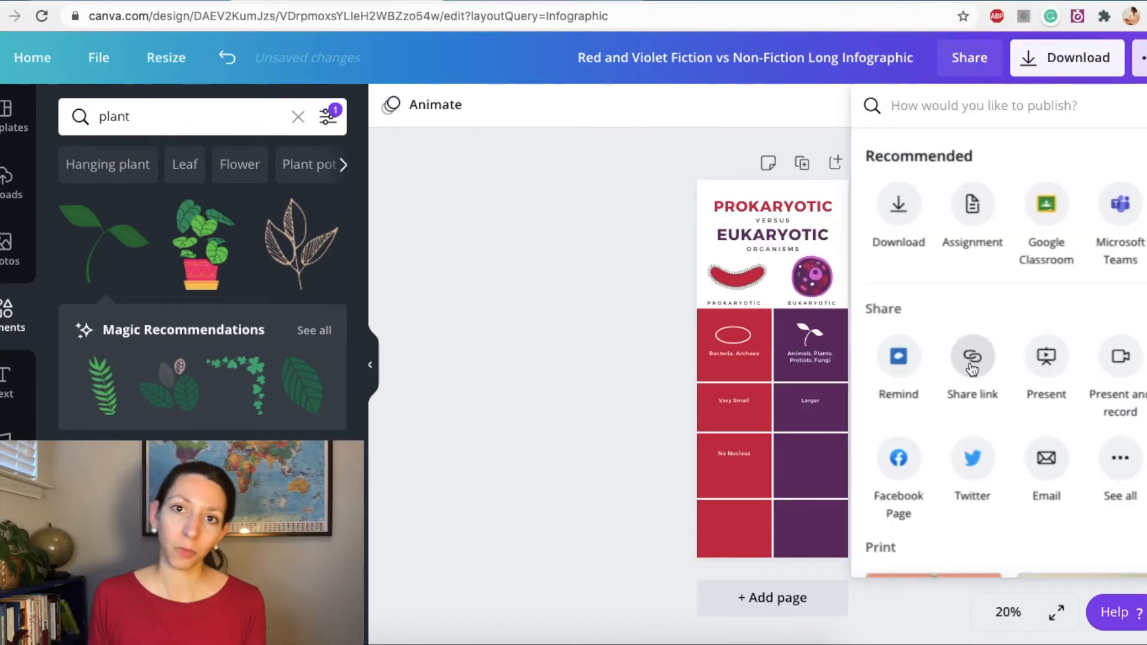
{"action": "left_click", "coordinate": [971, 356]}
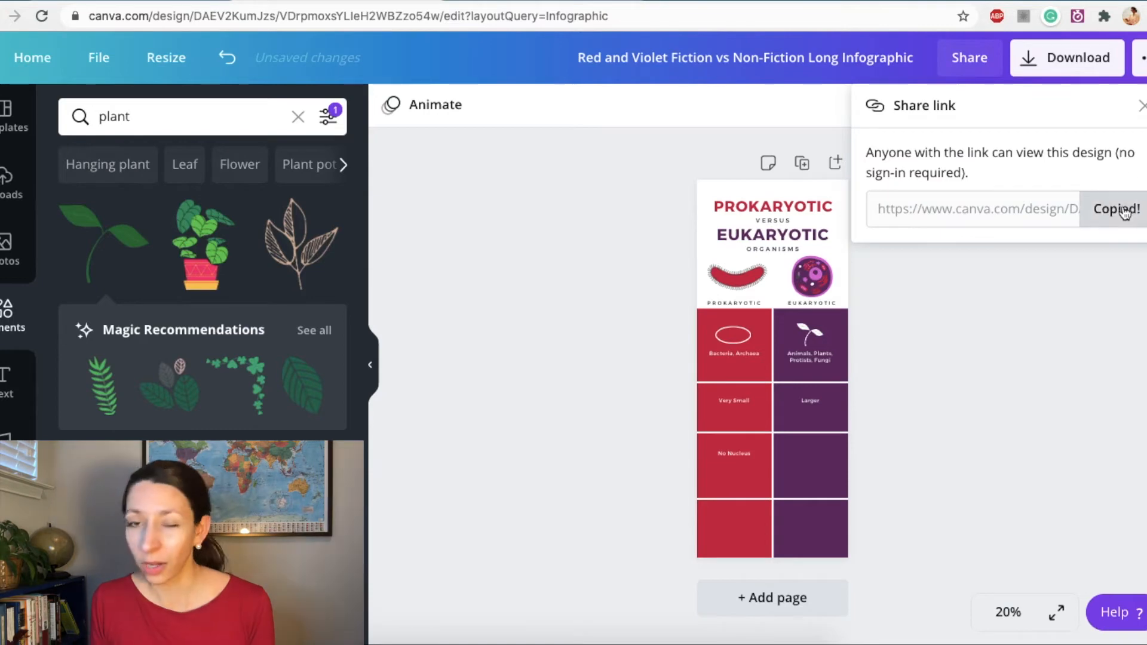
{"action": "left_click", "coordinate": [286, 18]}
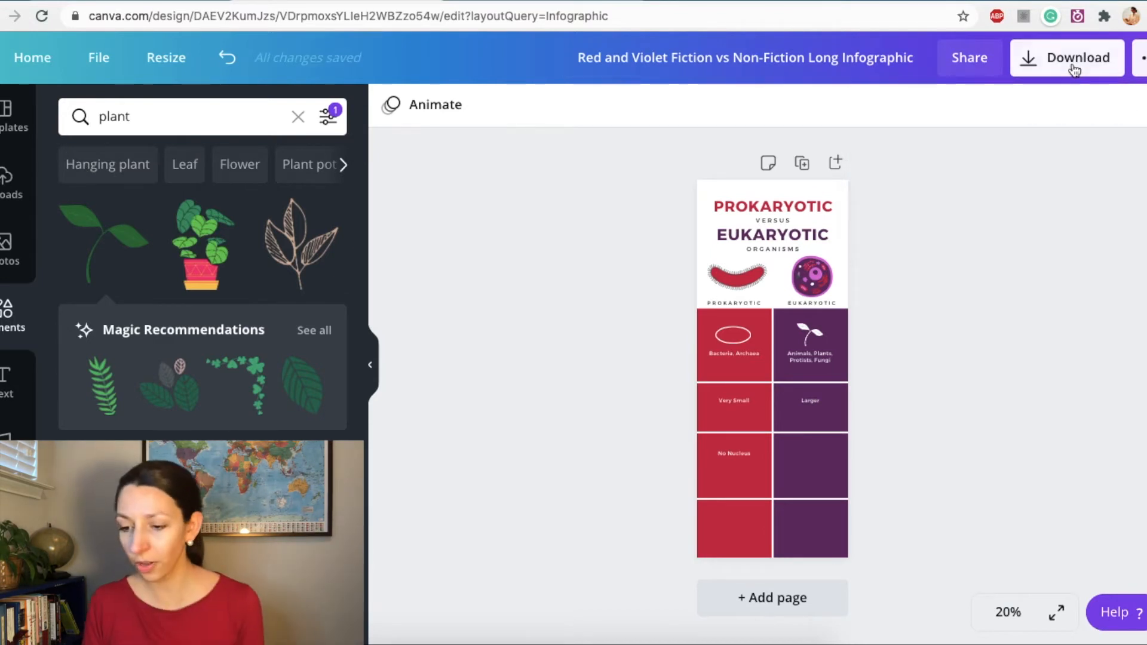
Download the Canva infographic as a PNG file from the Download panel.
{"action": "left_click", "coordinate": [1067, 58]}
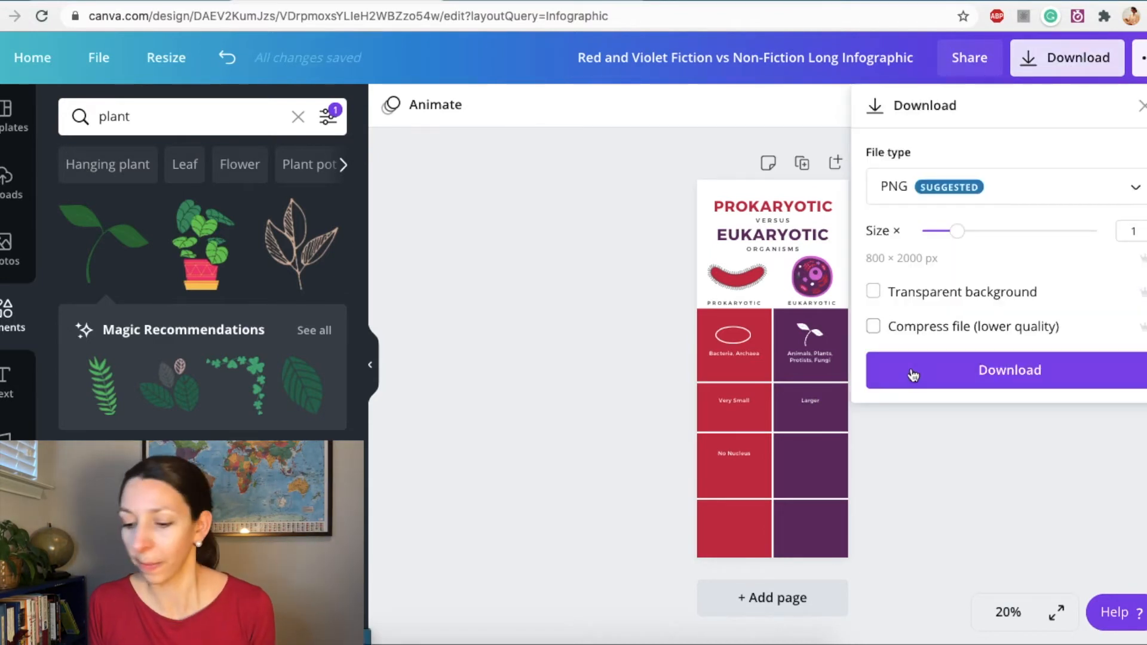
{"action": "left_click", "coordinate": [1010, 371]}
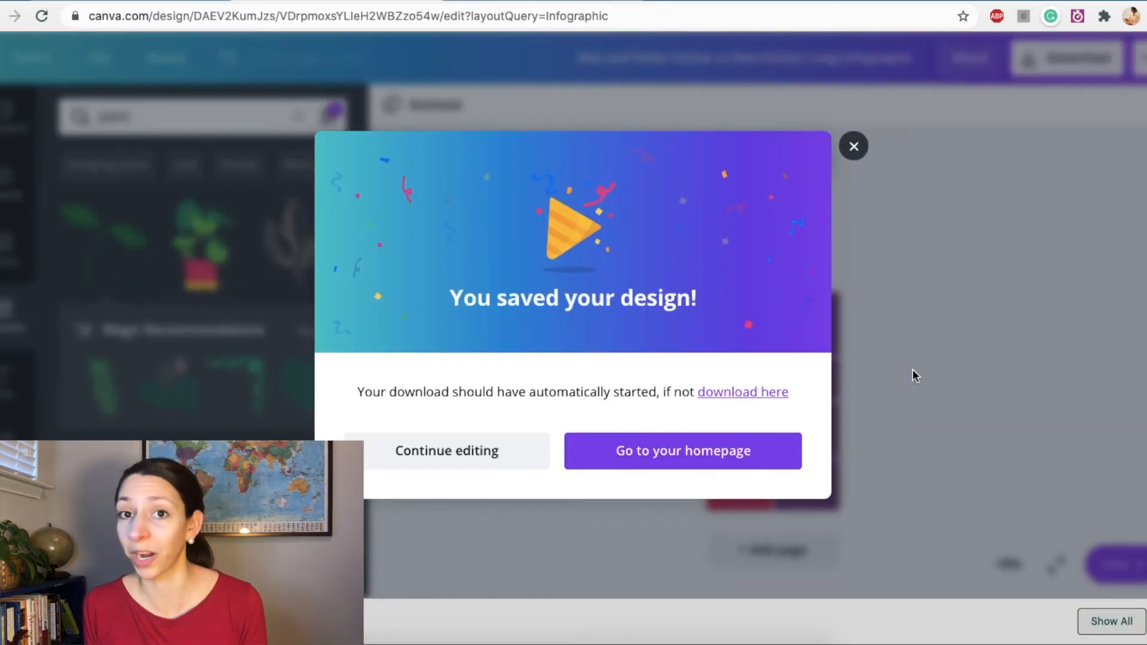
{"action": "mouse_move", "coordinate": [885, 189]}
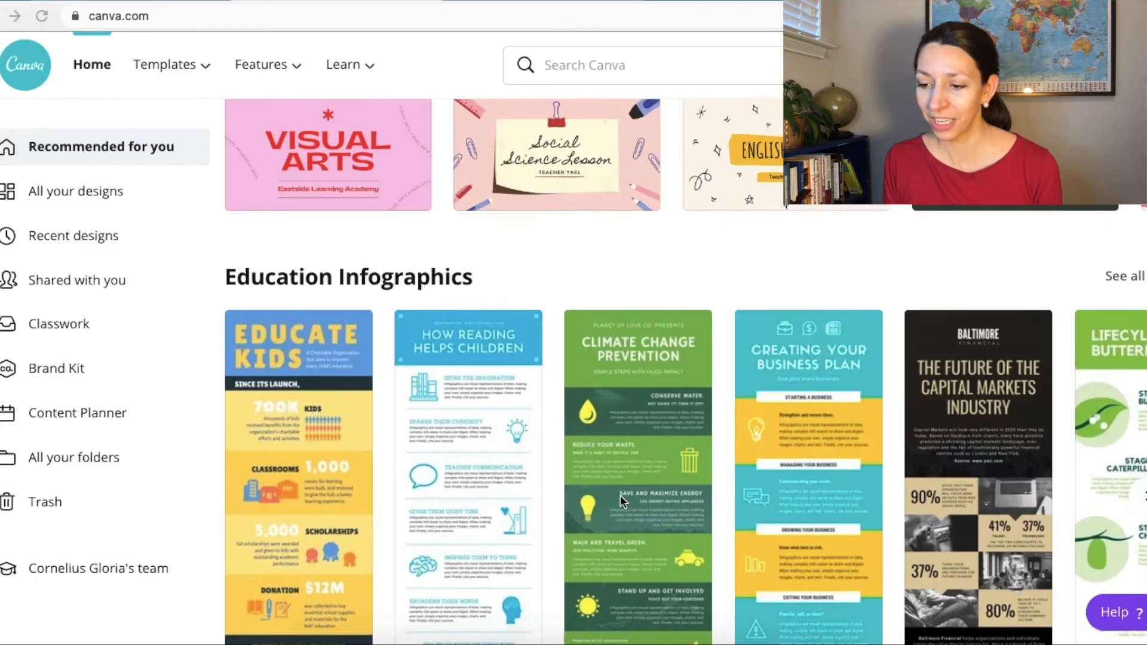
Scroll the Canva home page to Recent designs, then switch to the Piktochart tab.
{"action": "scroll", "scroll_direction": "up", "scroll_amount": 3}
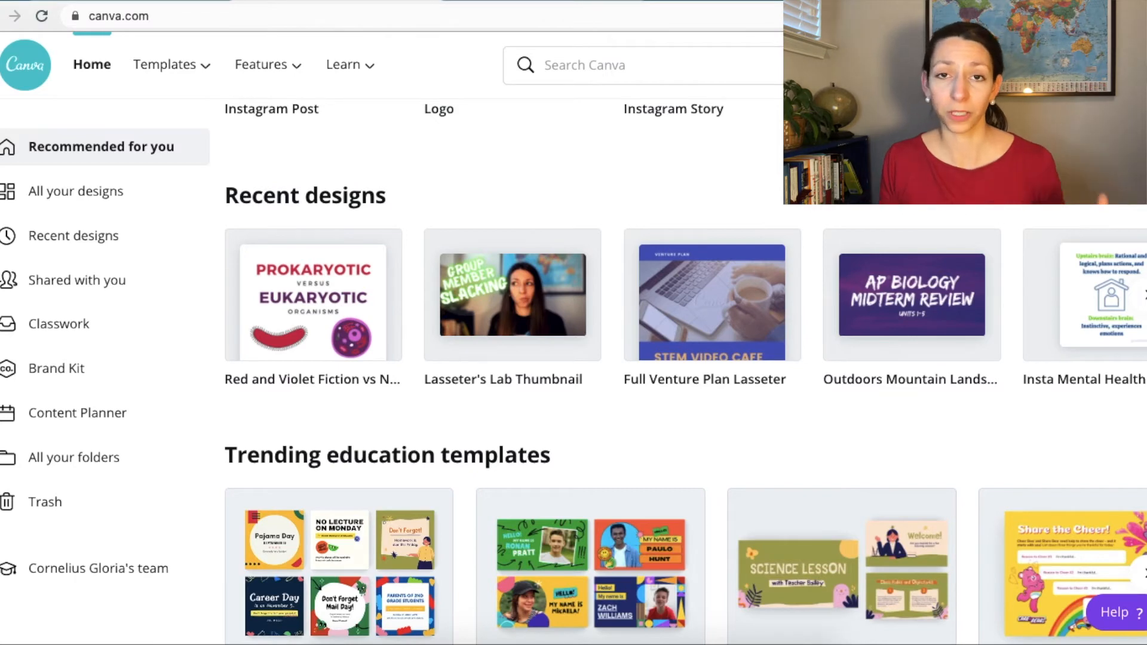
{"action": "left_click", "coordinate": [78, 234]}
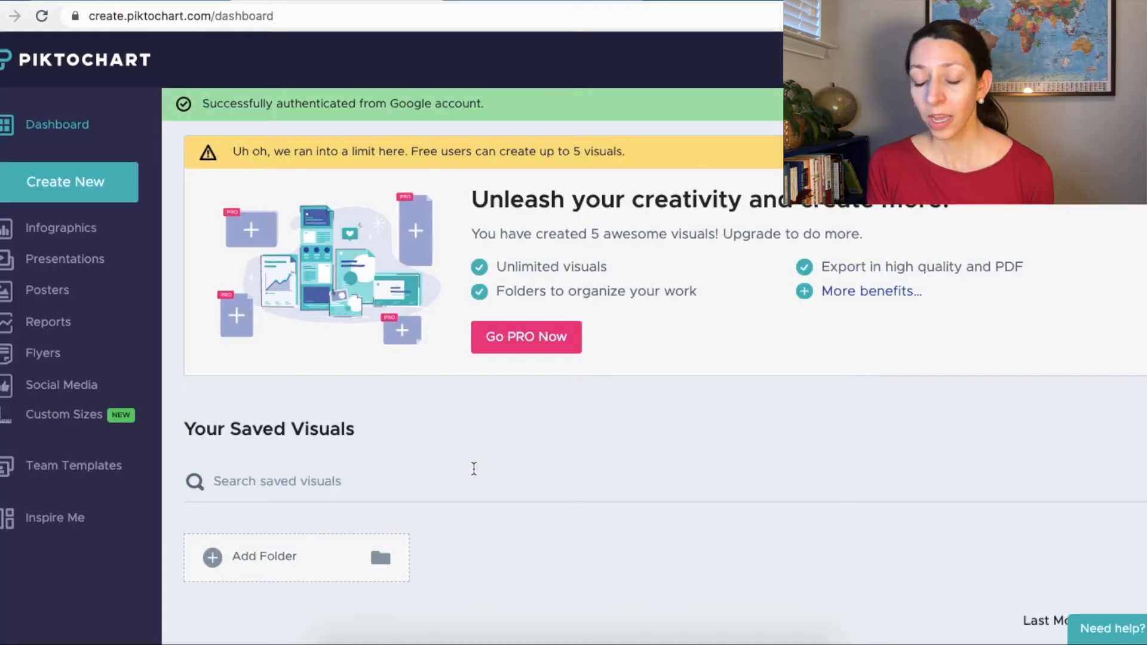
Show Piktochart's Infographics templates from the sidebar and scroll down through the gallery.
{"action": "left_click", "coordinate": [61, 228]}
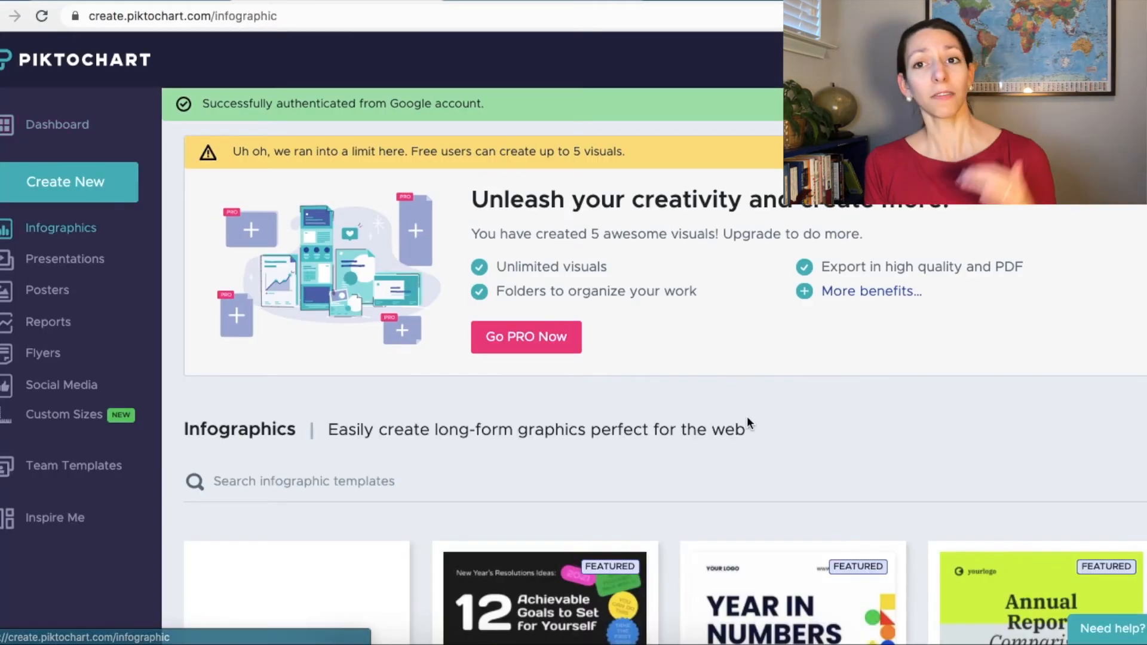
{"action": "scroll", "scroll_direction": "down", "scroll_amount": 3}
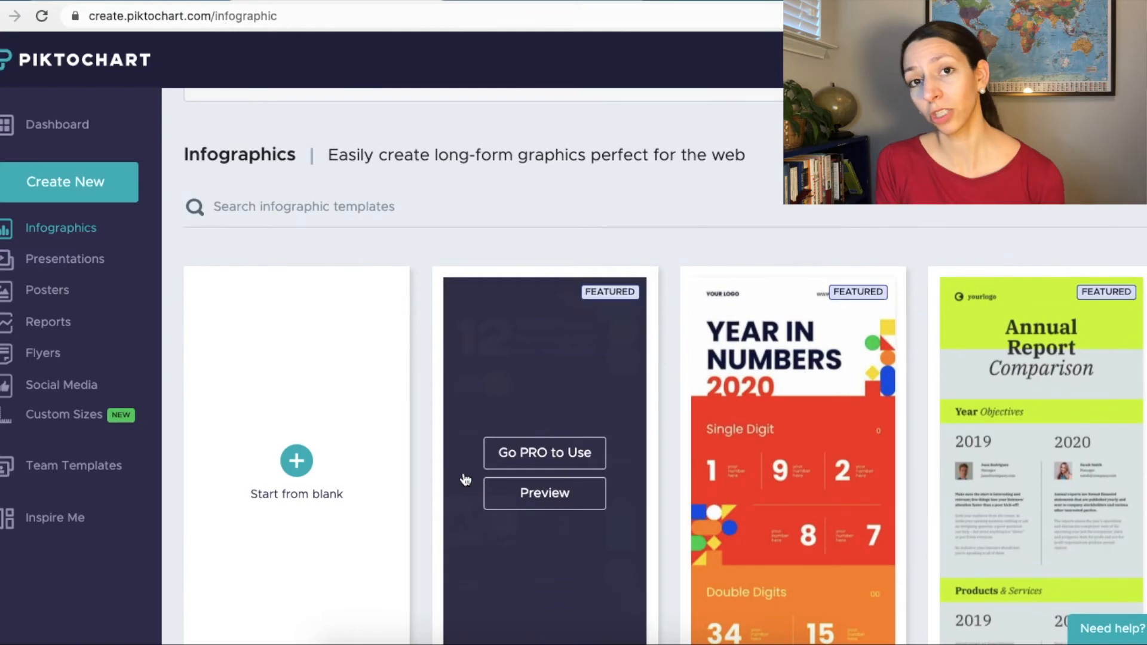
{"action": "scroll", "scroll_direction": "down", "scroll_amount": 3}
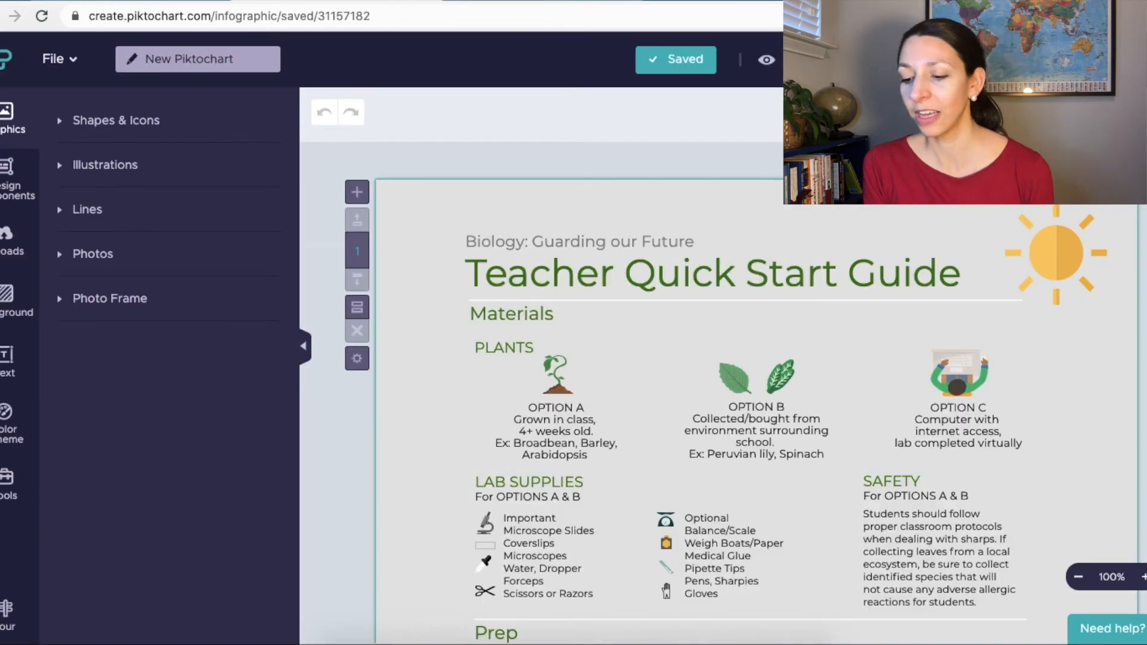
Scroll to the top of the Teacher Quick Start Guide and open Design Components, then Tools.
{"action": "scroll", "scroll_direction": "down", "scroll_amount": 3}
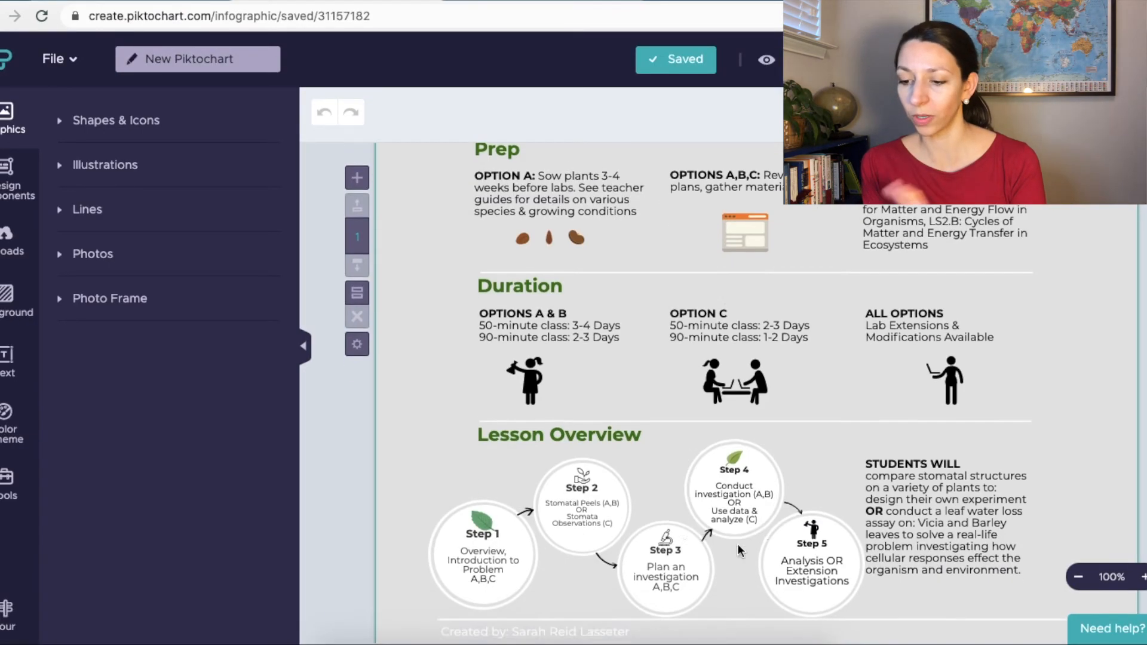
{"action": "scroll", "scroll_direction": "down", "scroll_amount": 3}
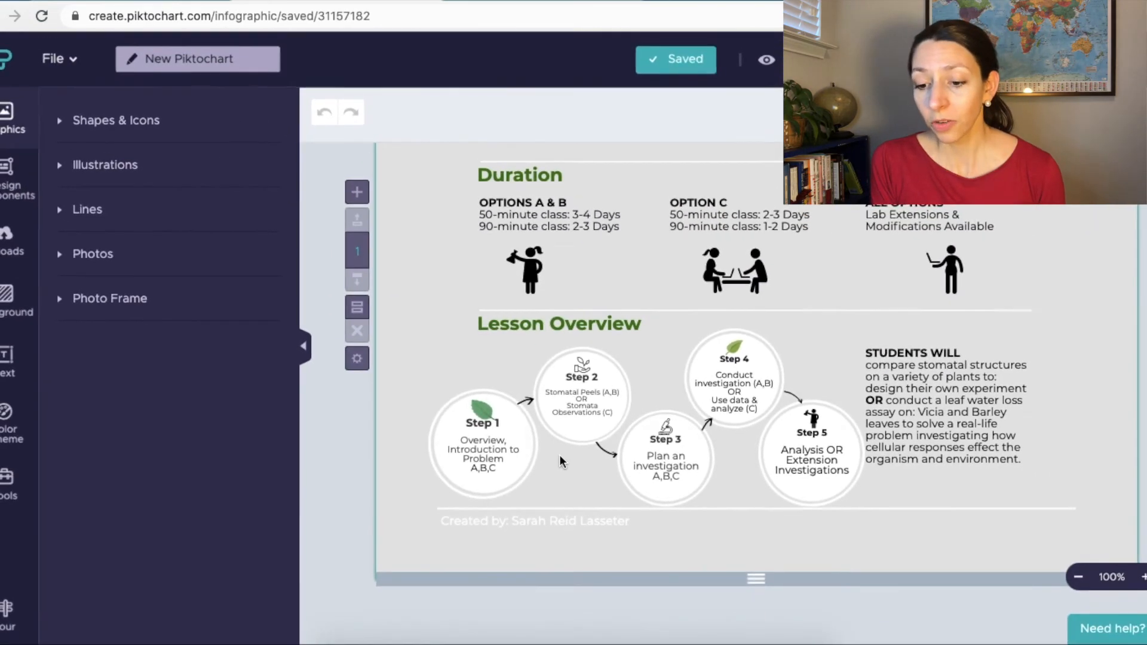
{"action": "scroll", "scroll_direction": "up", "scroll_amount": 3}
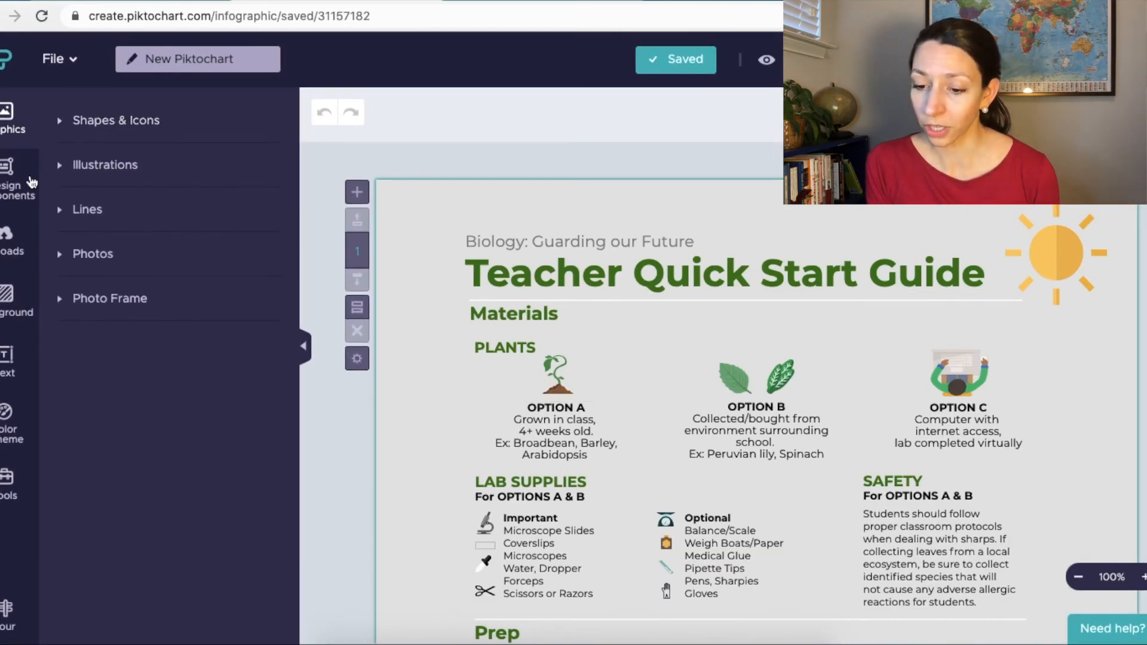
{"action": "left_click", "coordinate": [14, 175]}
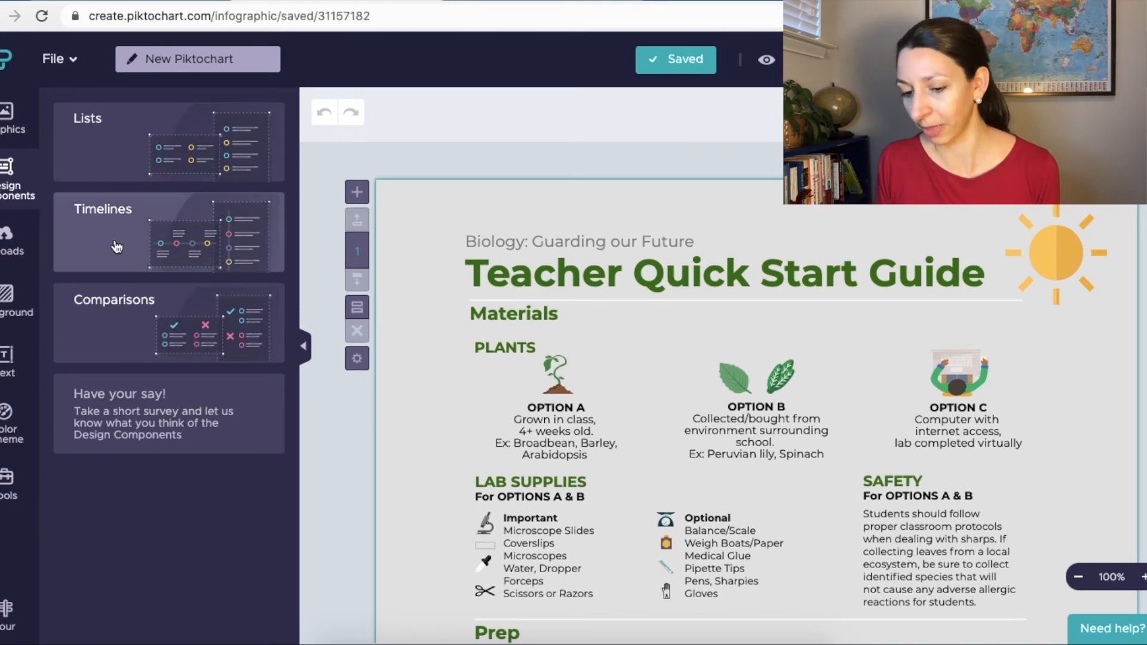
{"action": "left_click", "coordinate": [168, 232]}
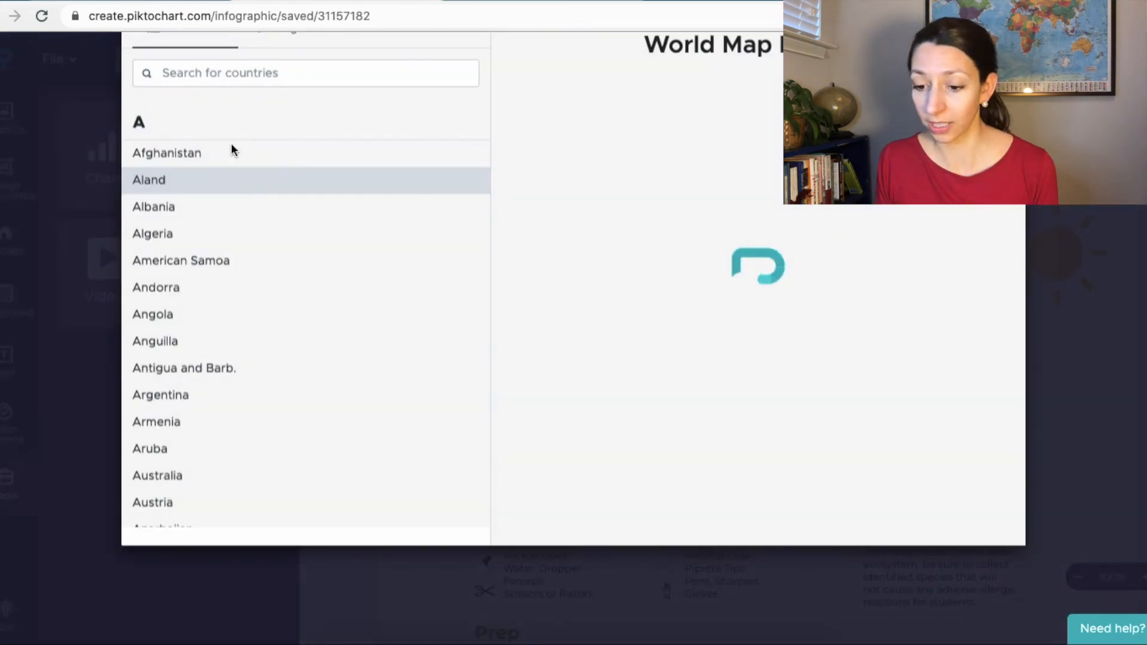
Search the maps for United States and set the whole map colour to grey.
{"action": "left_click", "coordinate": [293, 183]}
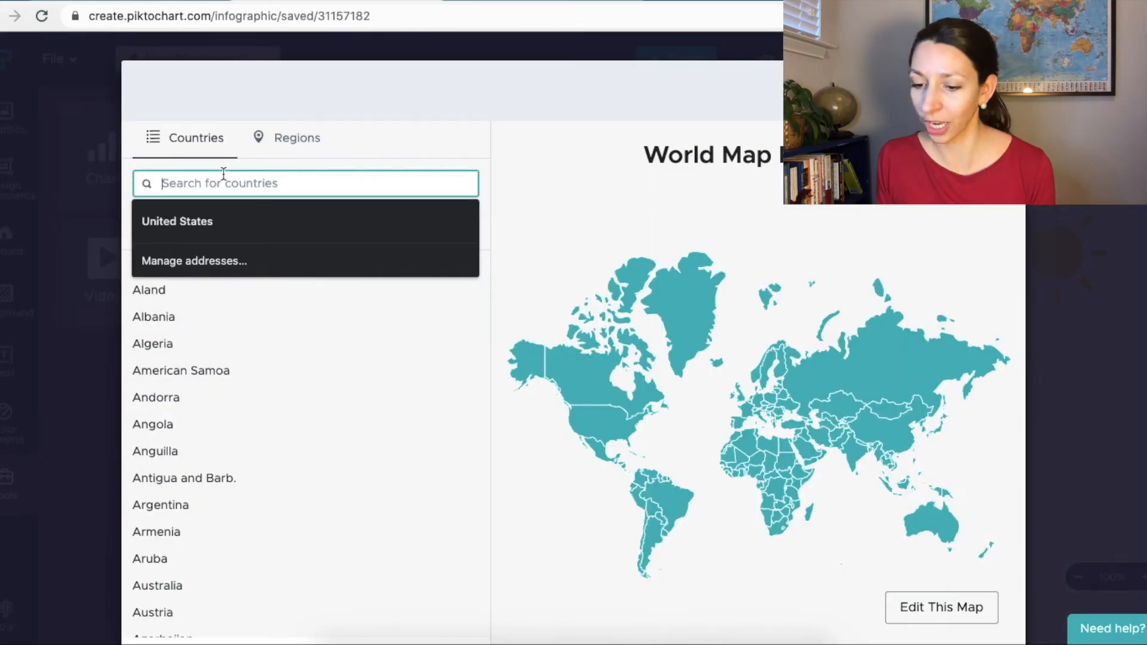
{"action": "left_click", "coordinate": [177, 221]}
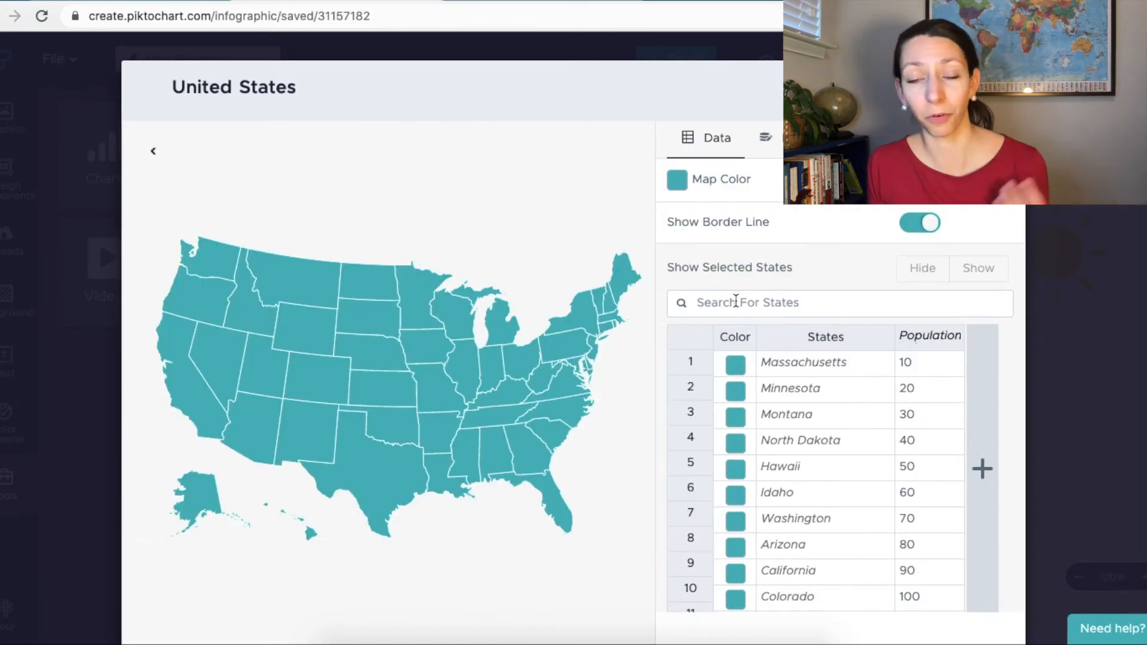
{"action": "left_click", "coordinate": [672, 179]}
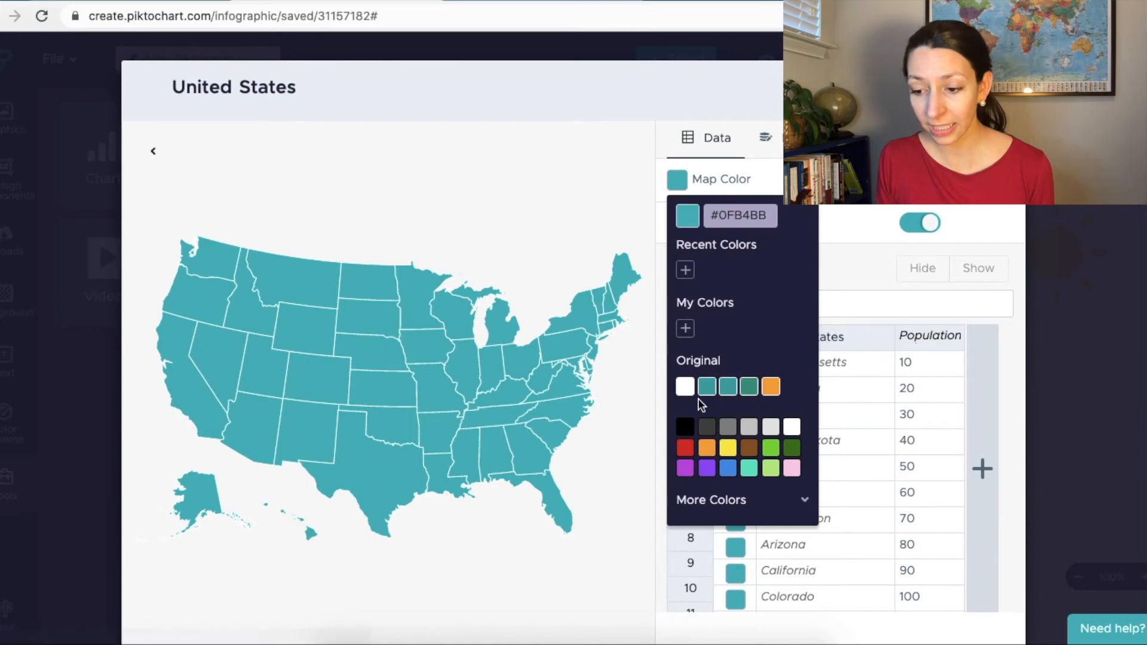
{"action": "left_click", "coordinate": [727, 427]}
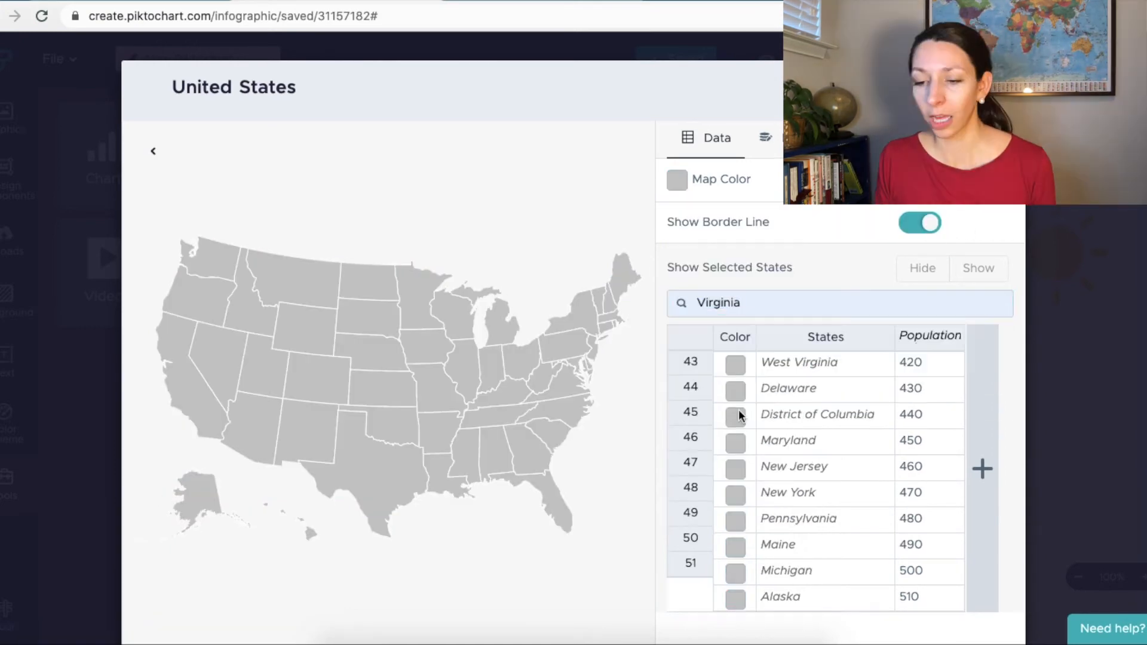
Shade Virginia and North Carolina teal and South Carolina lighter teal.
{"action": "left_click", "coordinate": [805, 303]}
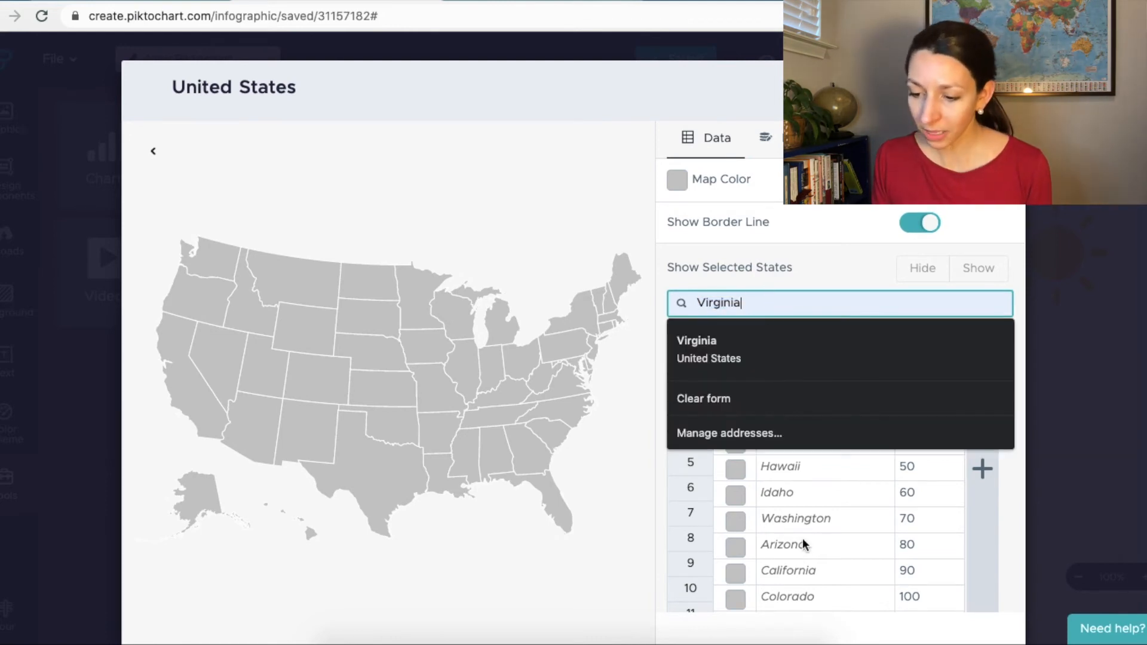
{"action": "left_click", "coordinate": [697, 340]}
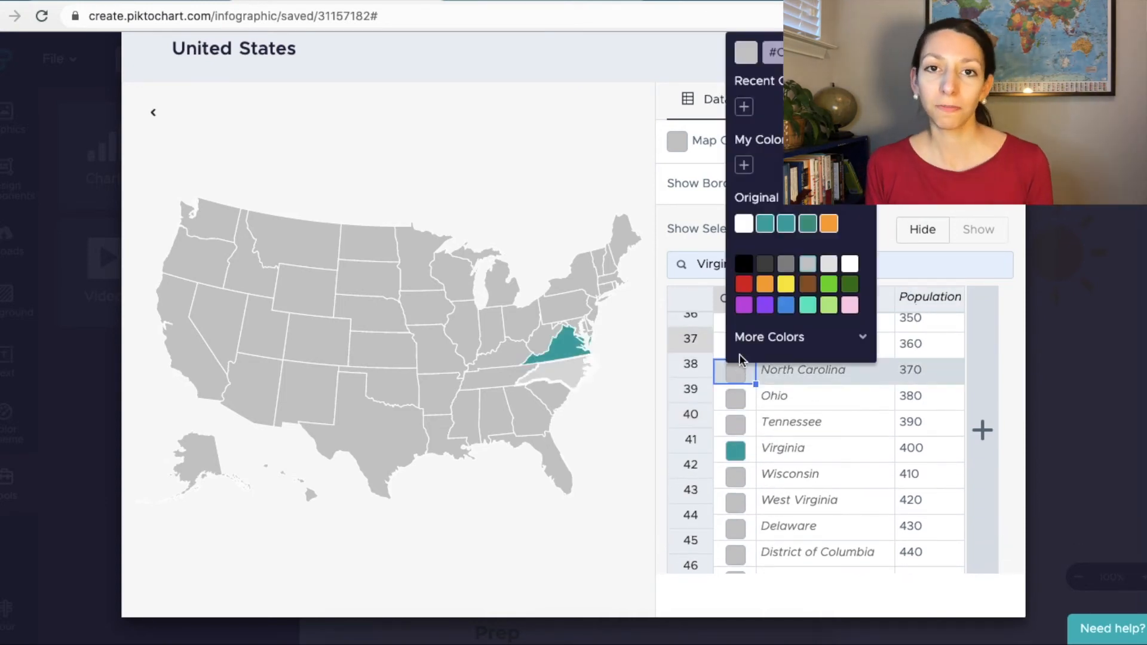
{"action": "left_click", "coordinate": [765, 224]}
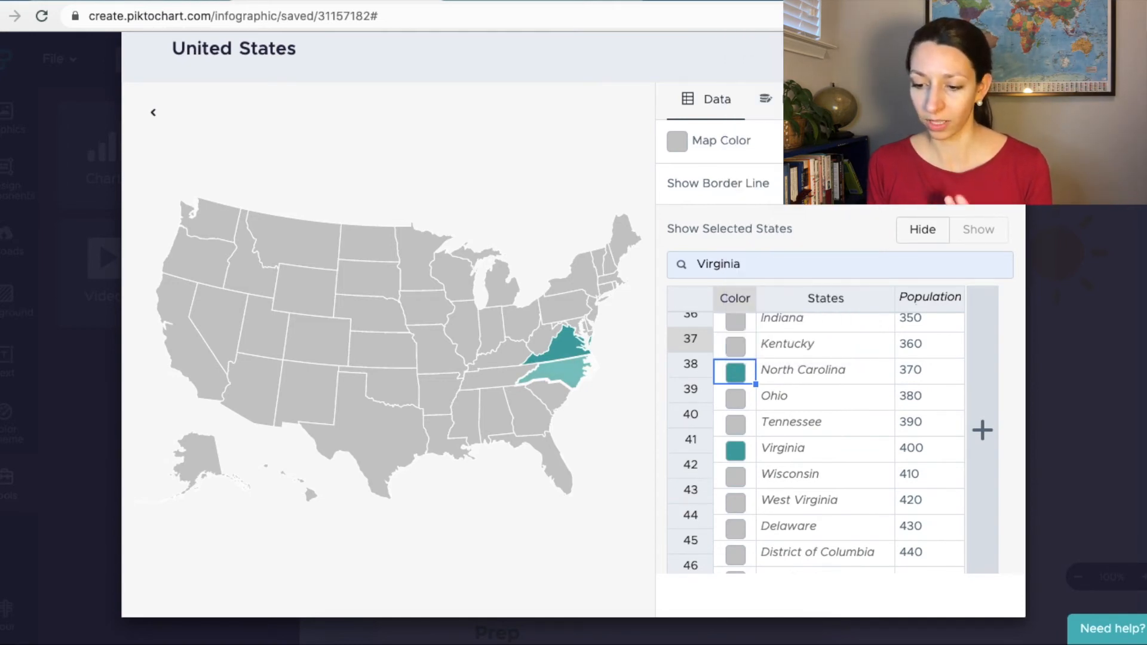
{"action": "scroll", "scroll_direction": "up", "scroll_amount": 3}
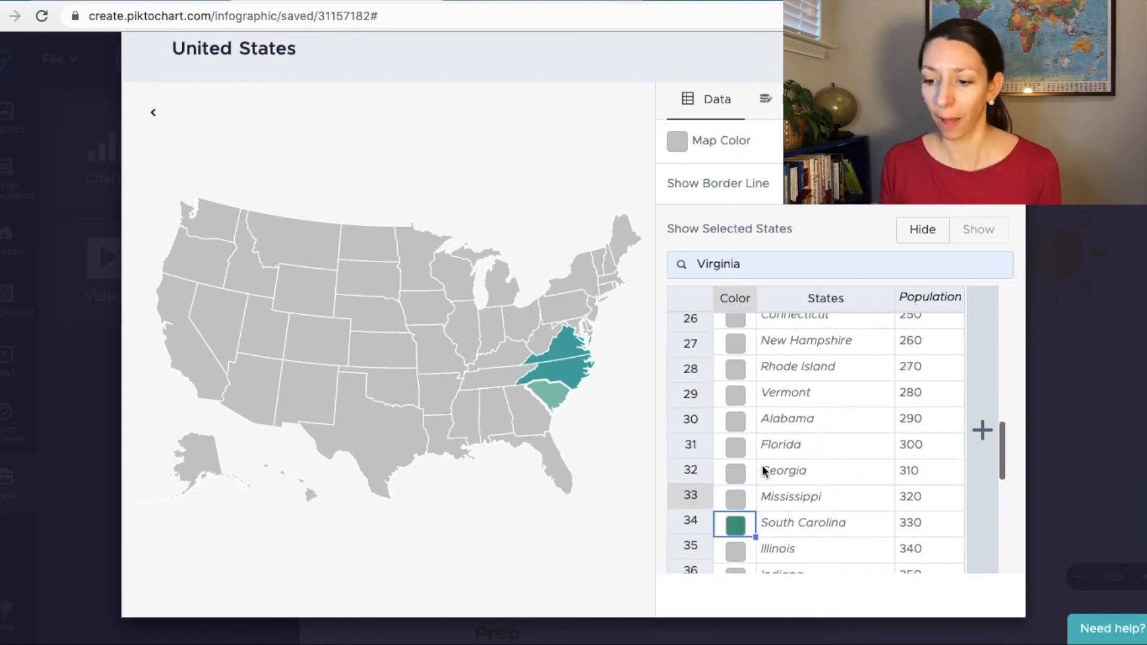
{"action": "scroll", "scroll_direction": "up", "scroll_amount": 3}
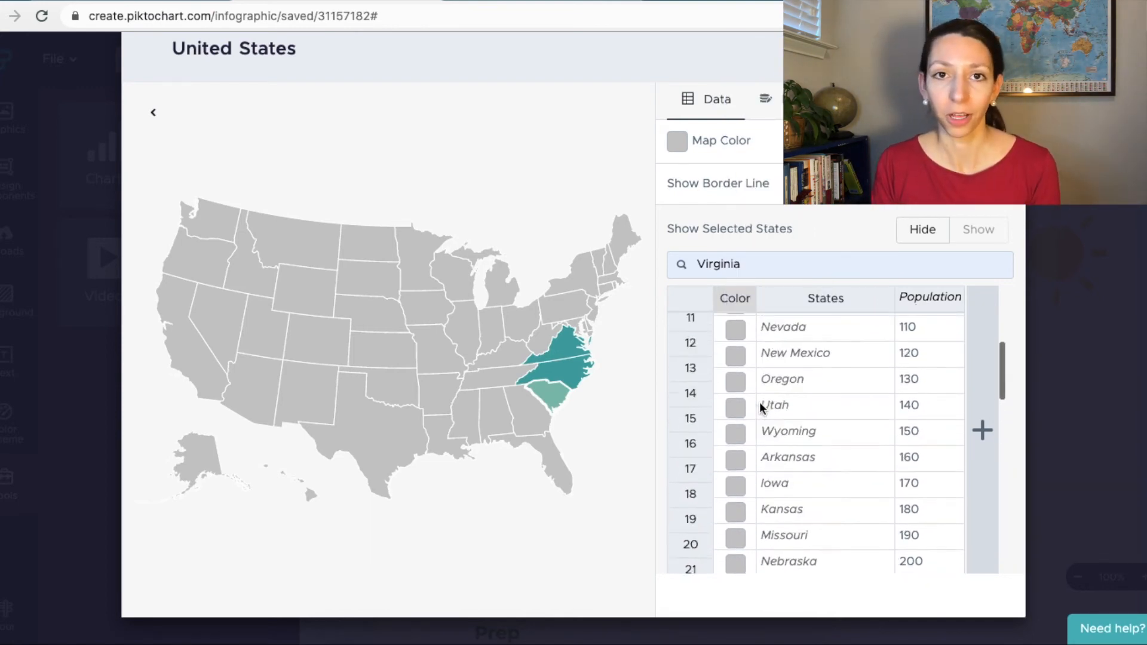
{"action": "scroll", "scroll_direction": "down", "scroll_amount": 3}
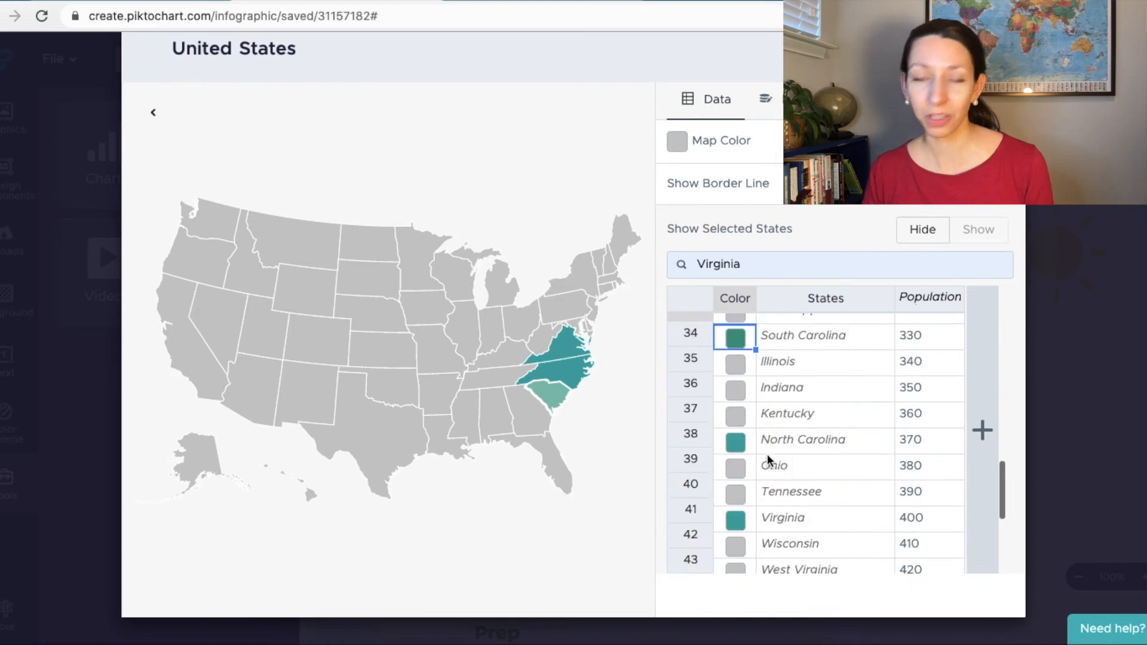
{"action": "scroll", "scroll_direction": "down", "scroll_amount": 3}
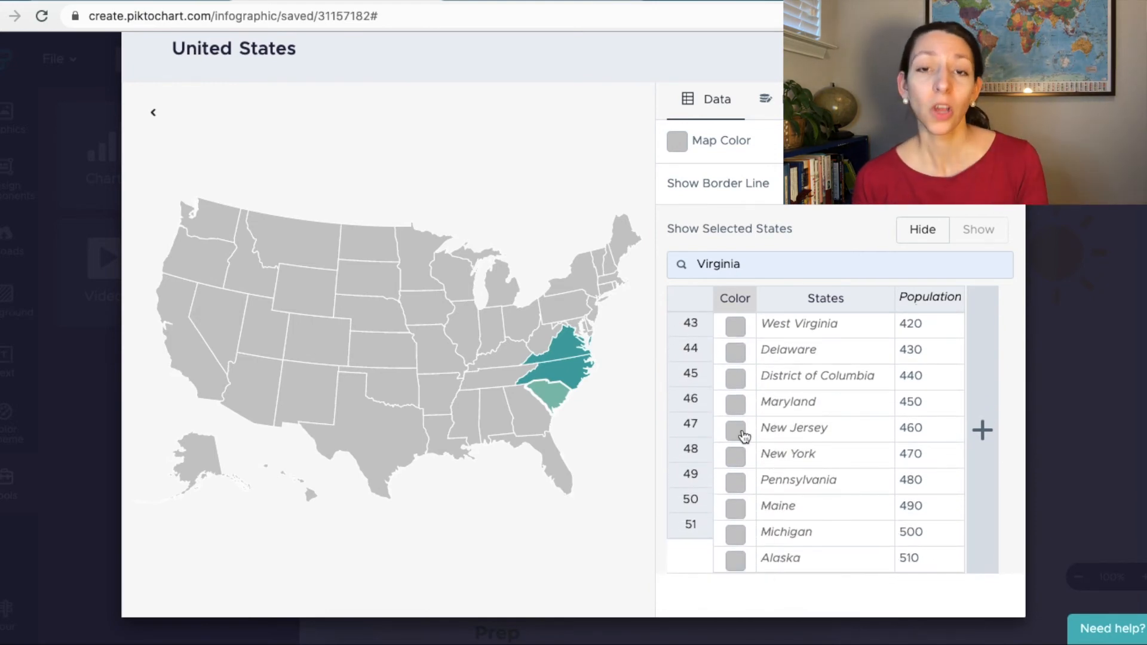
{"action": "left_click", "coordinate": [736, 428]}
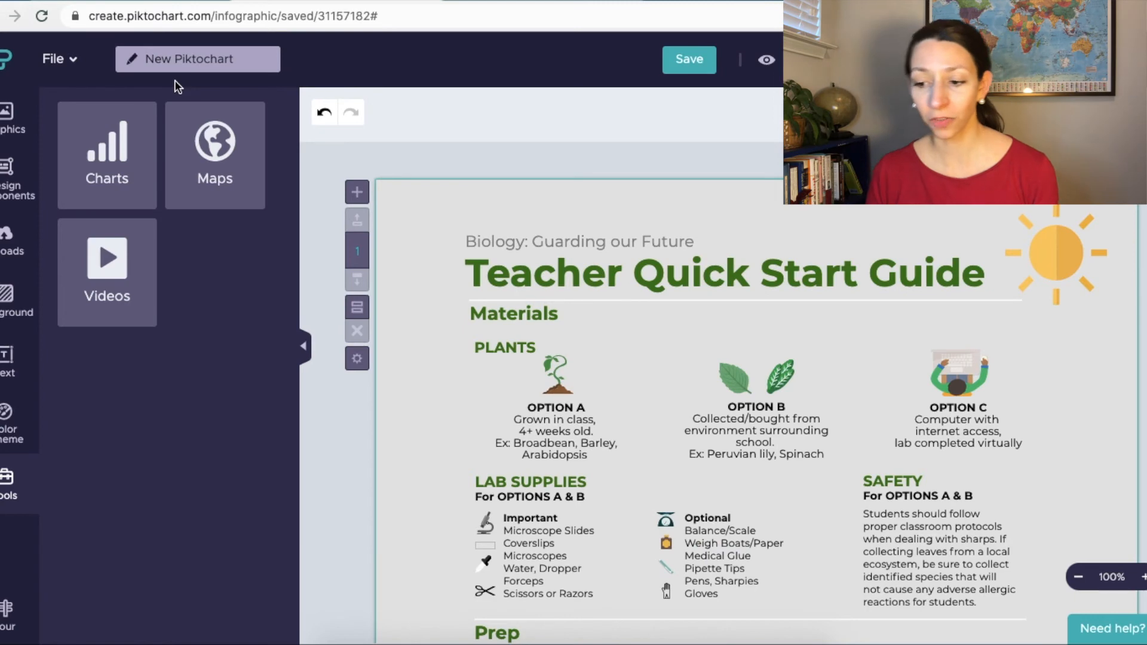
Open the Share dialog for the infographic copy to show its public link.
{"action": "left_click", "coordinate": [107, 156]}
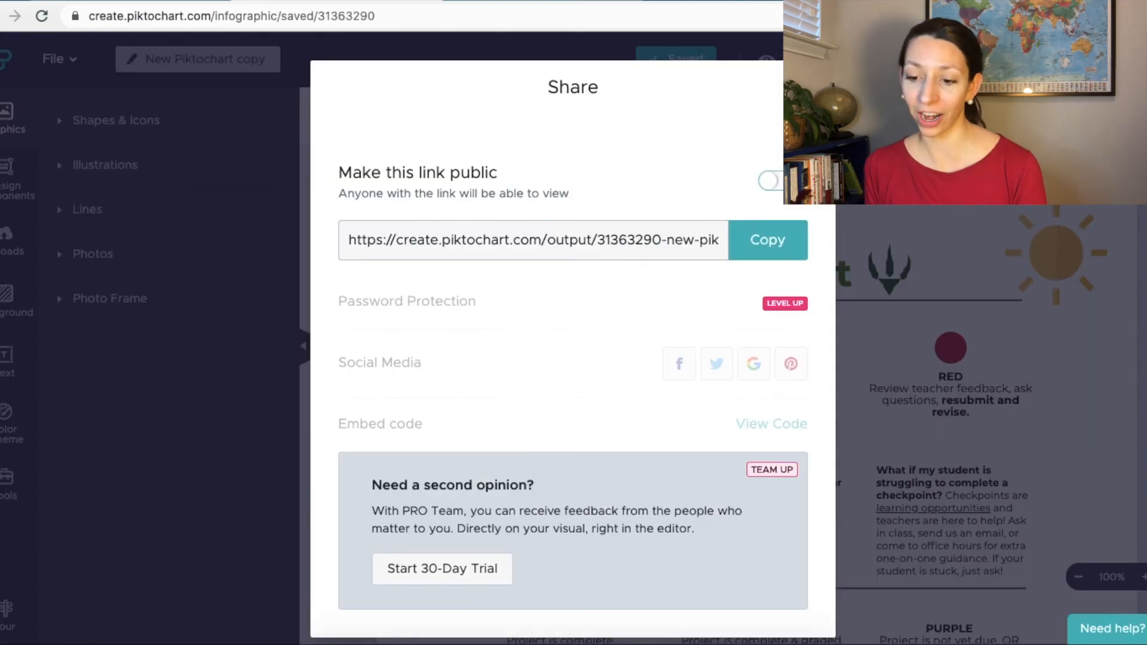
{"action": "left_click", "coordinate": [769, 180]}
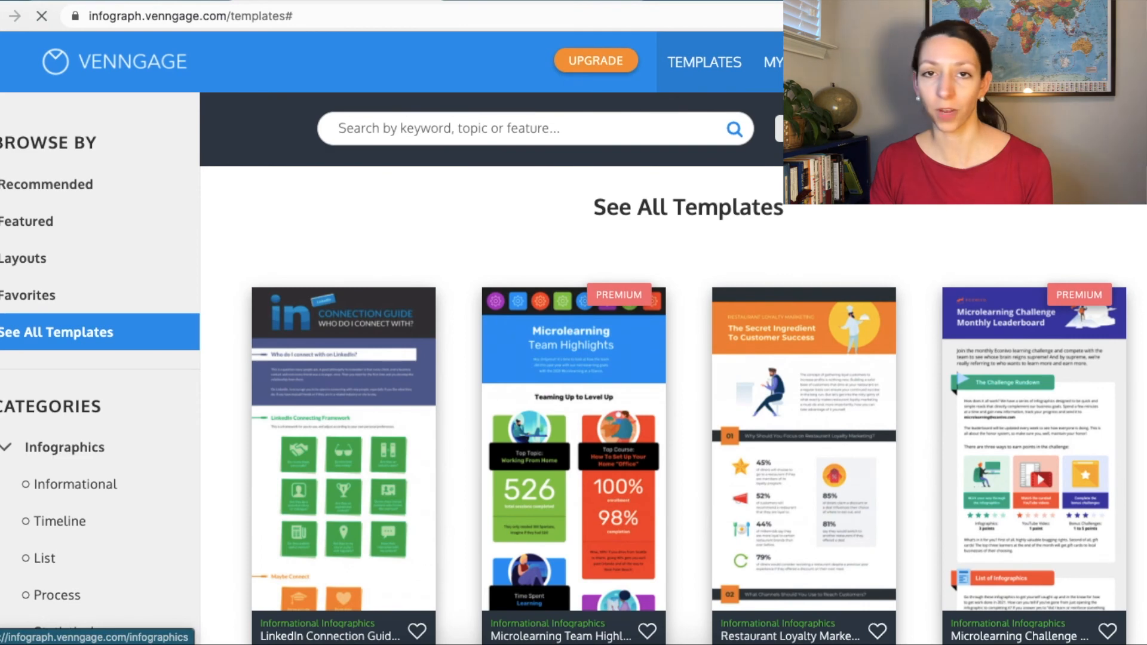
Search Venngage templates for science and create a design from the chemistry concept map.
{"action": "left_click", "coordinate": [773, 62]}
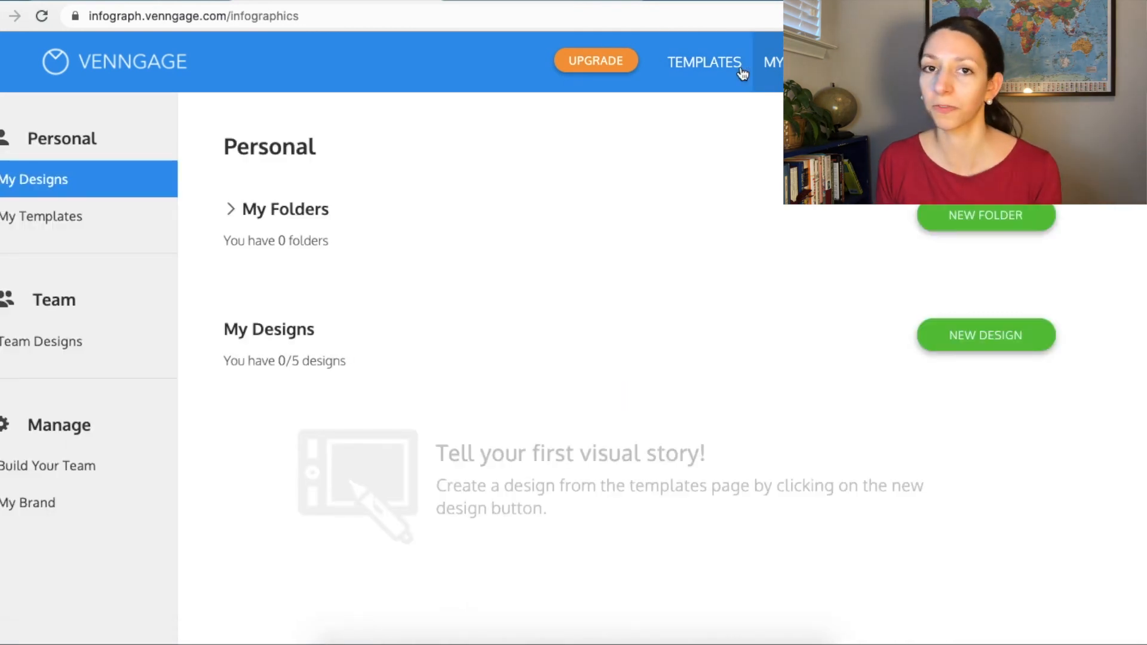
{"action": "left_click", "coordinate": [703, 61]}
{"action": "type", "text": "science"}
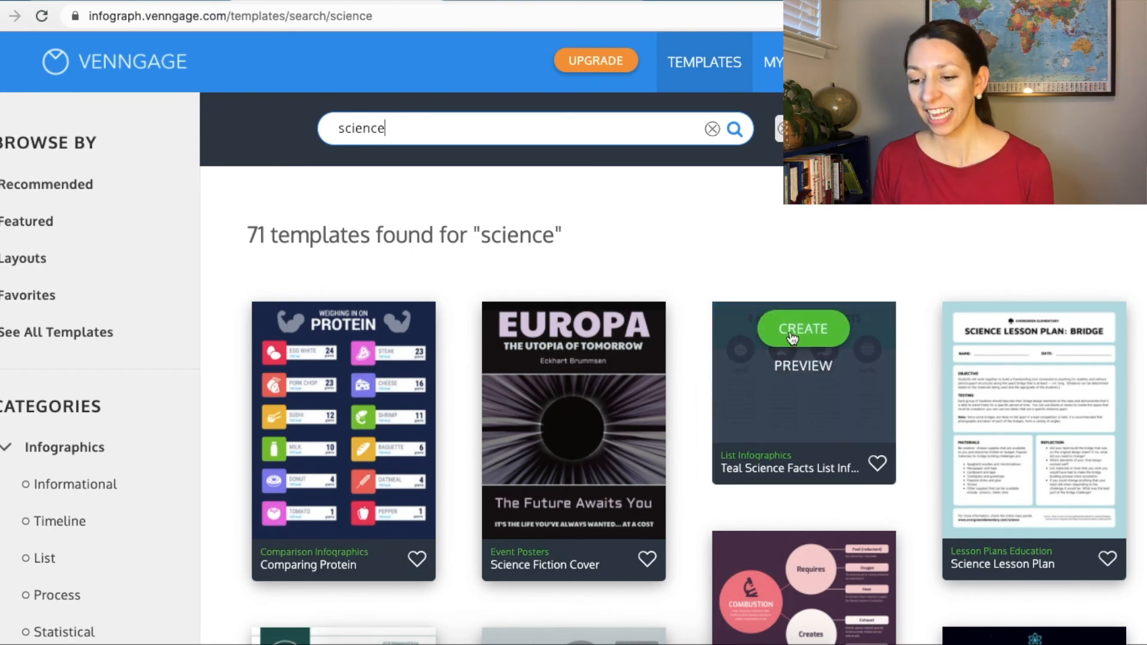
{"action": "scroll", "scroll_direction": "down", "scroll_amount": 3}
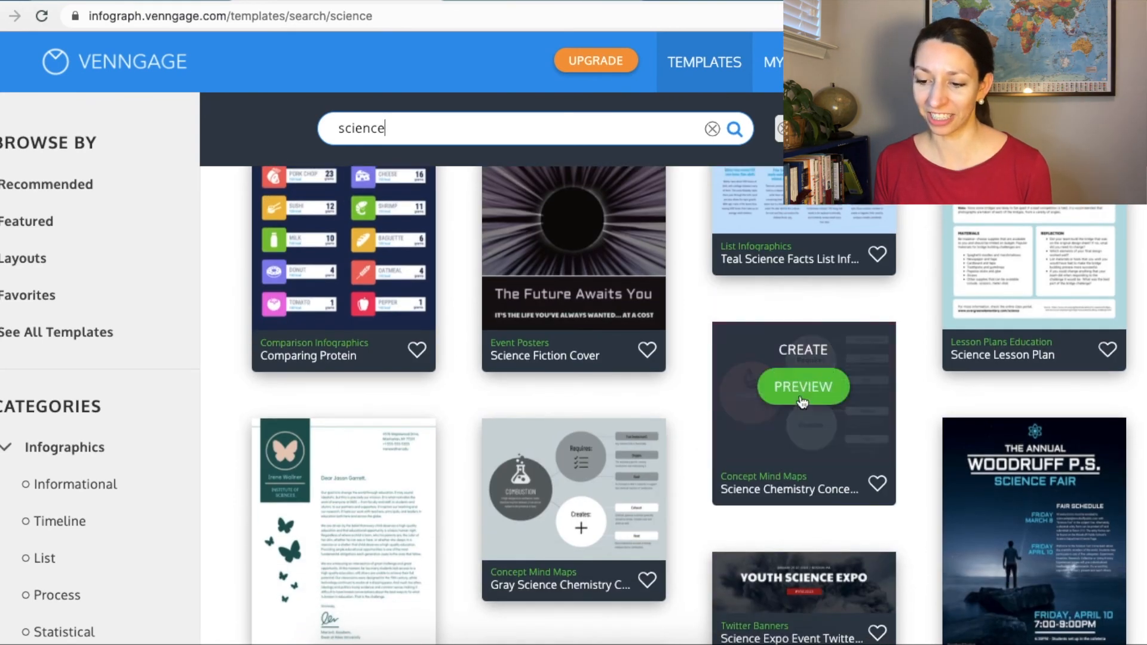
{"action": "left_click", "coordinate": [802, 387]}
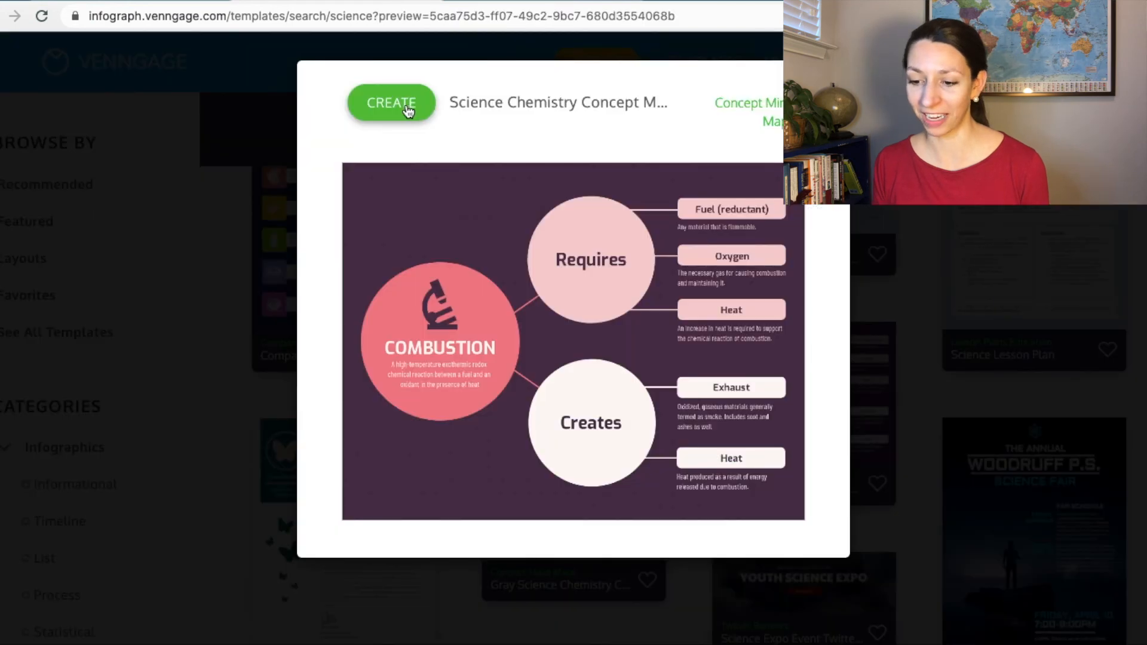
{"action": "left_click", "coordinate": [391, 102]}
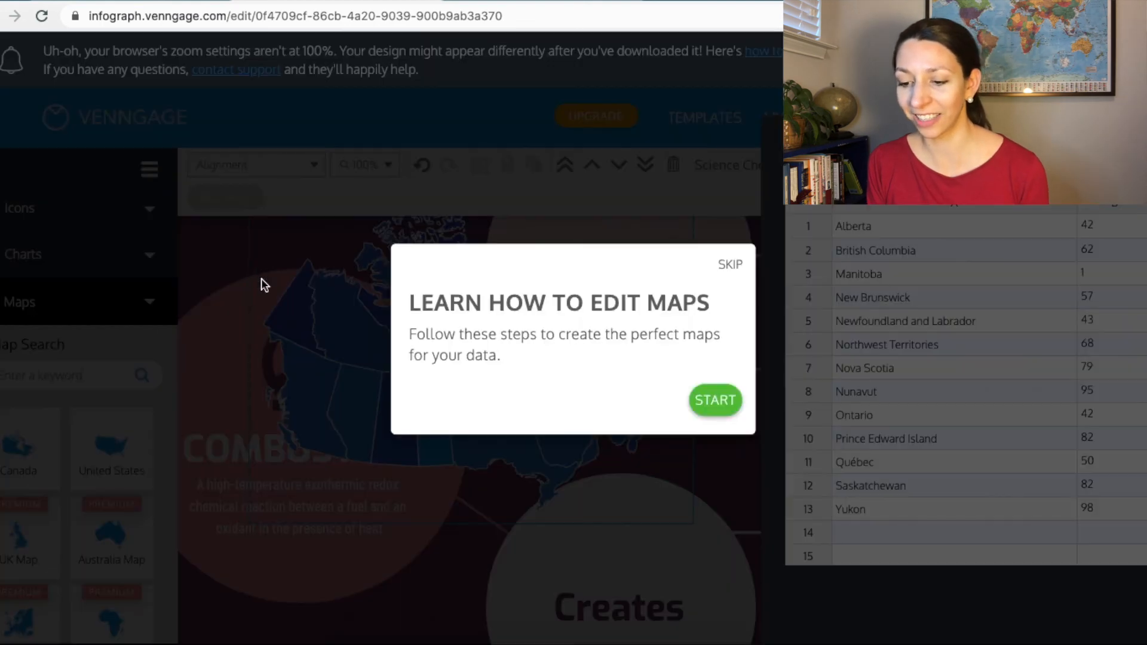
{"action": "mouse_move", "coordinate": [729, 258]}
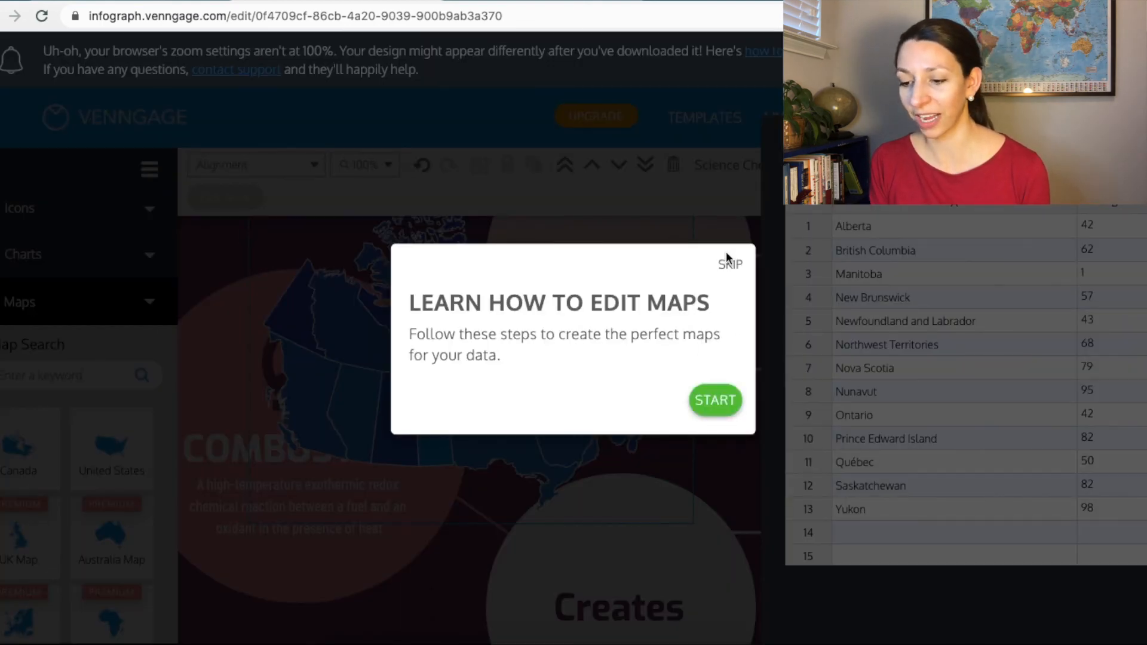
Skip the Learn How to Edit Maps tutorial and open Publish for the concept map.
{"action": "left_click", "coordinate": [730, 264]}
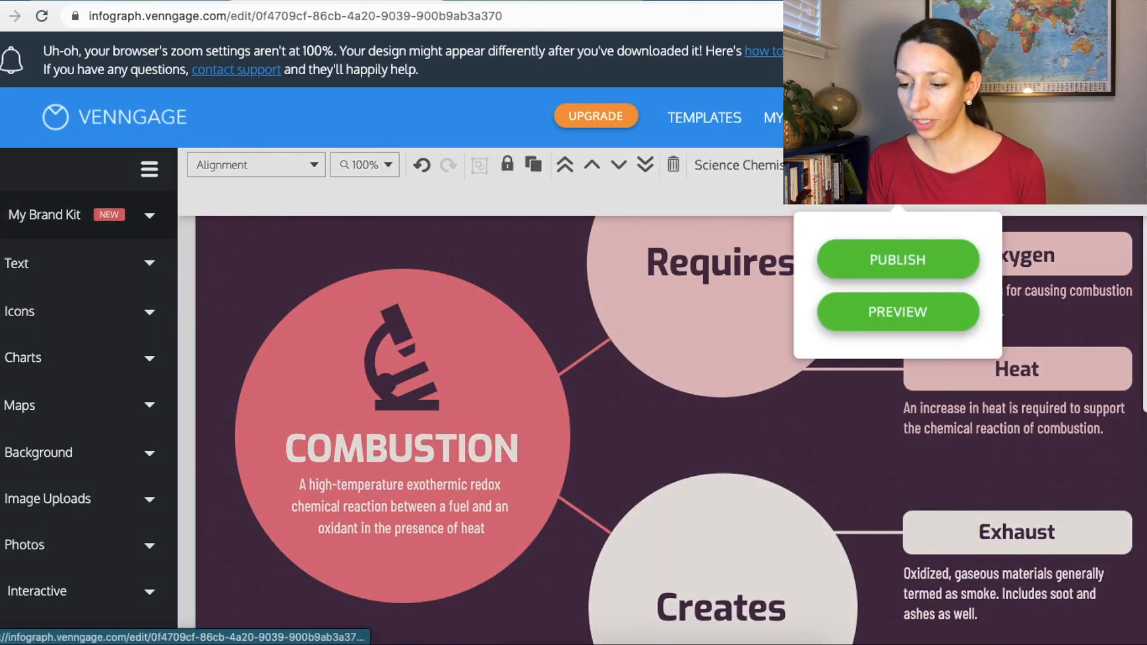
{"action": "left_click", "coordinate": [896, 259]}
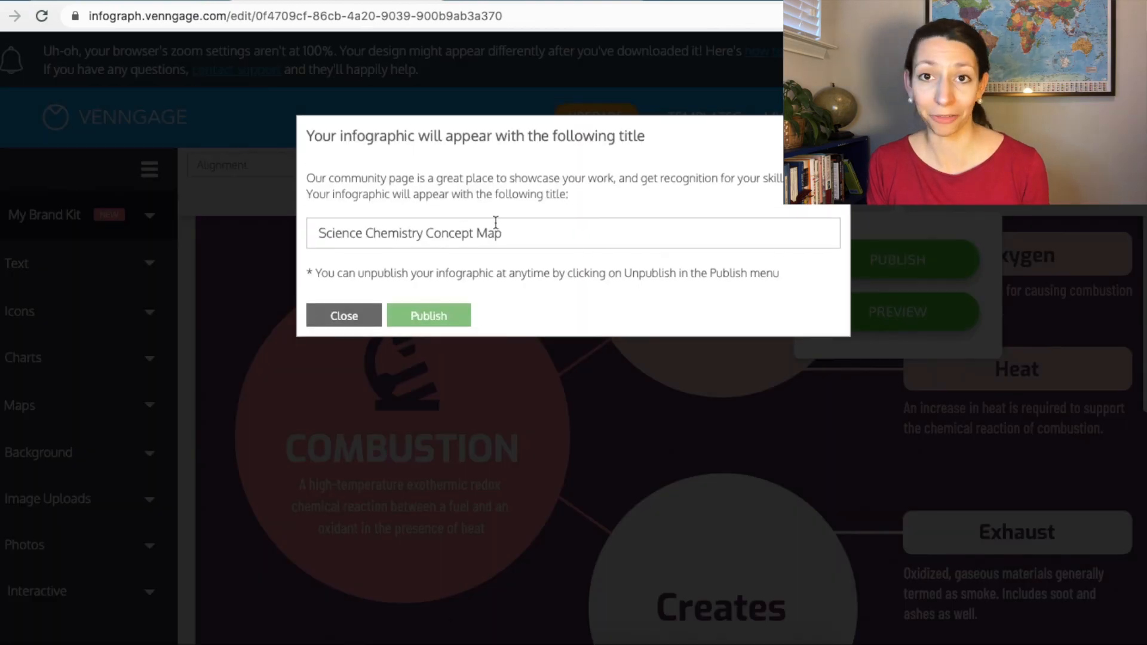